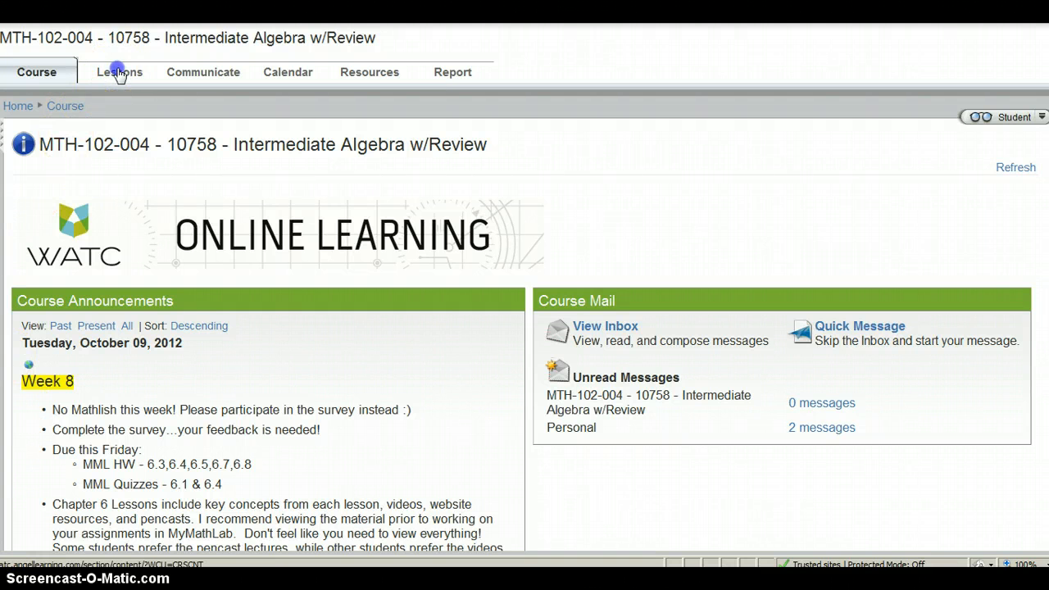
# From the Lessons tab in ANGEL, open the math course's Course Content folder.
pyautogui.click(118, 72)
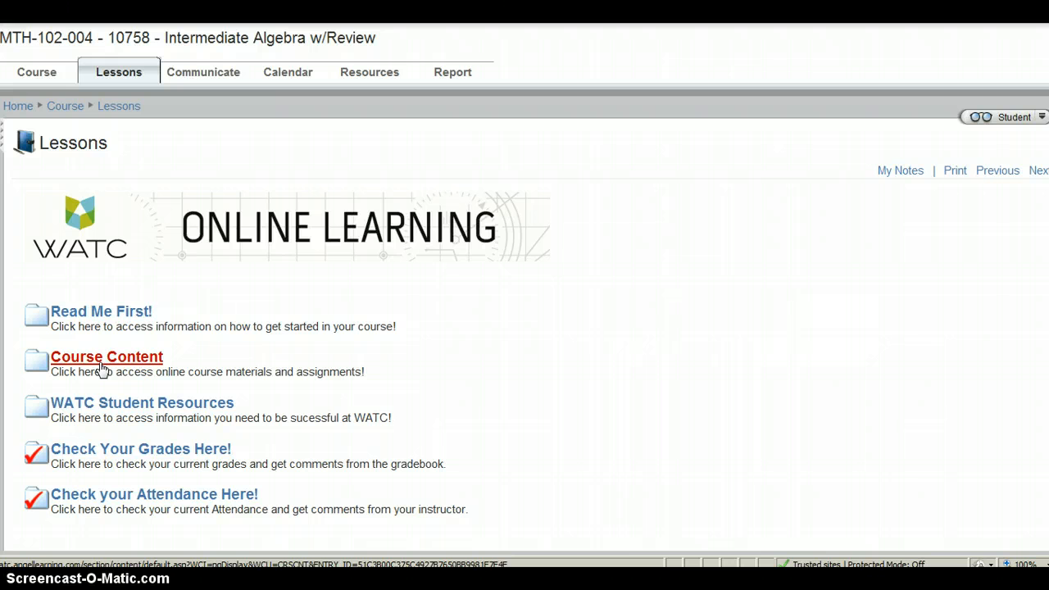
pyautogui.click(106, 356)
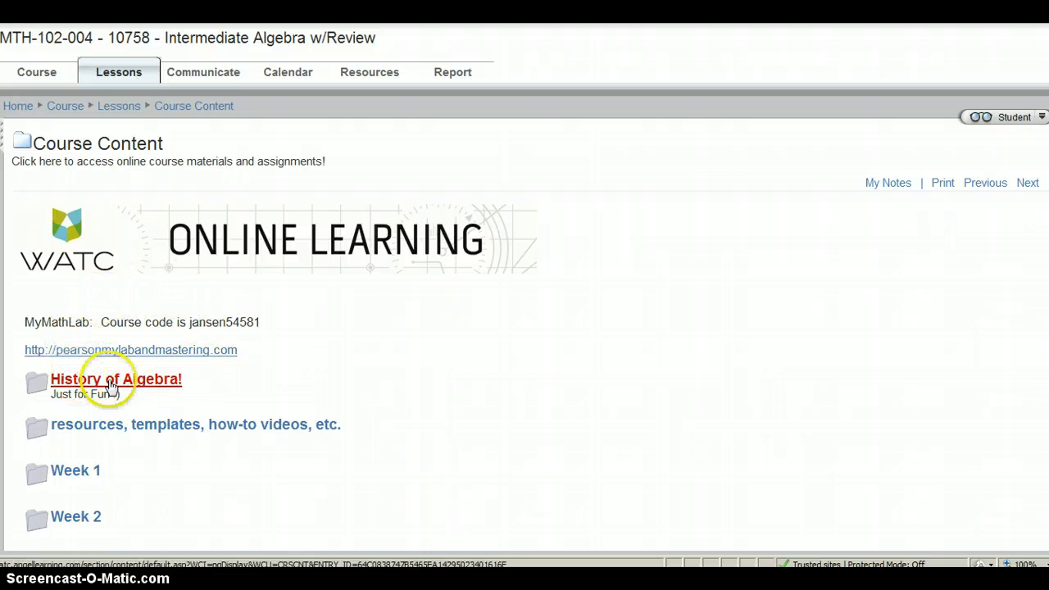
pyautogui.moveTo(286, 335)
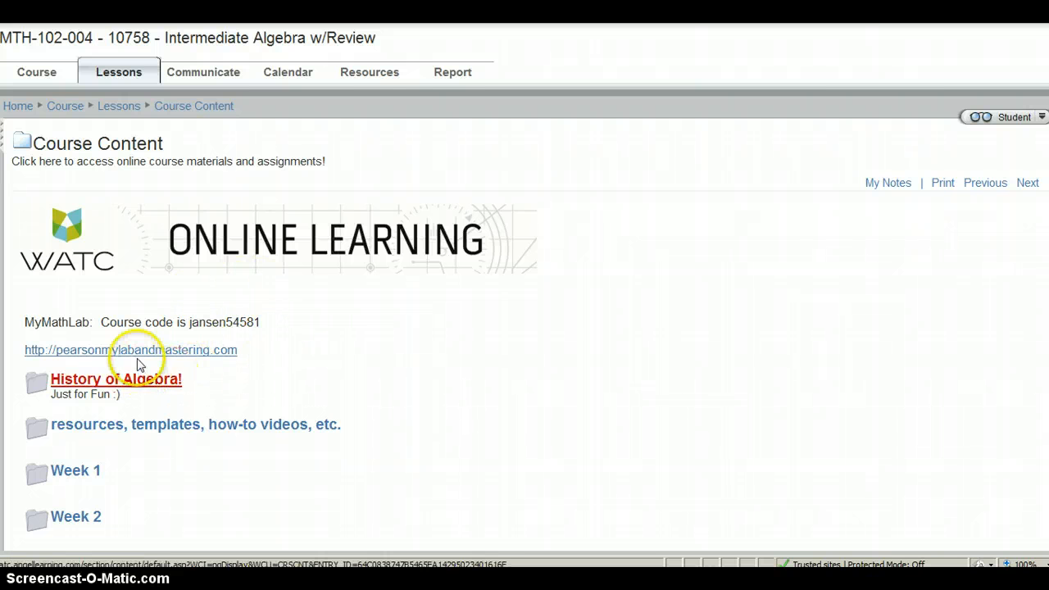
# Follow the pearsonmylabandmastering.com link to reach the MyLab / Mastering home page.
pyautogui.click(131, 350)
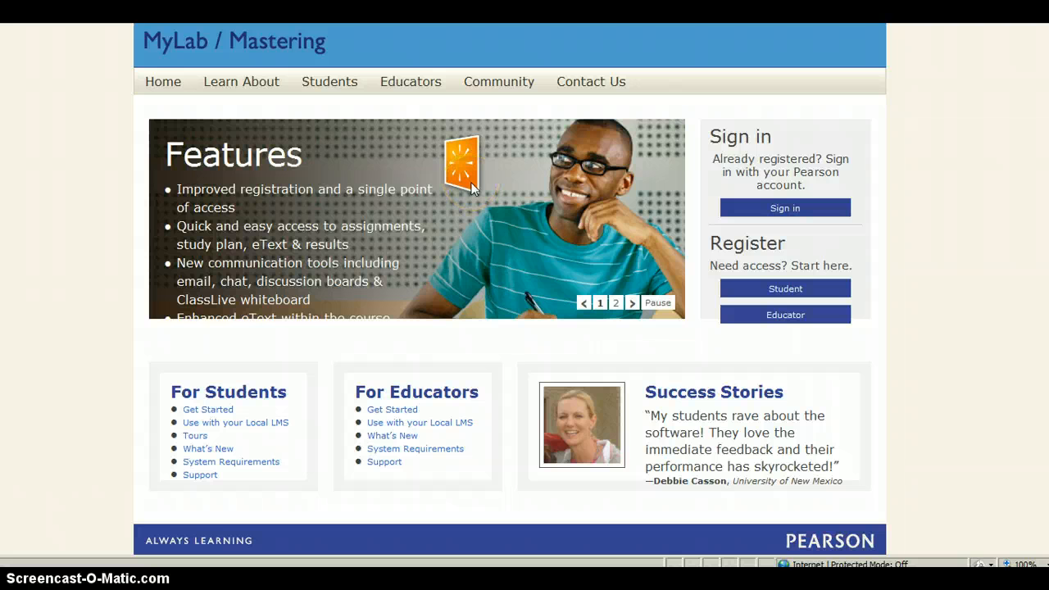
pyautogui.moveTo(529, 182)
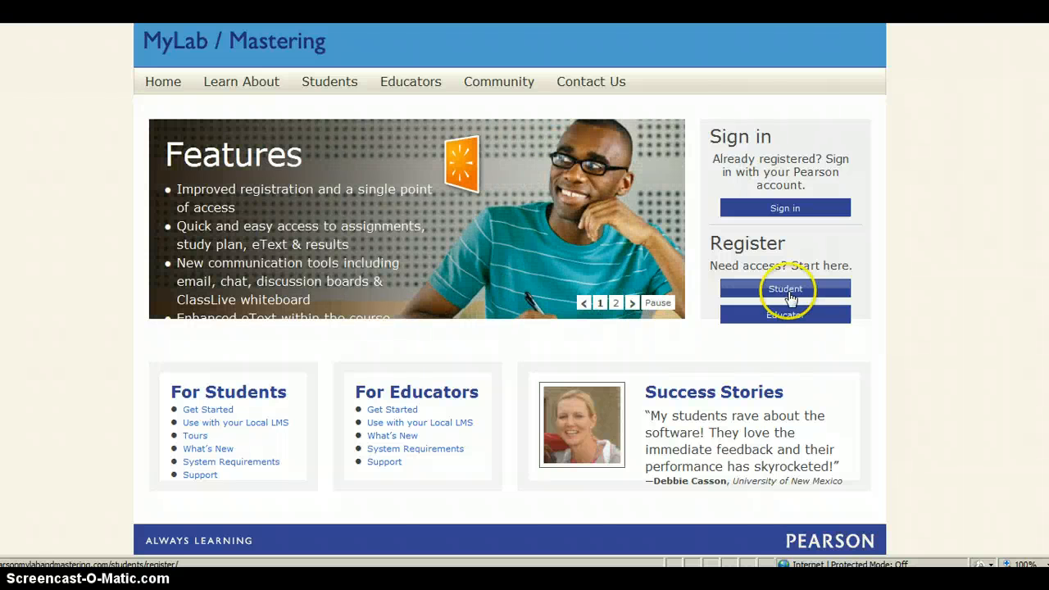
# Start student registration and enter course ID jansen07765.
pyautogui.click(784, 289)
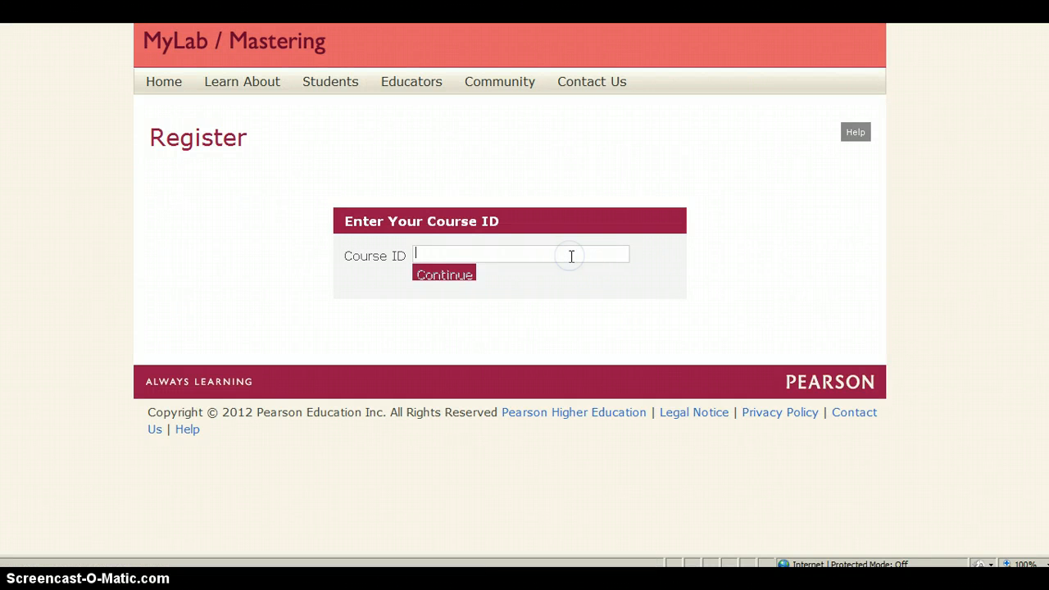
pyautogui.write('jansen')
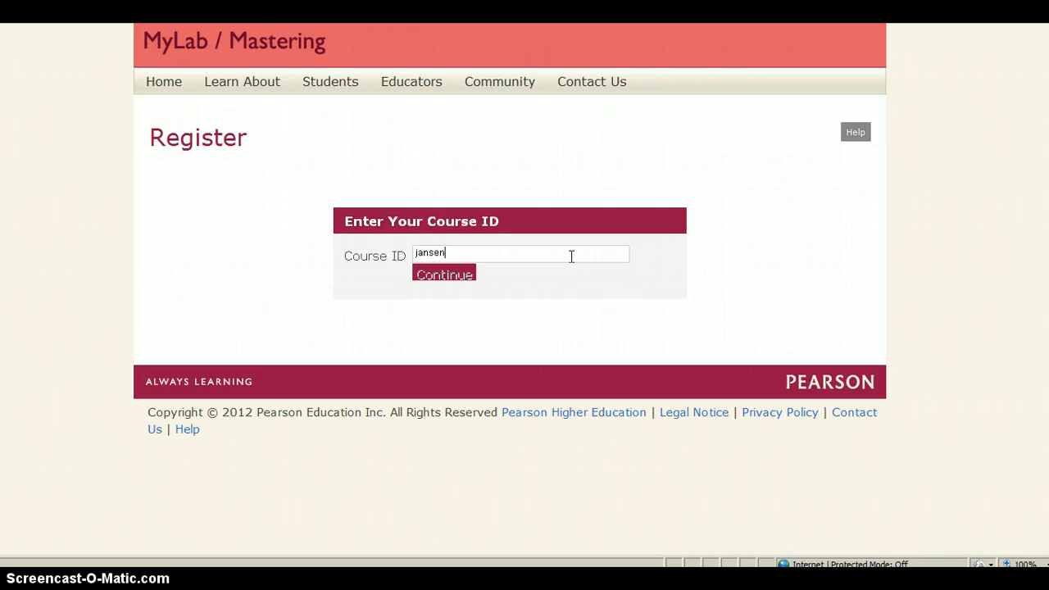
pyautogui.write('07765')
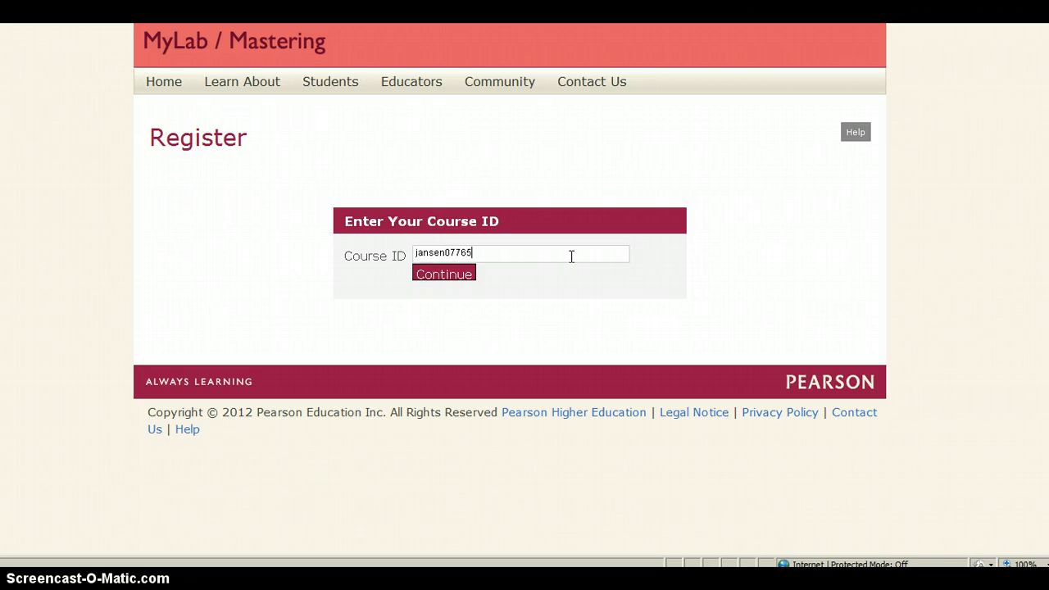
# Submit the course ID to confirm Pre-Algebra, then begin entering the Pearson username.
pyautogui.click(444, 273)
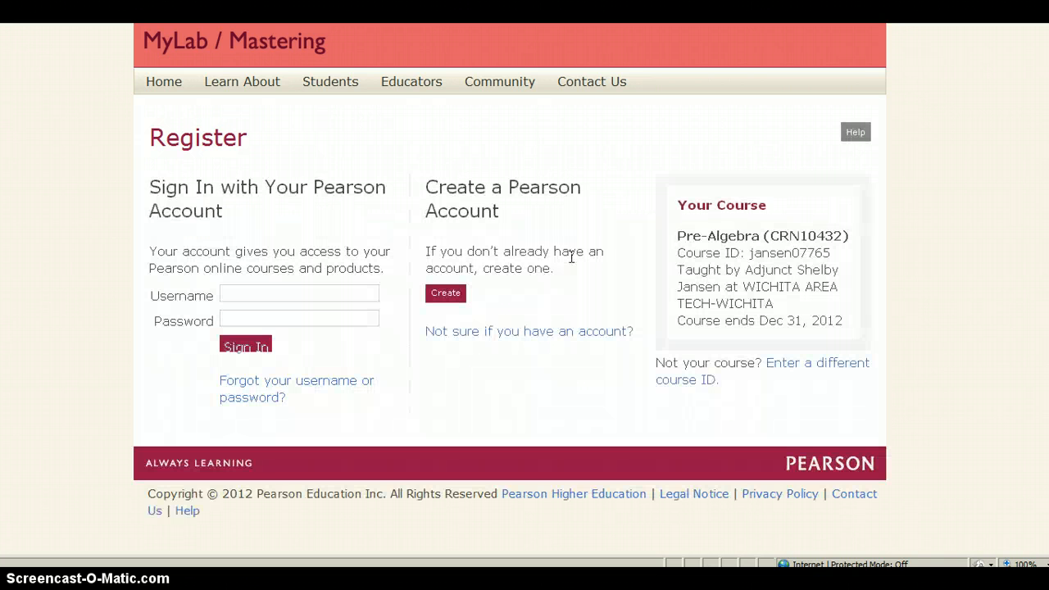
pyautogui.moveTo(409, 130)
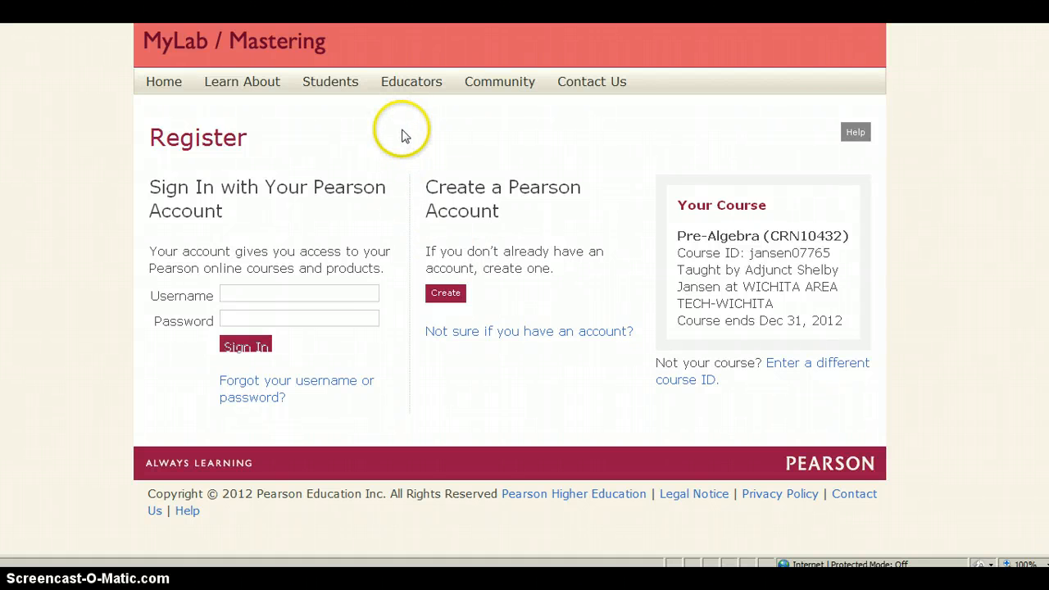
pyautogui.click(299, 292)
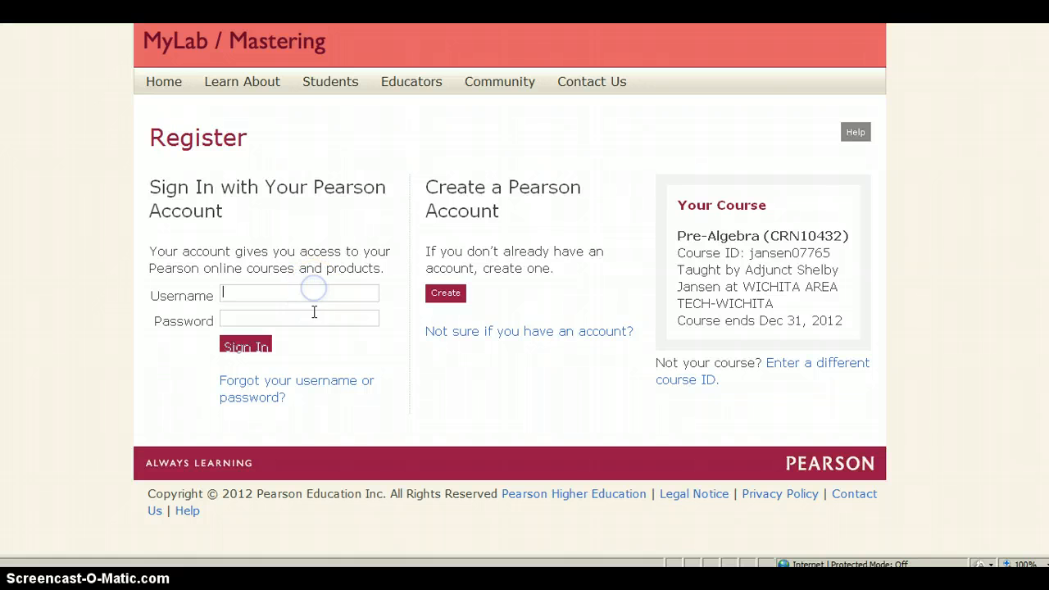
pyautogui.moveTo(256, 388)
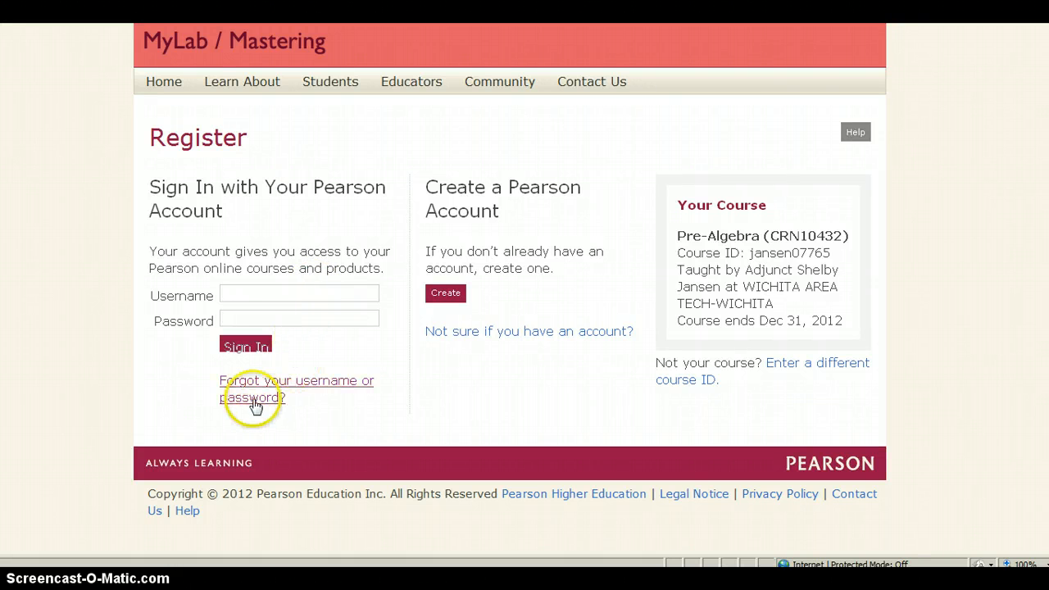
pyautogui.moveTo(274, 389)
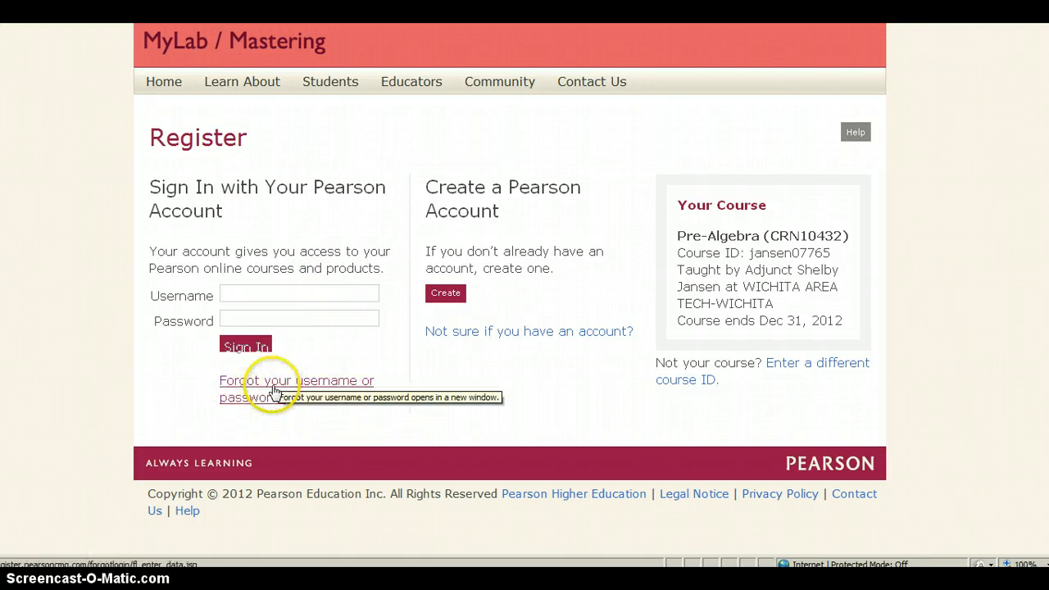
pyautogui.moveTo(264, 397)
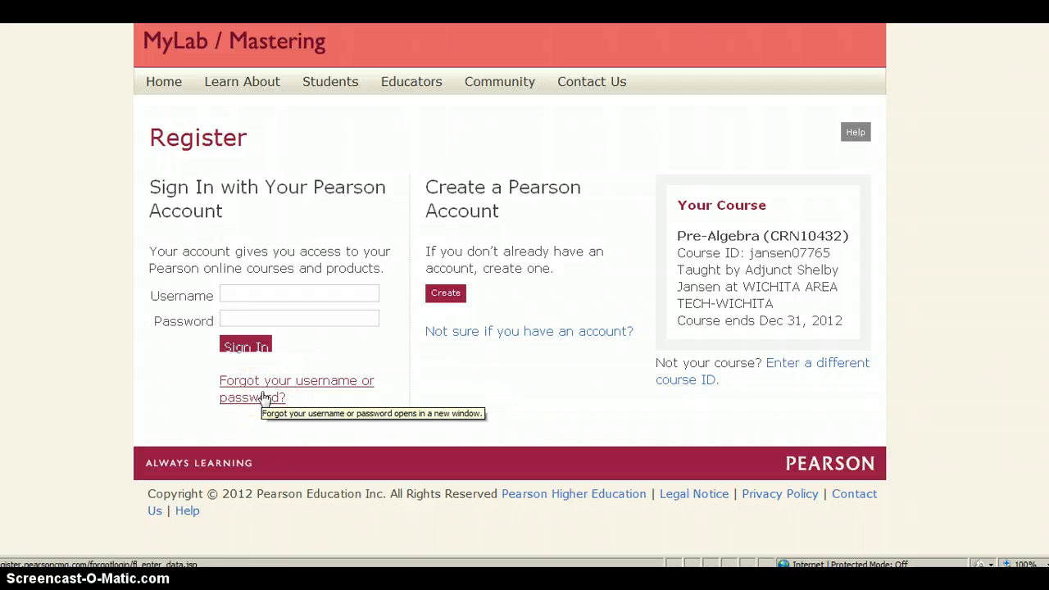
pyautogui.moveTo(547, 274)
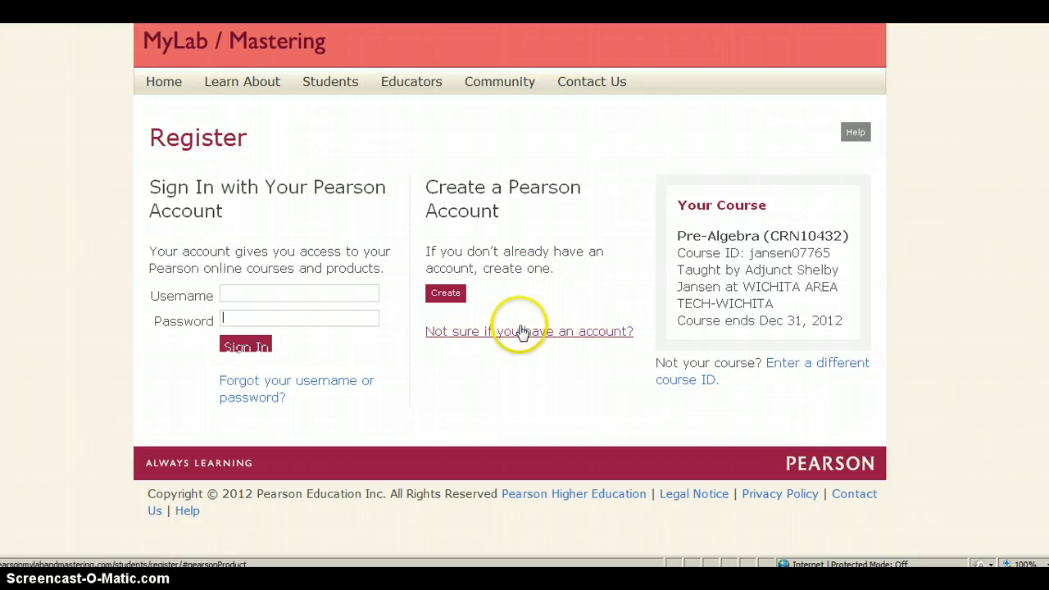
pyautogui.moveTo(521, 315)
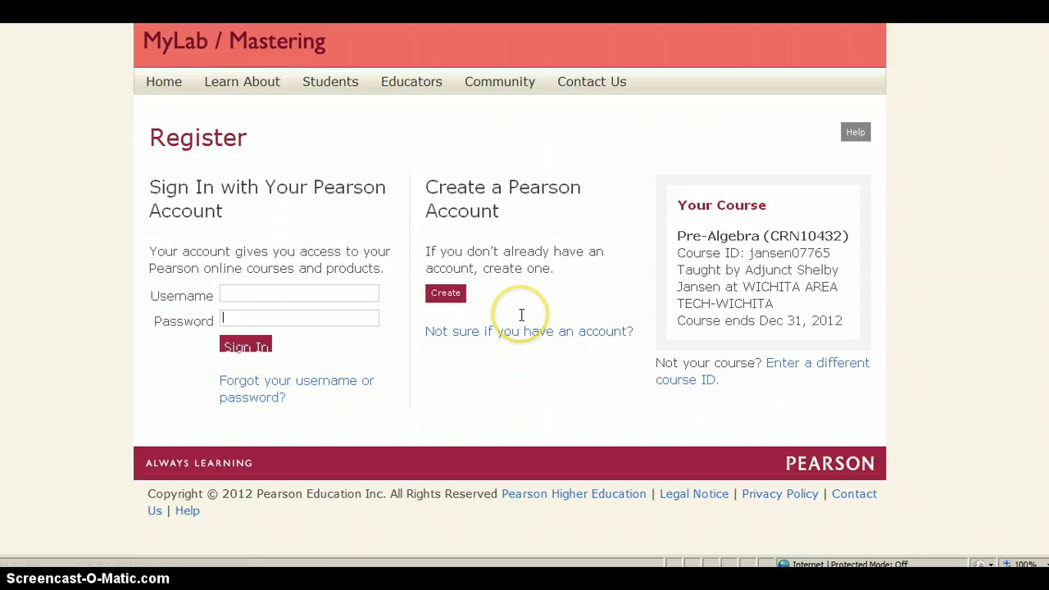
pyautogui.moveTo(358, 360)
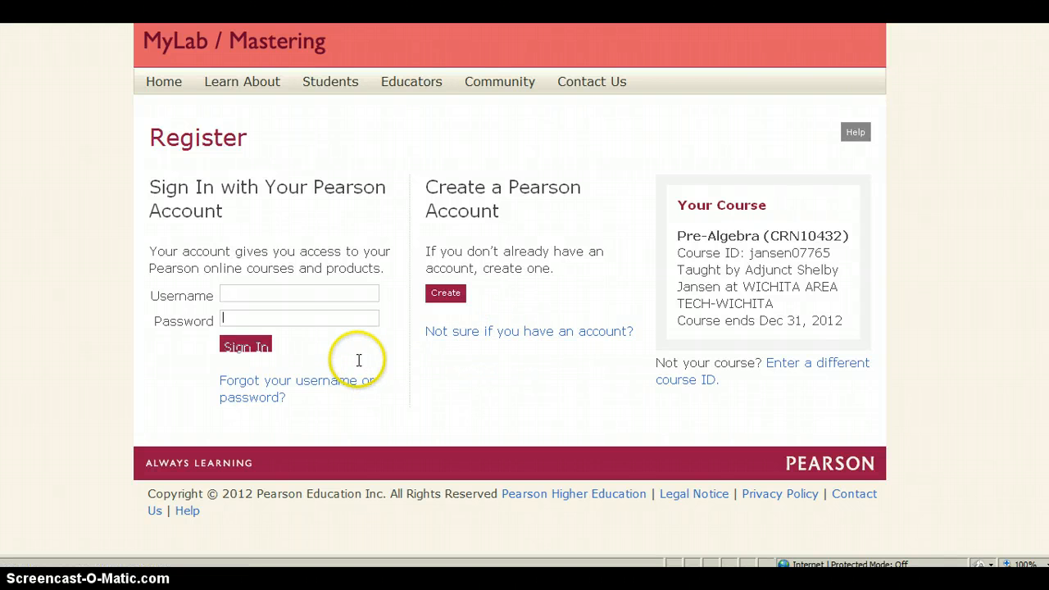
pyautogui.moveTo(377, 347)
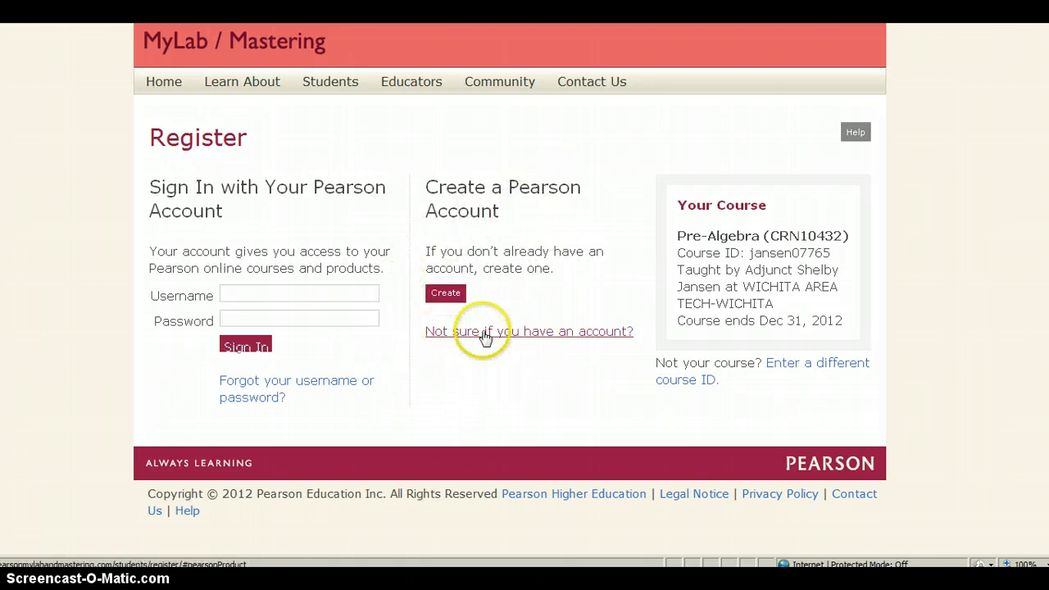
pyautogui.moveTo(446, 293)
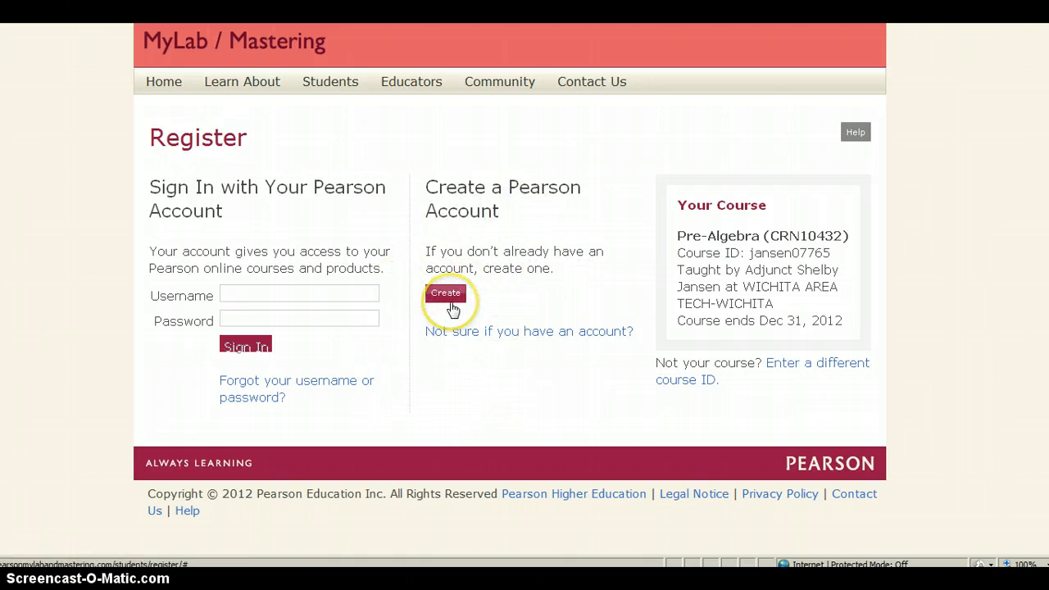
pyautogui.moveTo(209, 409)
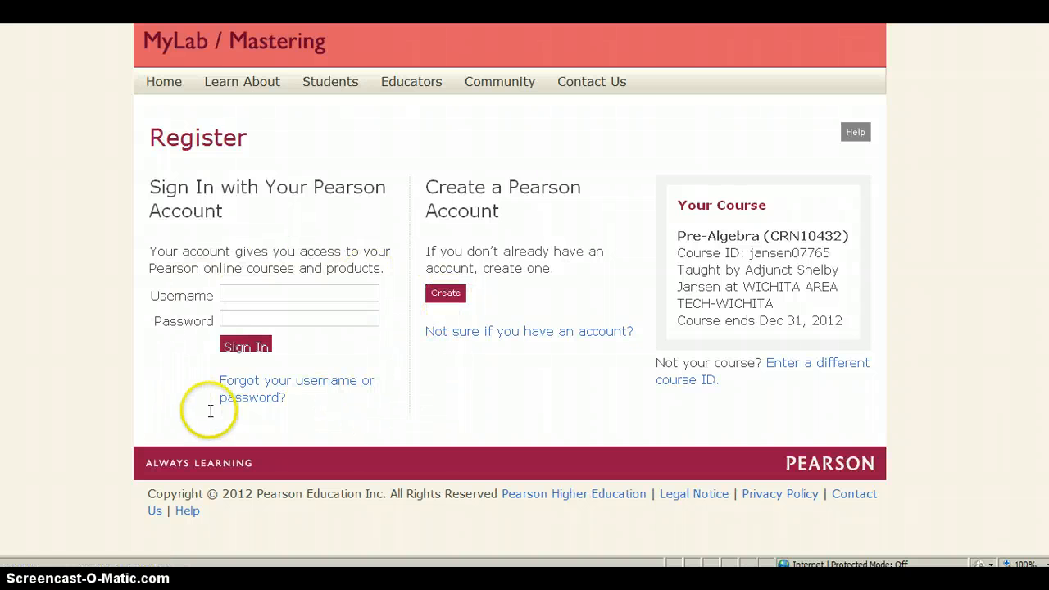
pyautogui.moveTo(221, 421)
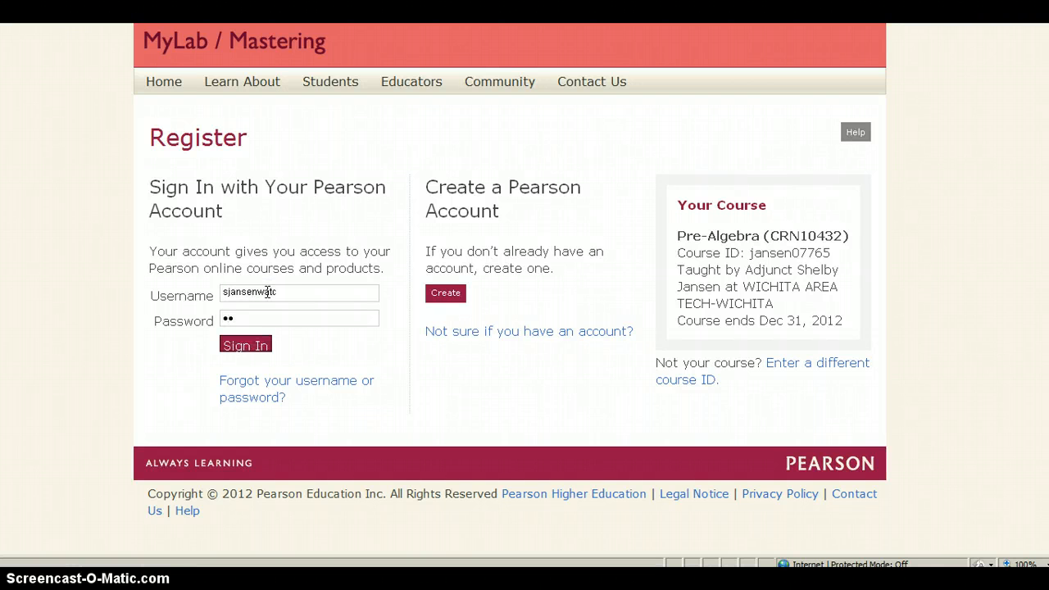
# Sign in with the Pearson account and review the access-code and credit card/PayPal options.
pyautogui.click(245, 345)
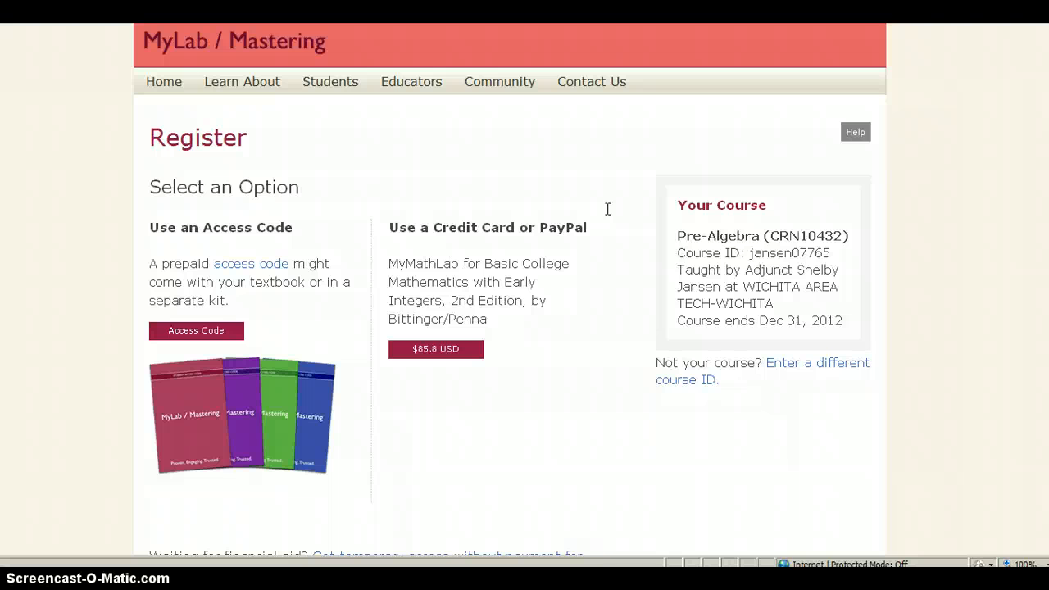
pyautogui.scroll(-3)
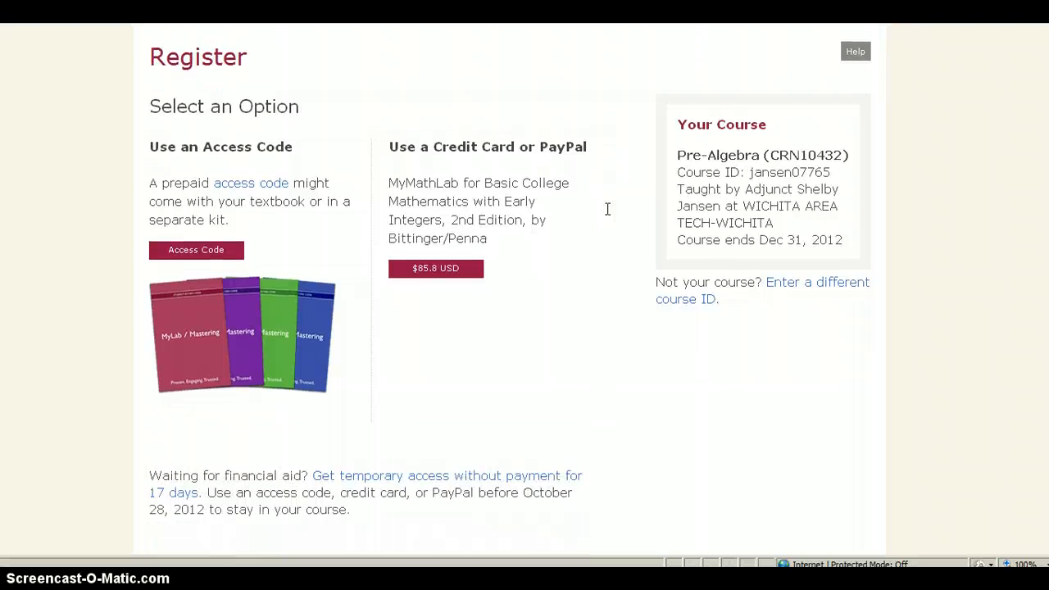
pyautogui.scroll(3)
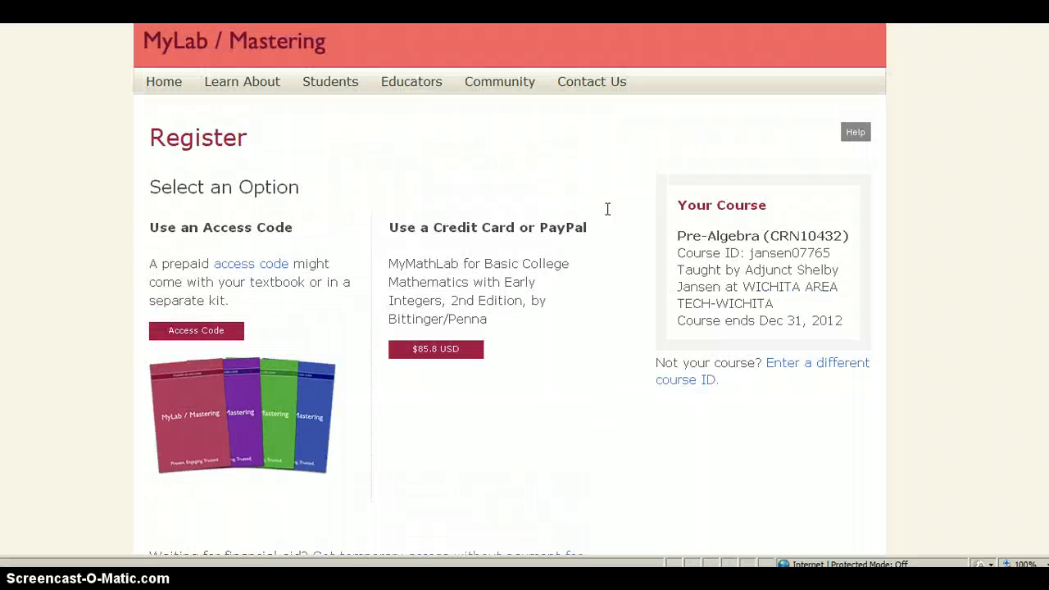
pyautogui.scroll(-3)
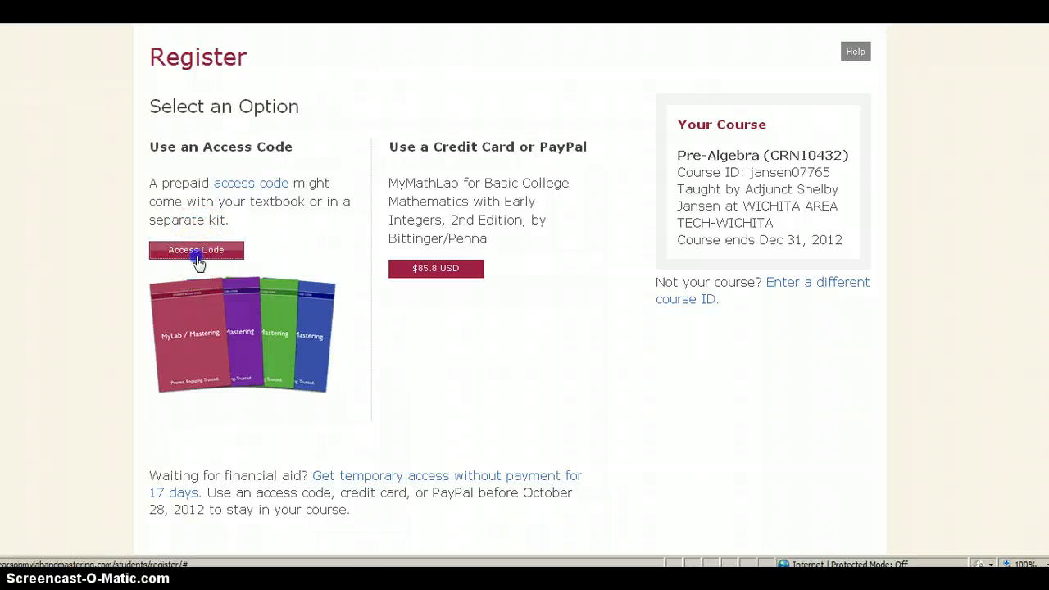
pyautogui.click(196, 250)
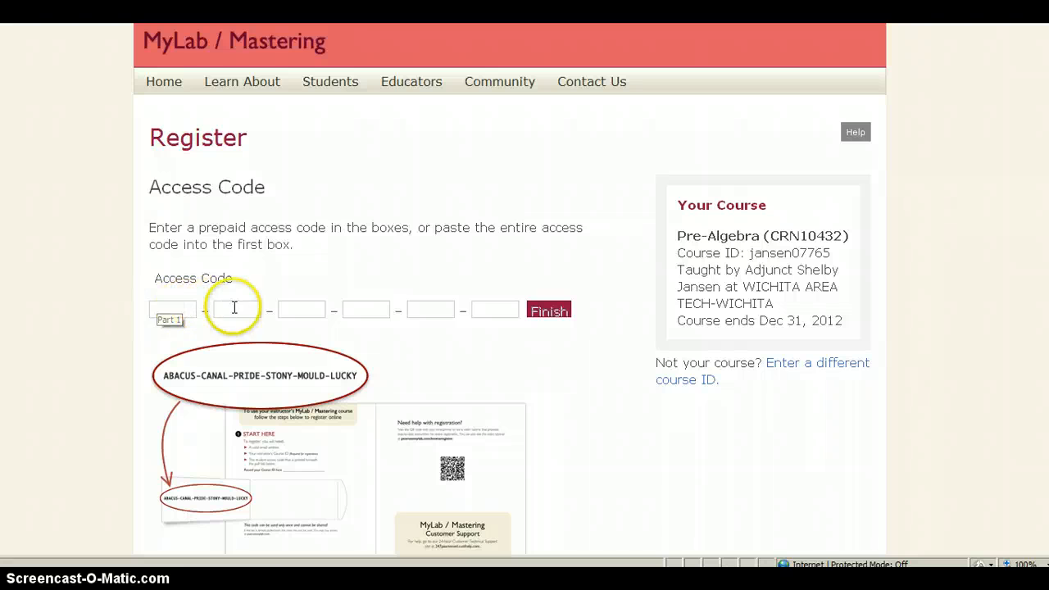
pyautogui.moveTo(545, 311)
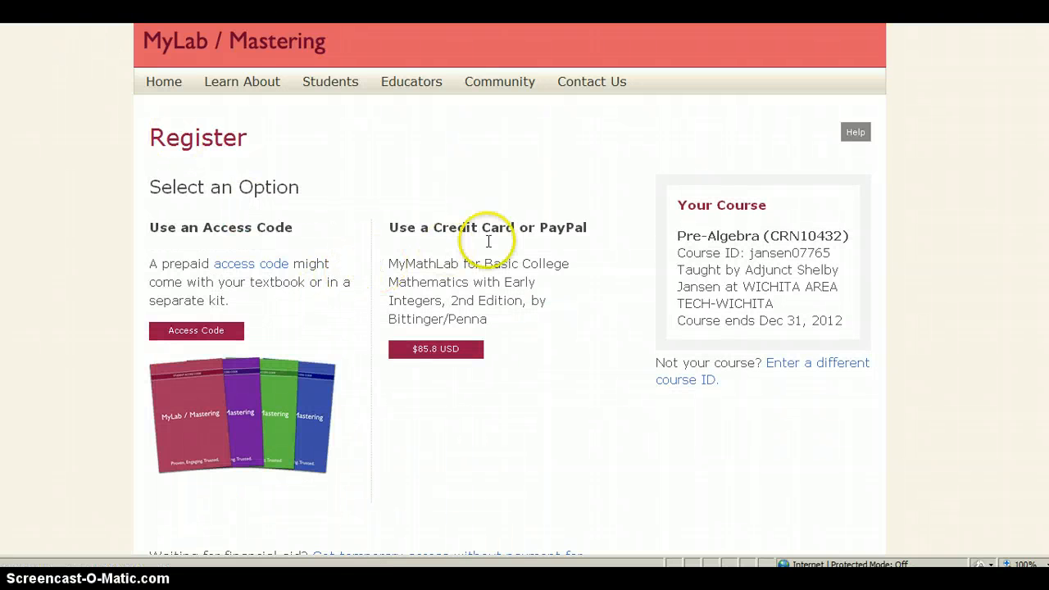
pyautogui.scroll(-3)
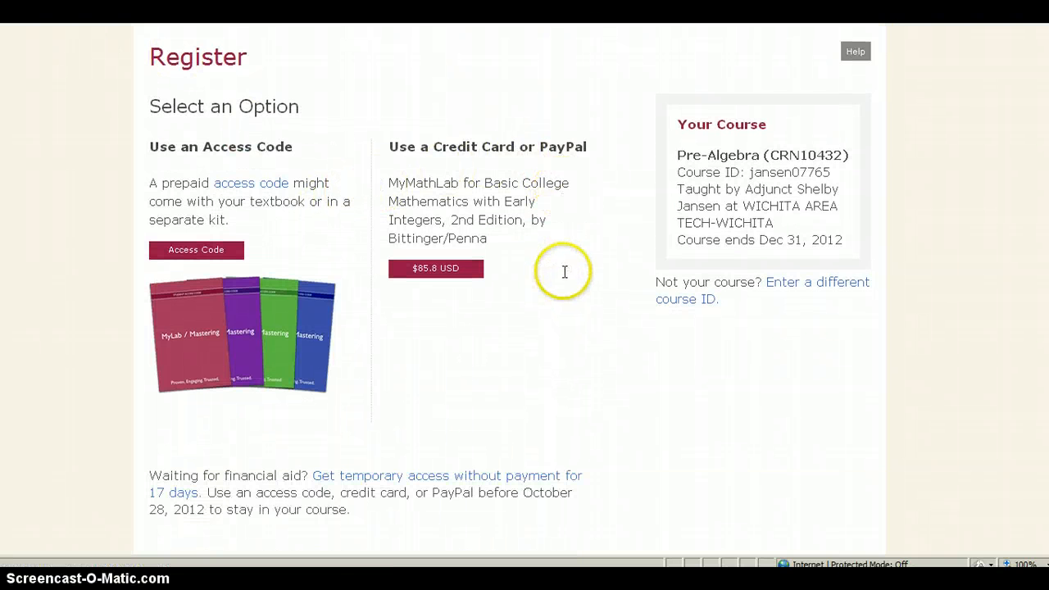
pyautogui.moveTo(436, 270)
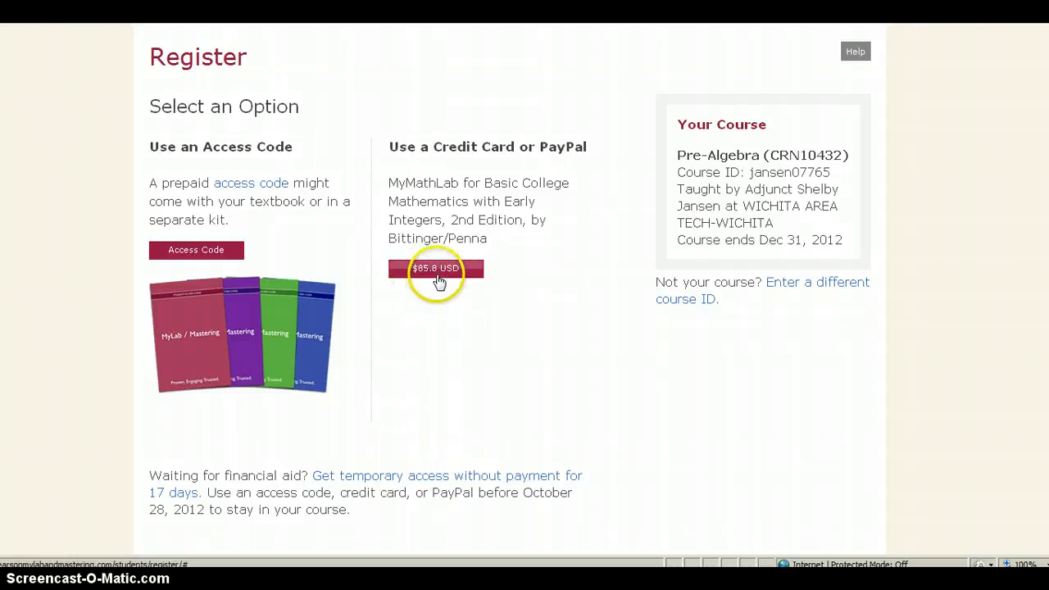
pyautogui.click(435, 269)
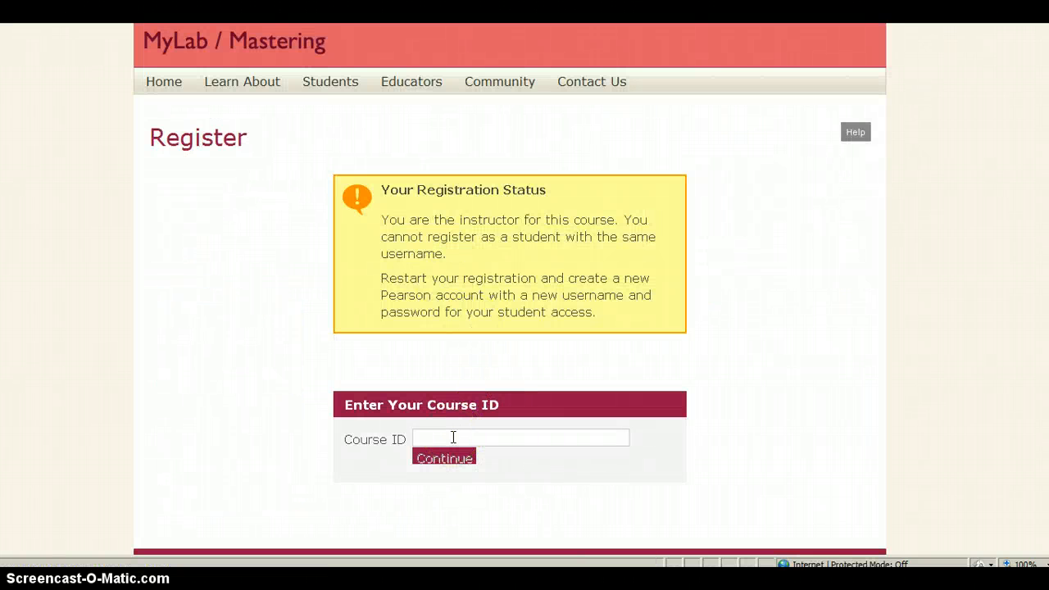
pyautogui.moveTo(458, 238)
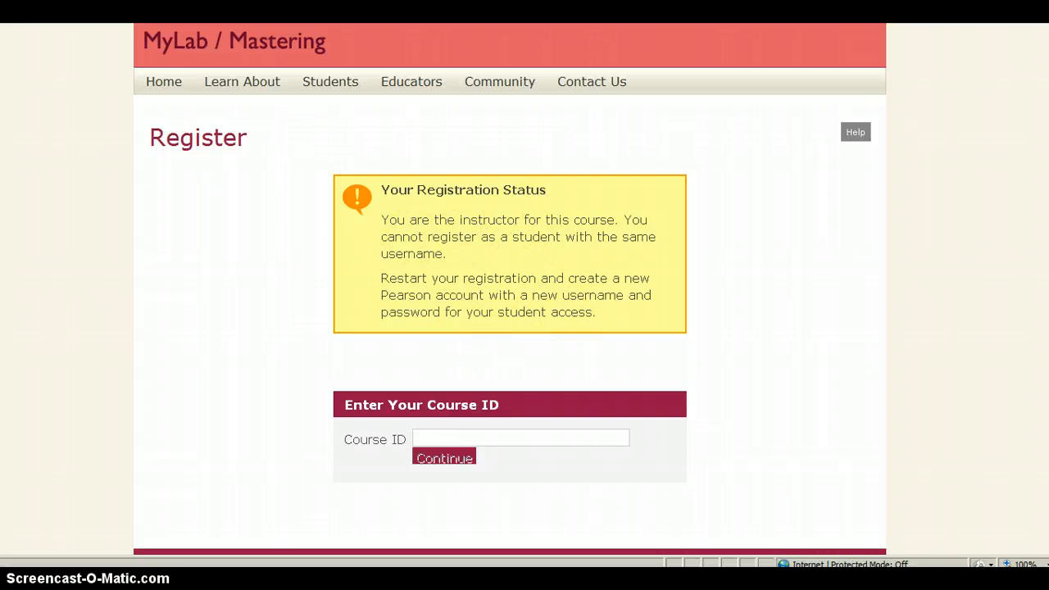
pyautogui.click(444, 458)
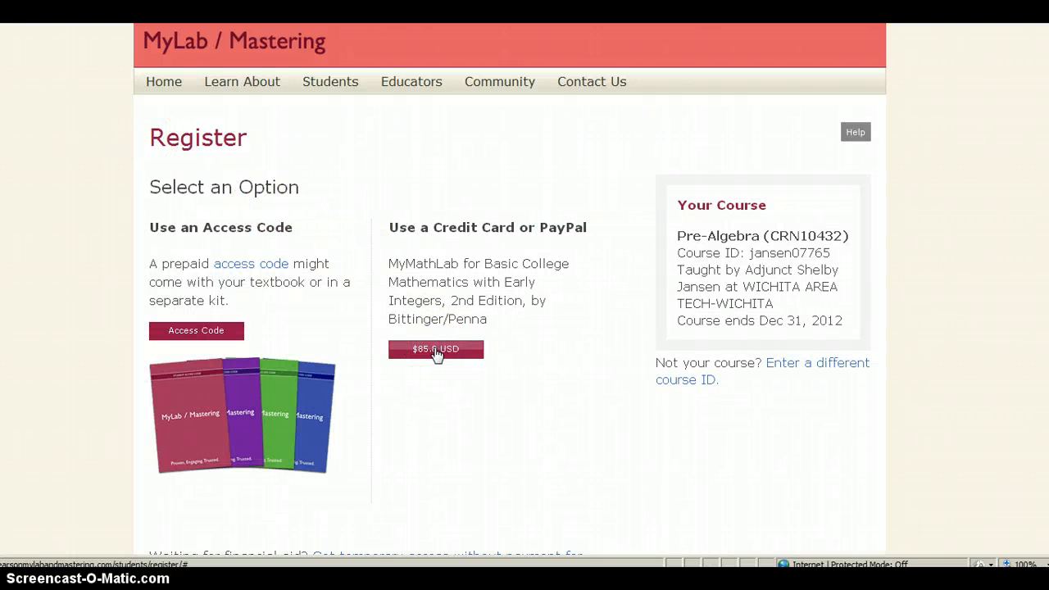
pyautogui.scroll(-3)
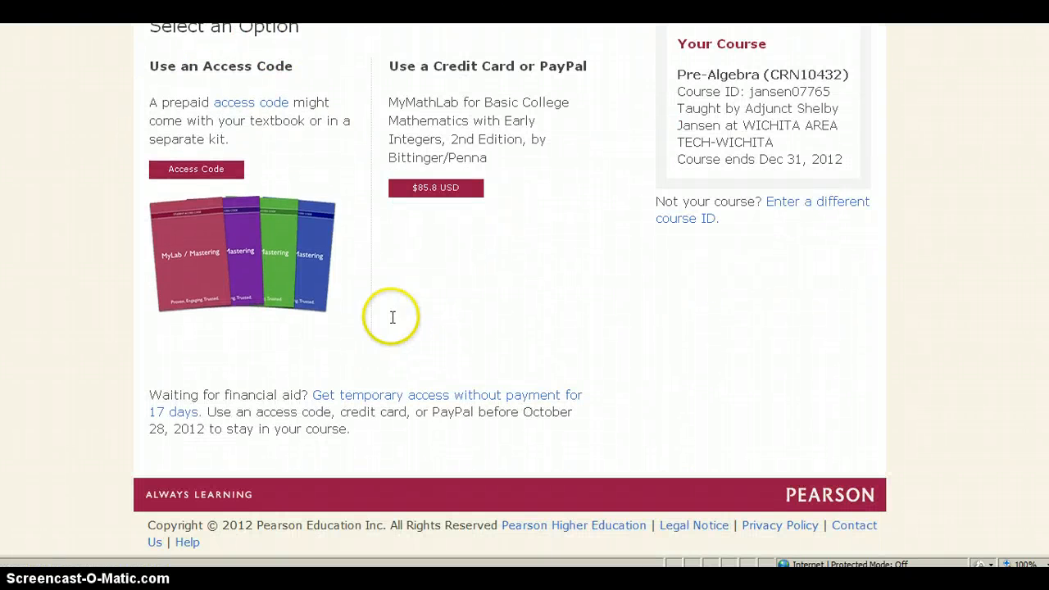
pyautogui.moveTo(268, 192)
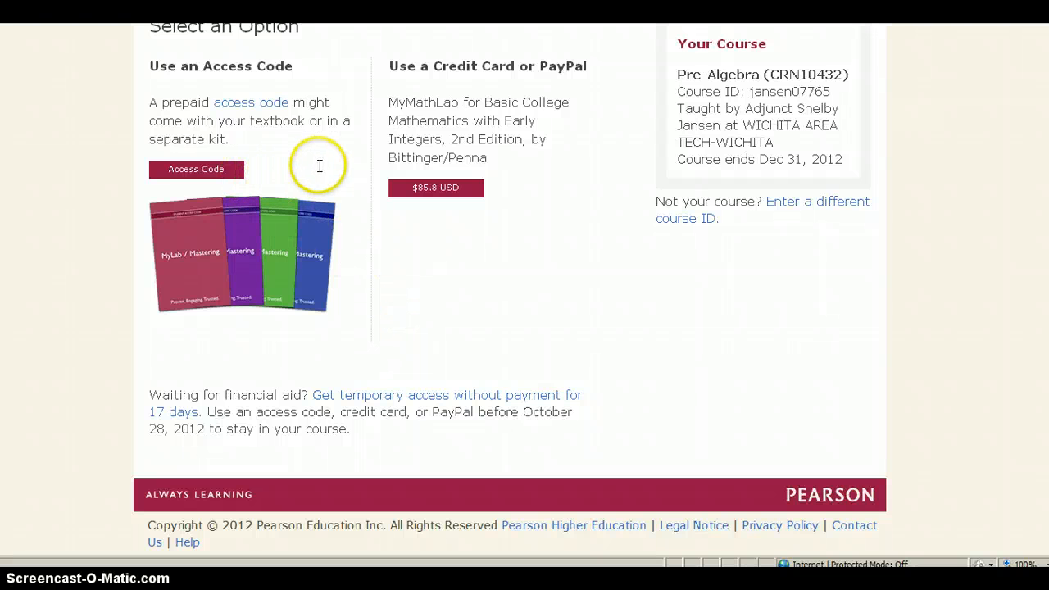
pyautogui.moveTo(378, 216)
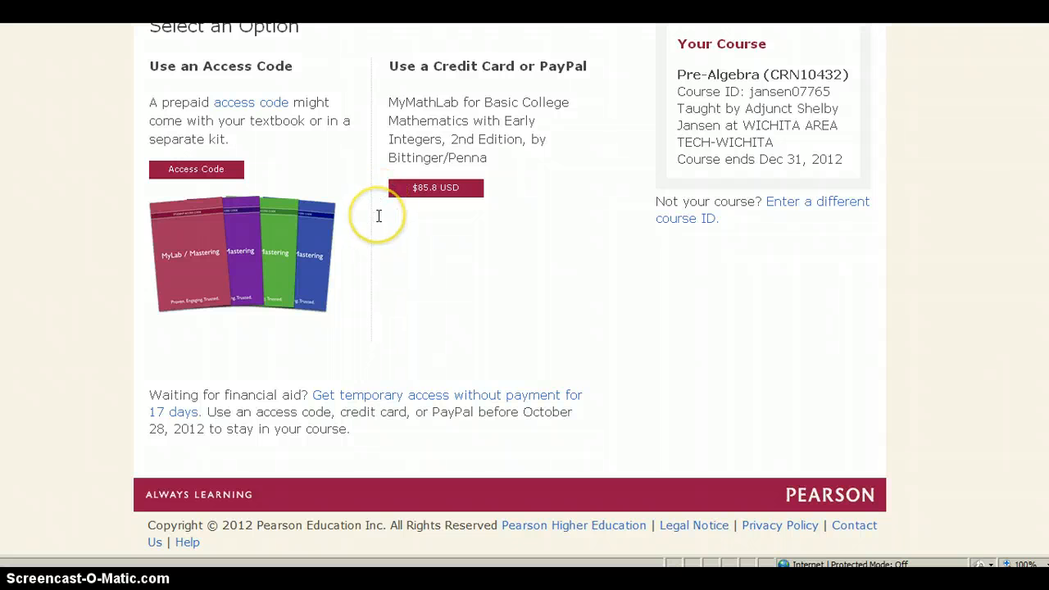
pyautogui.moveTo(417, 402)
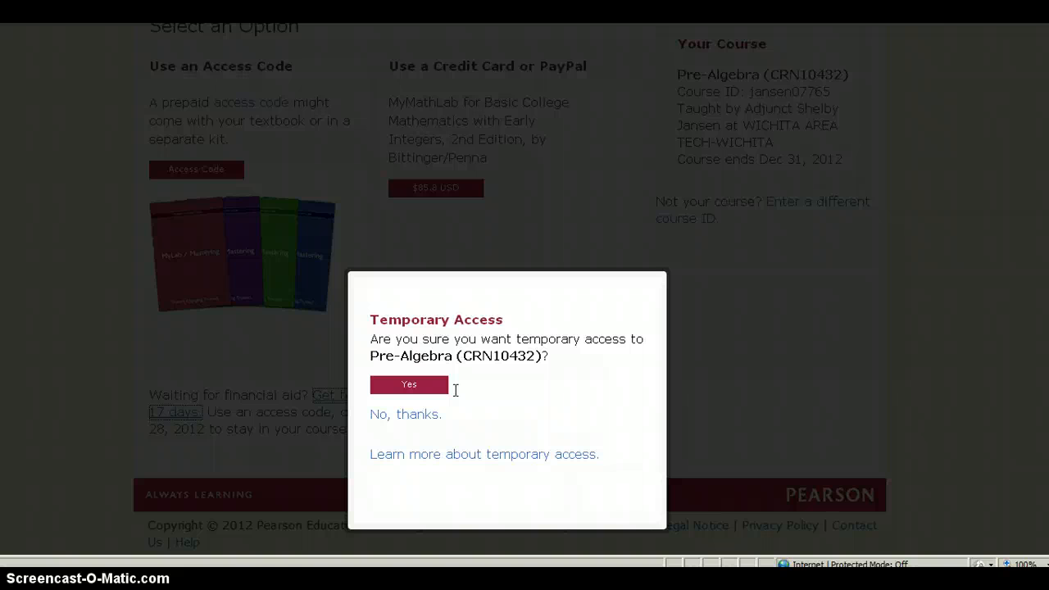
pyautogui.moveTo(589, 344)
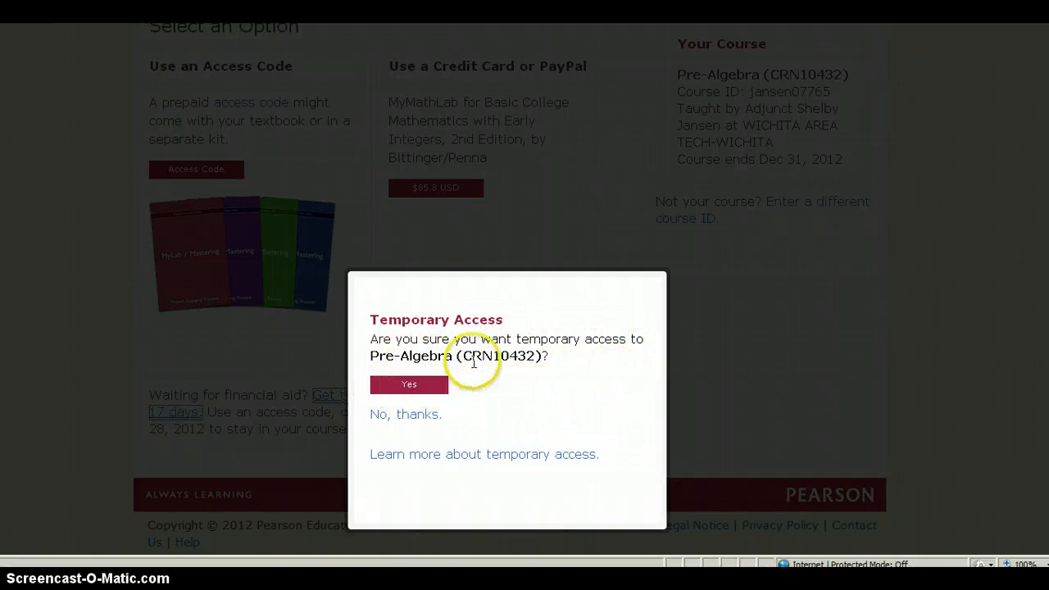
pyautogui.moveTo(549, 359)
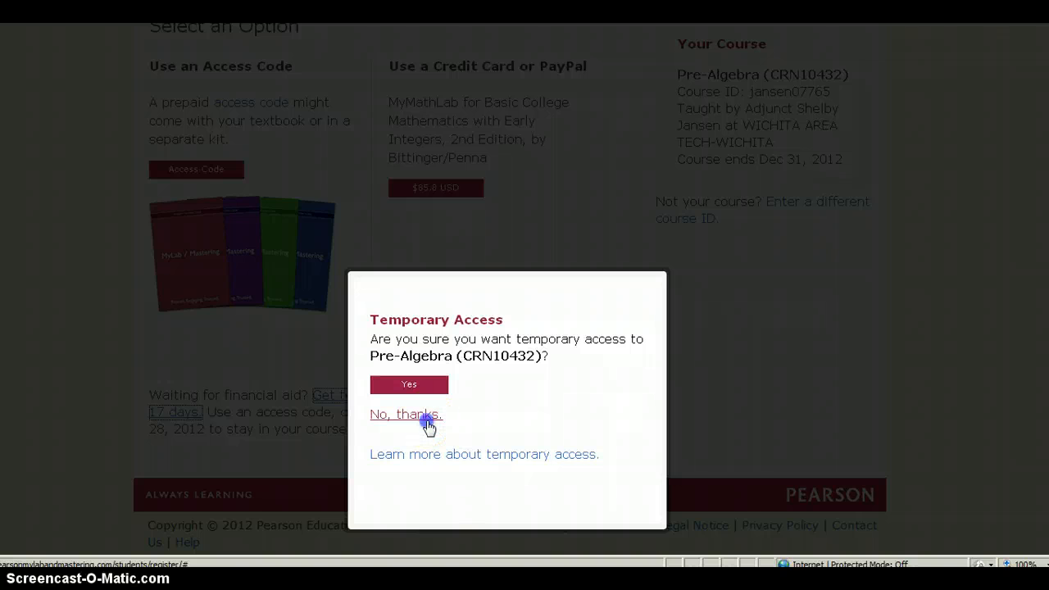
pyautogui.click(404, 414)
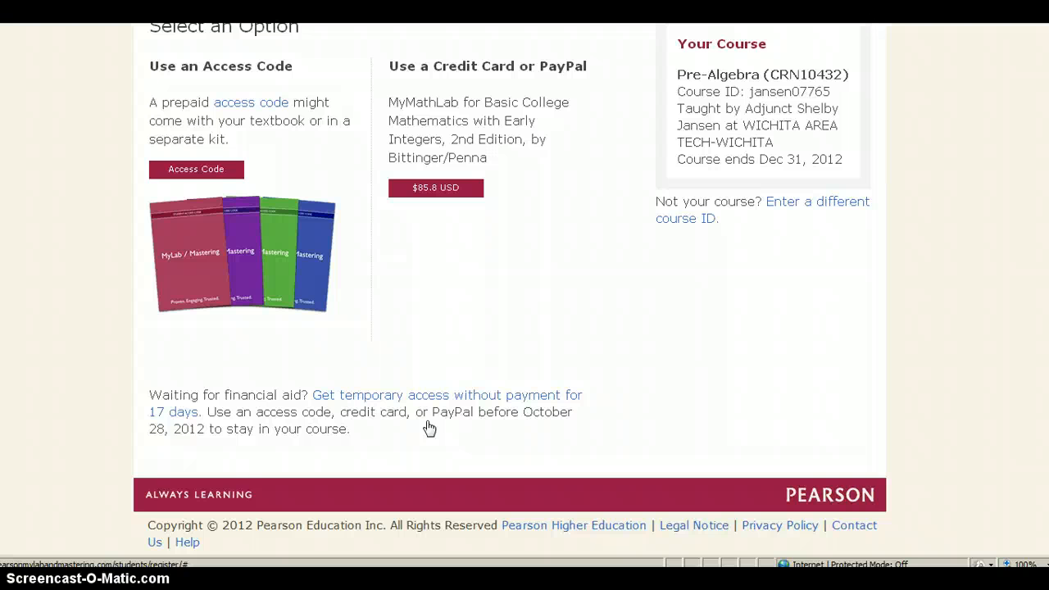
pyautogui.moveTo(223, 541)
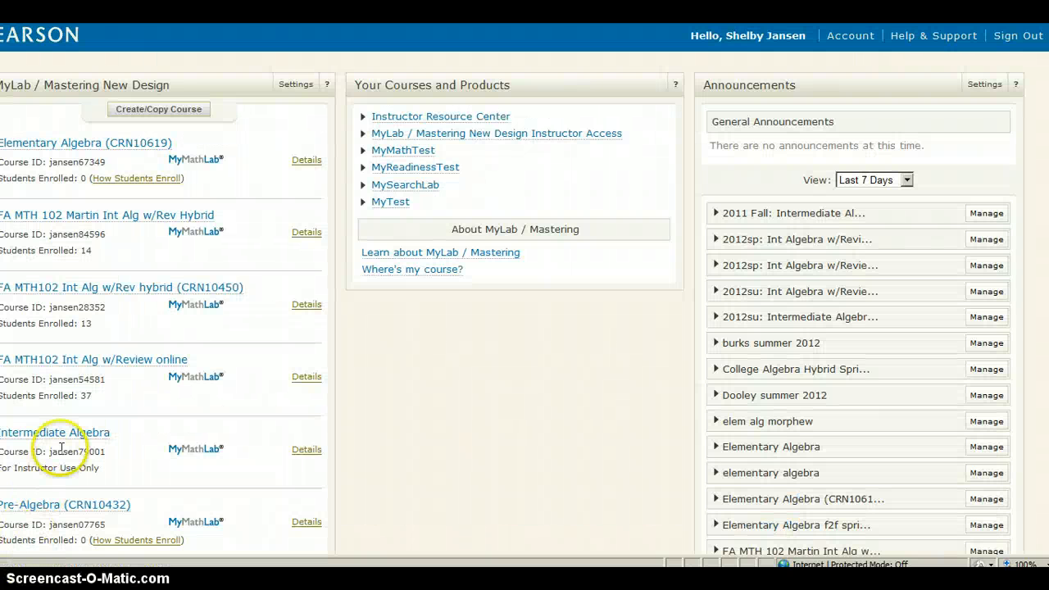
pyautogui.moveTo(208, 362)
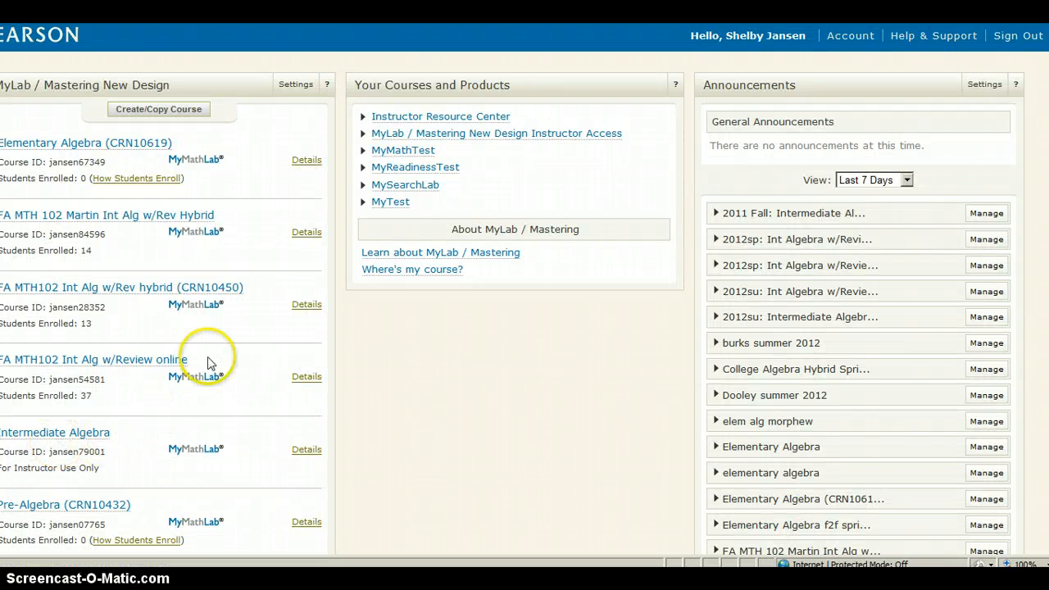
pyautogui.moveTo(50, 119)
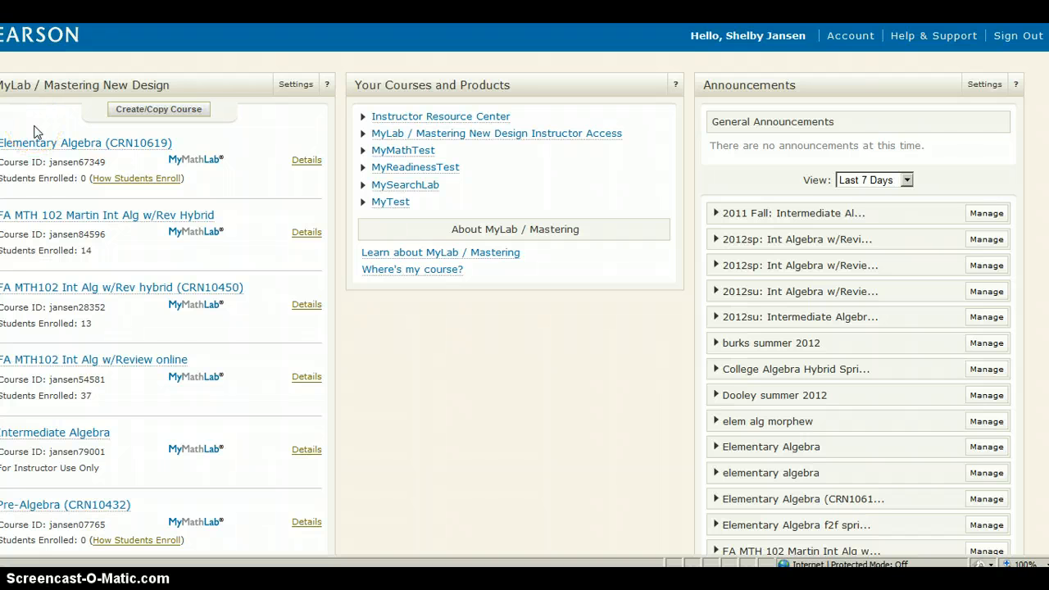
pyautogui.moveTo(31, 238)
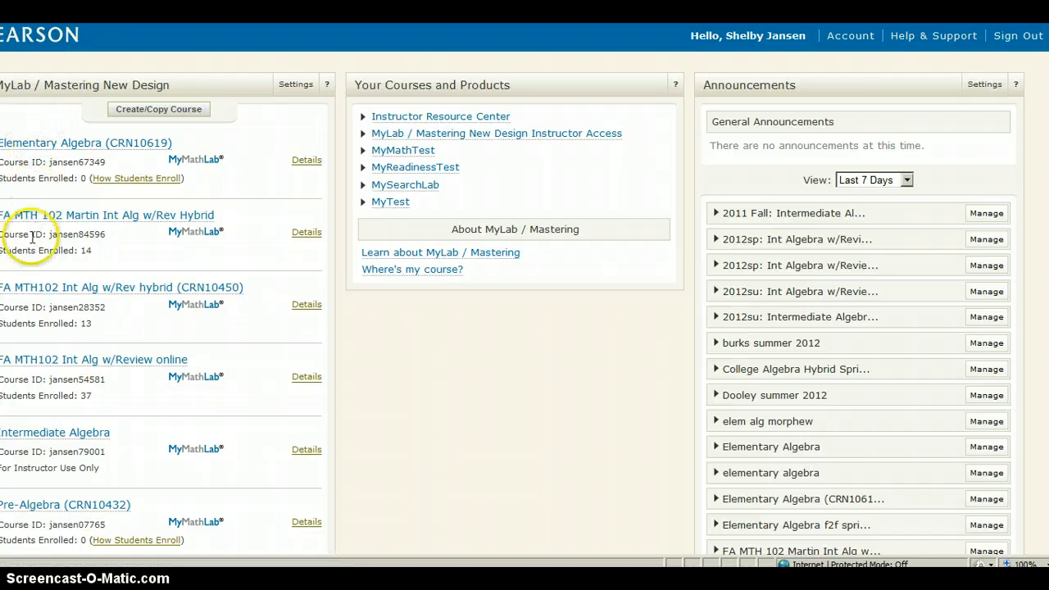
pyautogui.moveTo(51, 122)
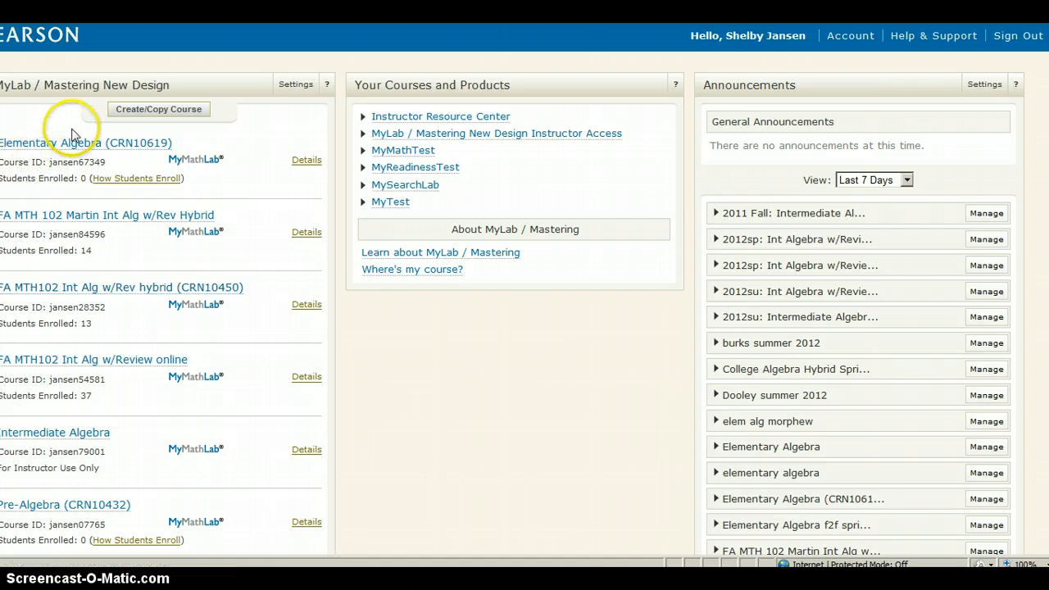
# Open Elementary Algebra (CRN10619) and go to its Homework and Tests list.
pyautogui.click(85, 142)
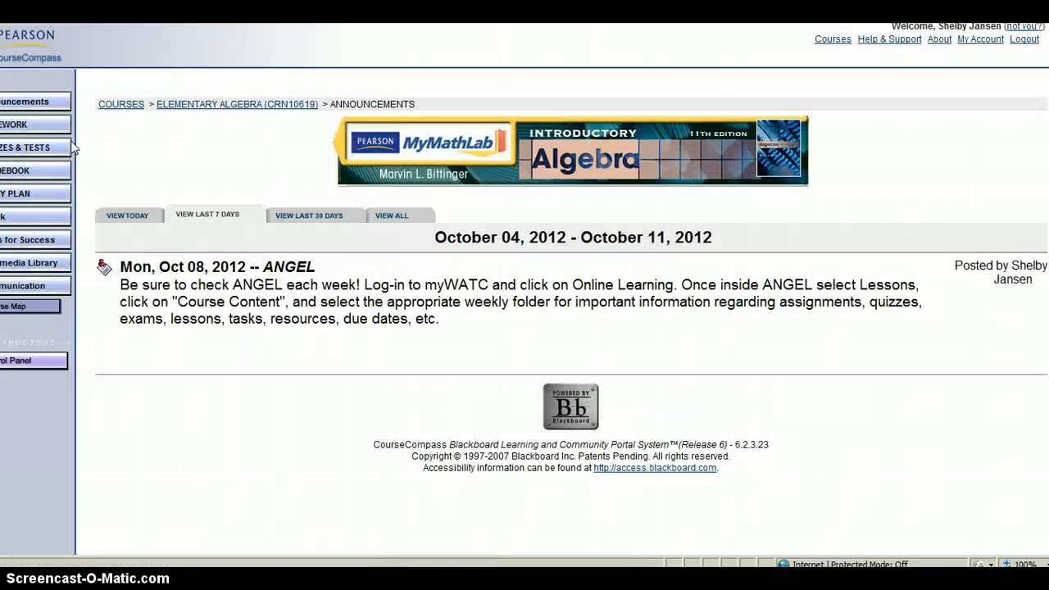
pyautogui.moveTo(70, 408)
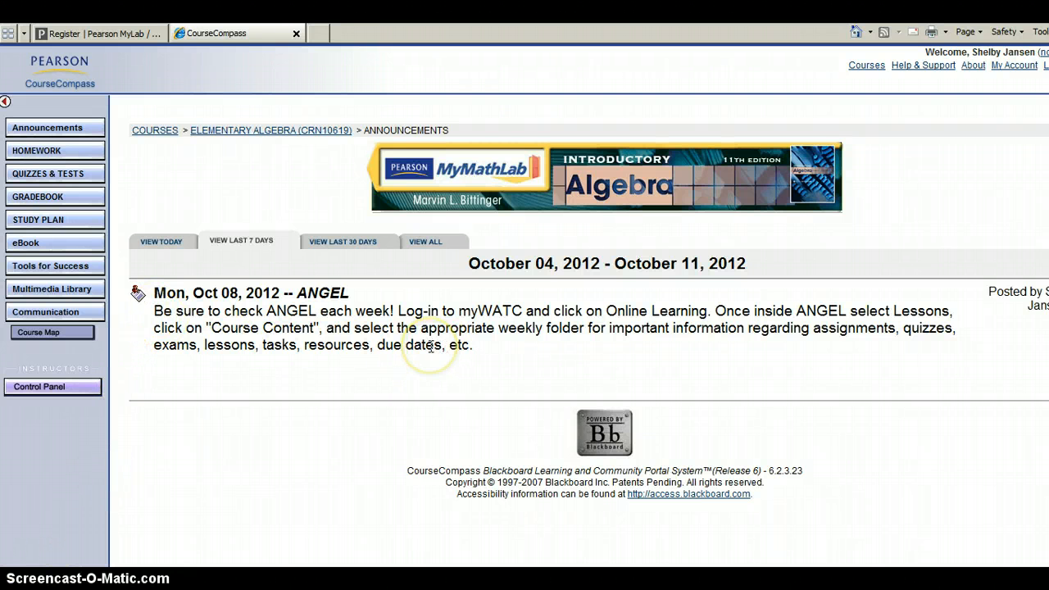
pyautogui.moveTo(86, 155)
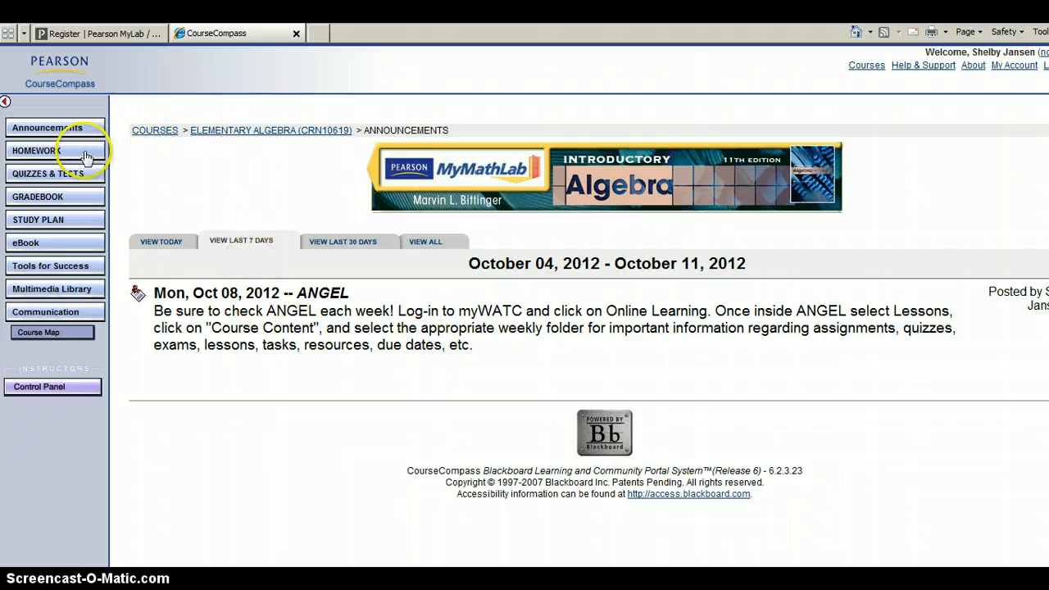
pyautogui.moveTo(45, 311)
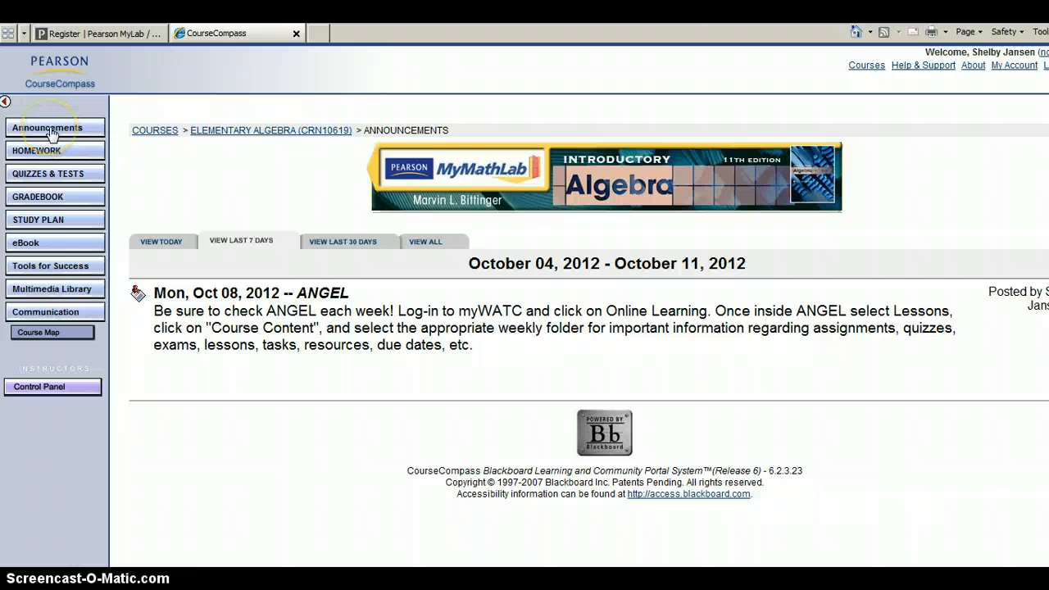
pyautogui.moveTo(196, 327)
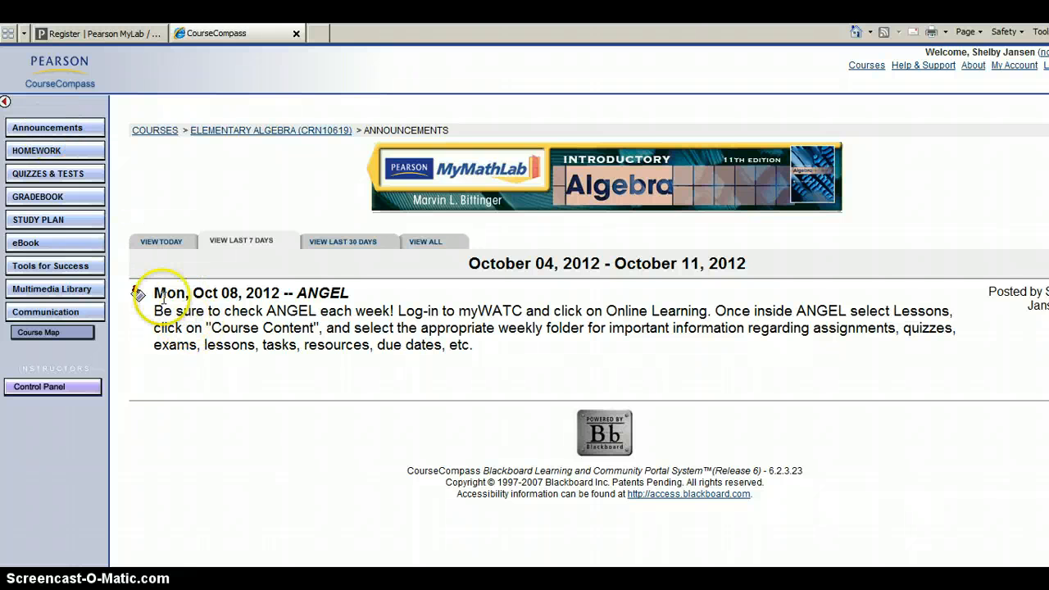
pyautogui.click(36, 150)
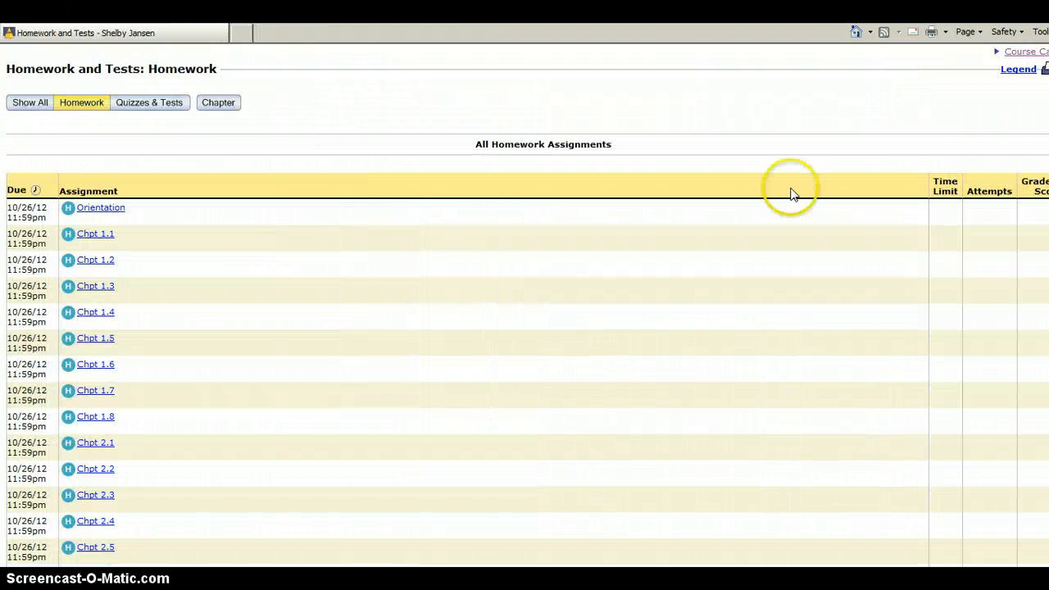
pyautogui.moveTo(82, 242)
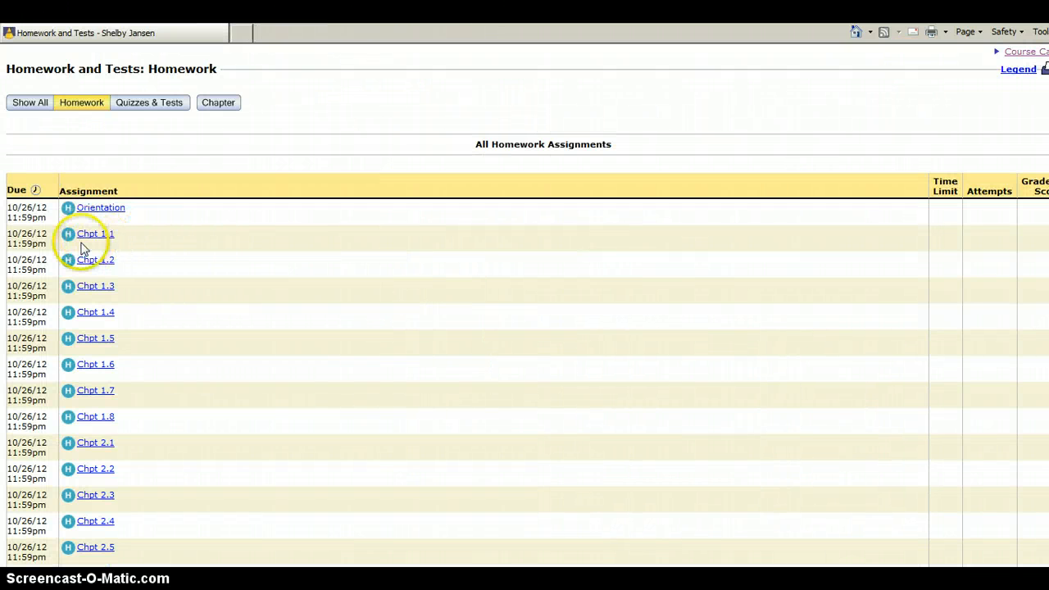
pyautogui.moveTo(91, 373)
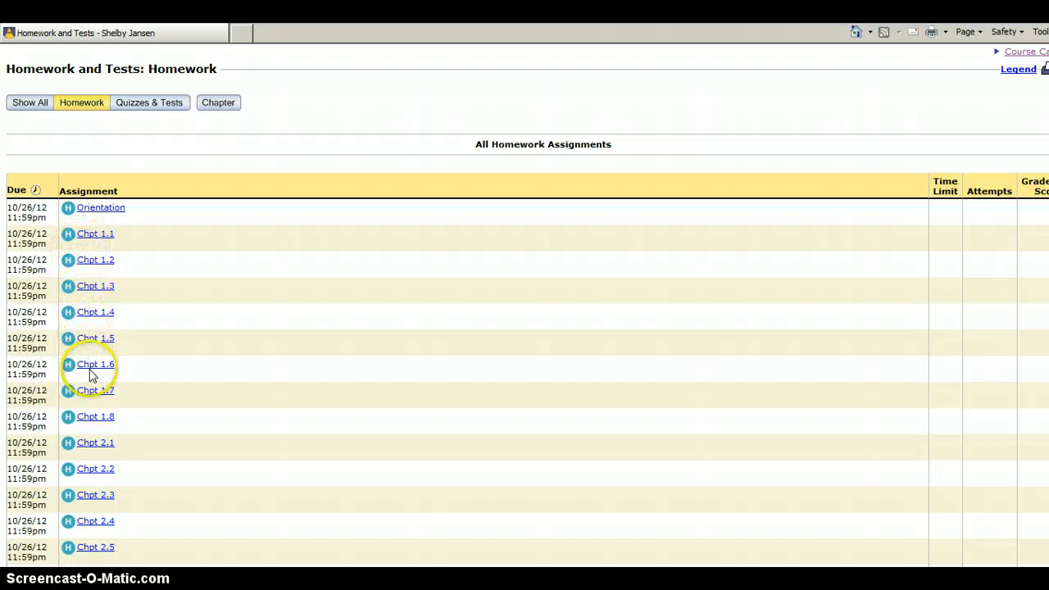
# Open the Chpt 1.1 homework overview and go to Question 8.
pyautogui.click(95, 233)
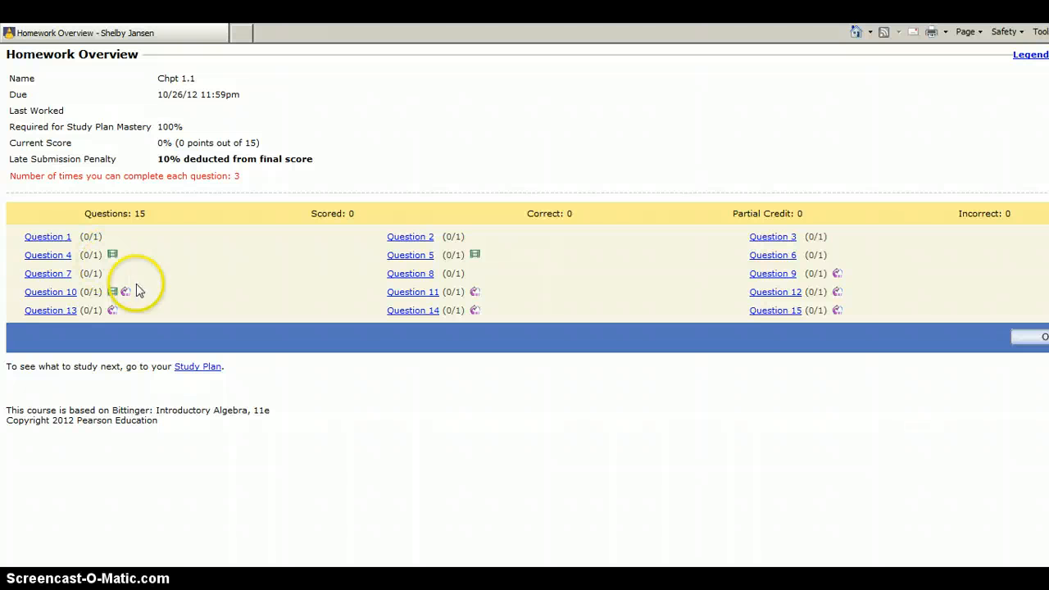
pyautogui.moveTo(410, 273)
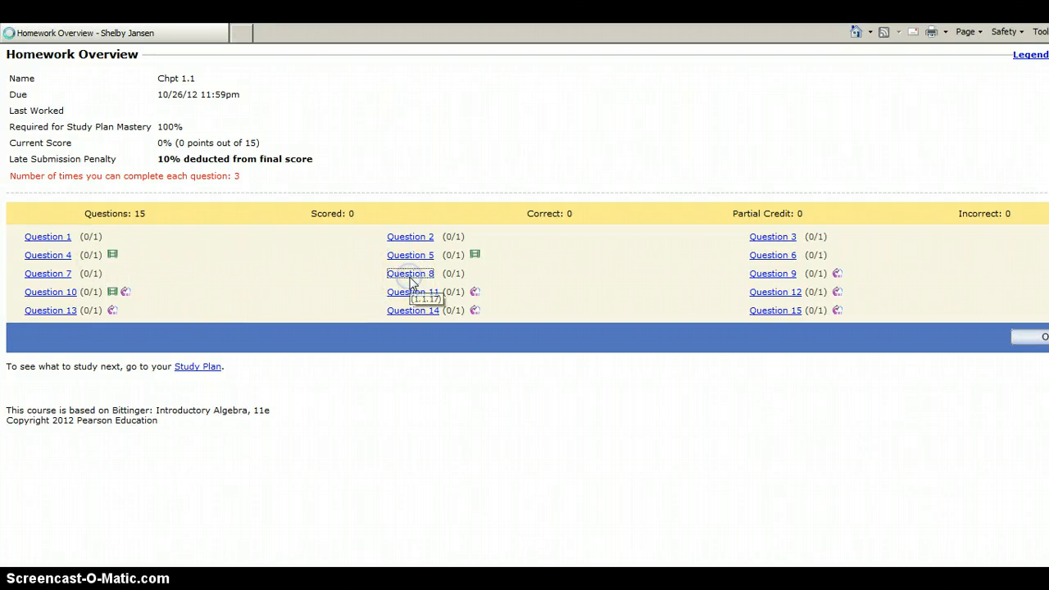
pyautogui.click(409, 273)
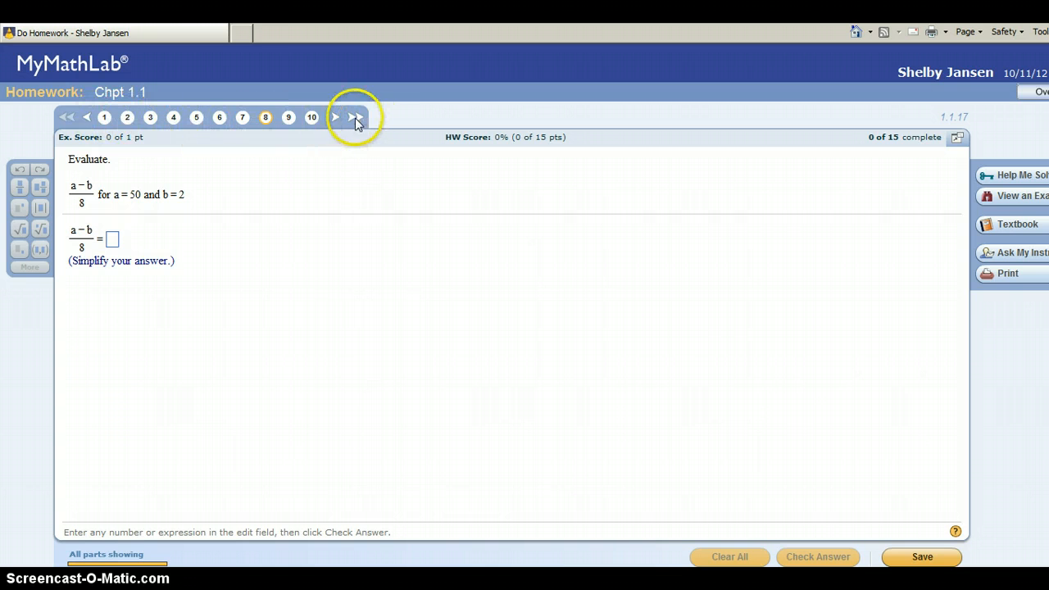
pyautogui.click(355, 116)
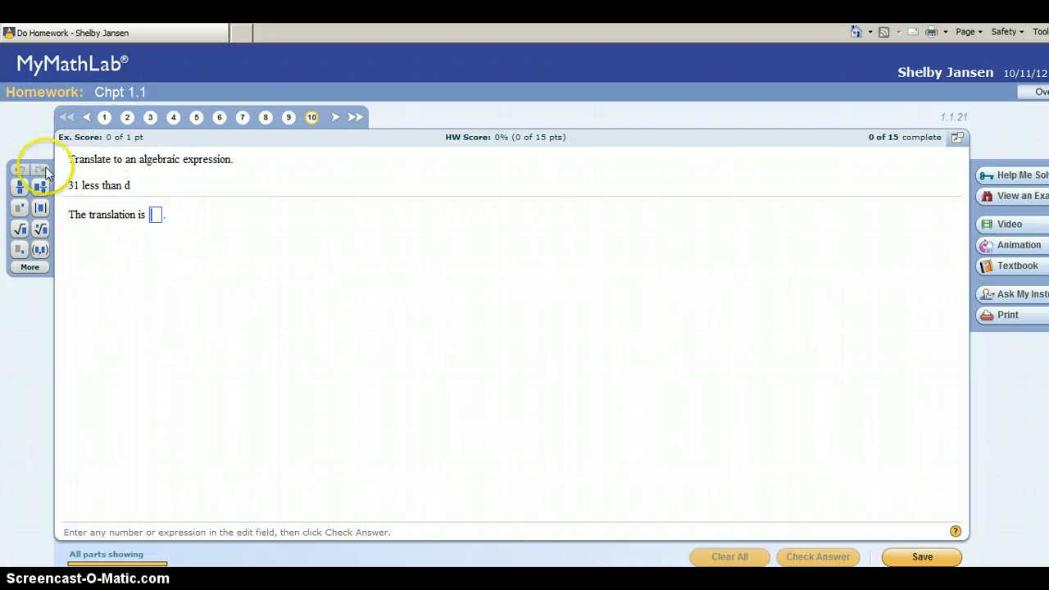
pyautogui.moveTo(965, 237)
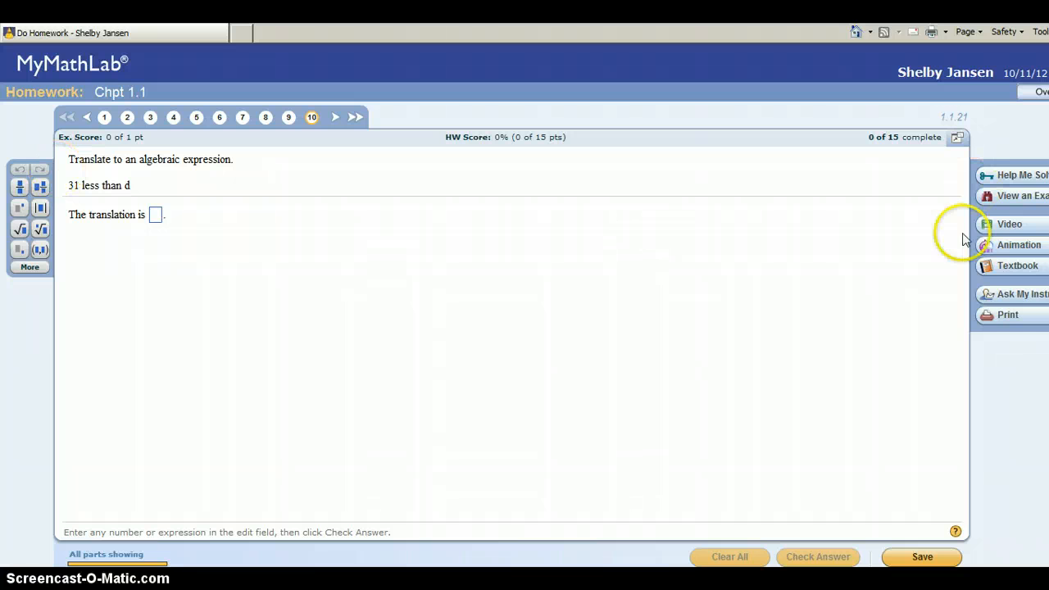
pyautogui.moveTo(32, 215)
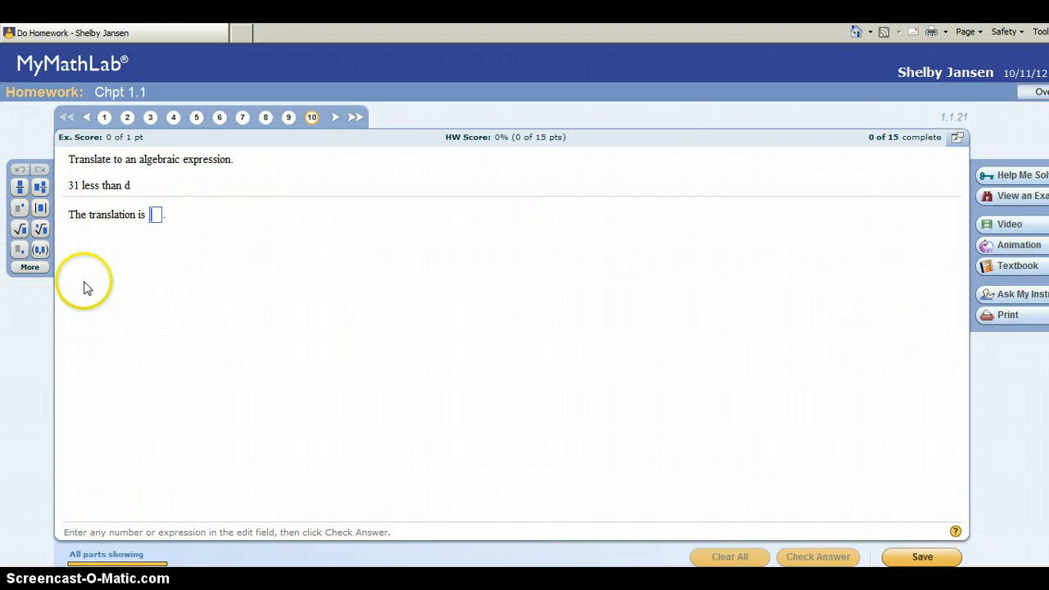
pyautogui.click(19, 187)
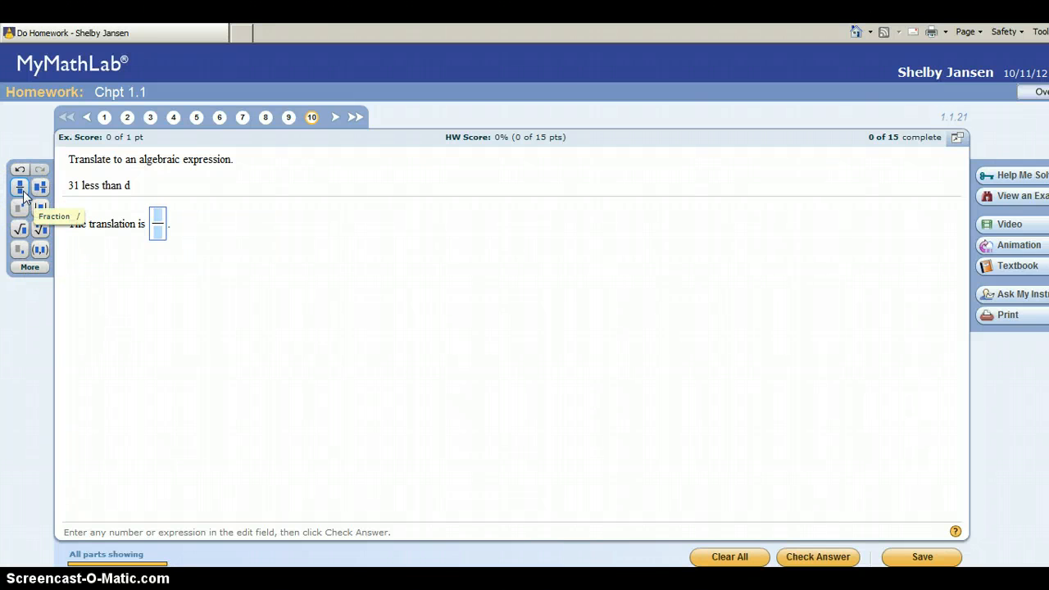
pyautogui.write('5')
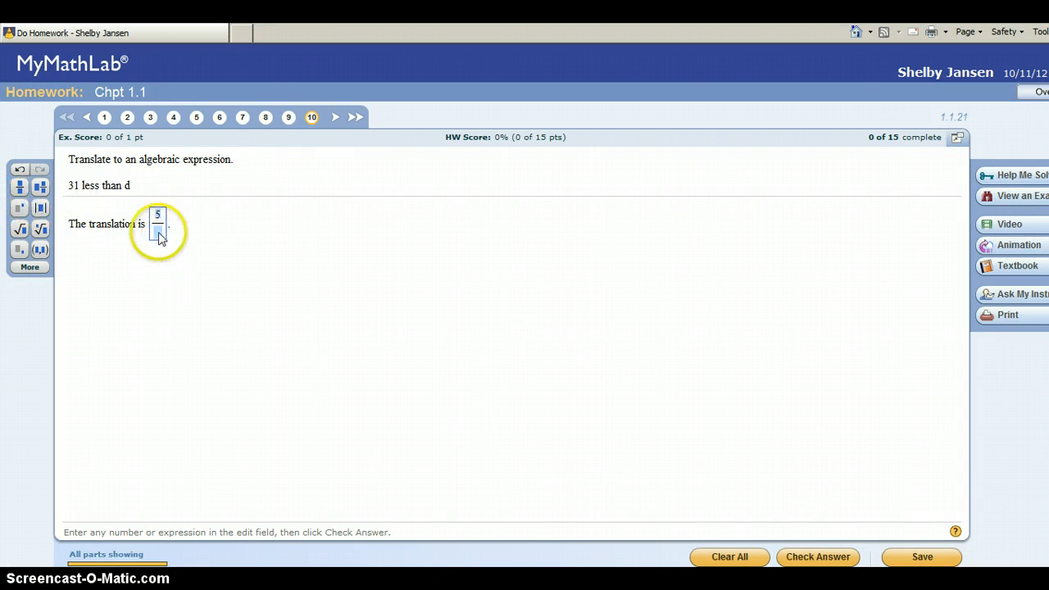
pyautogui.click(817, 557)
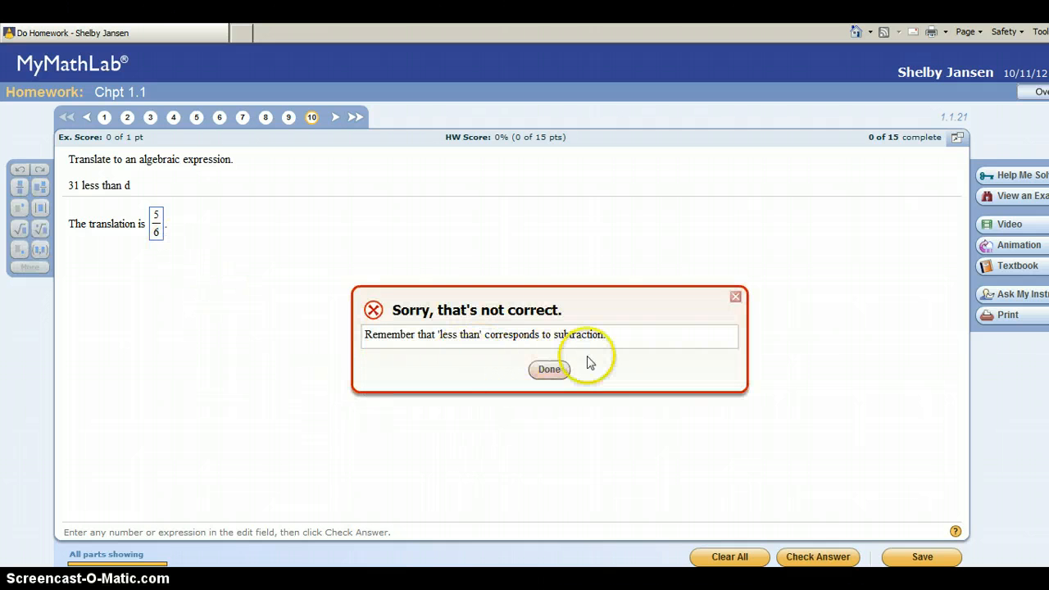
pyautogui.moveTo(643, 354)
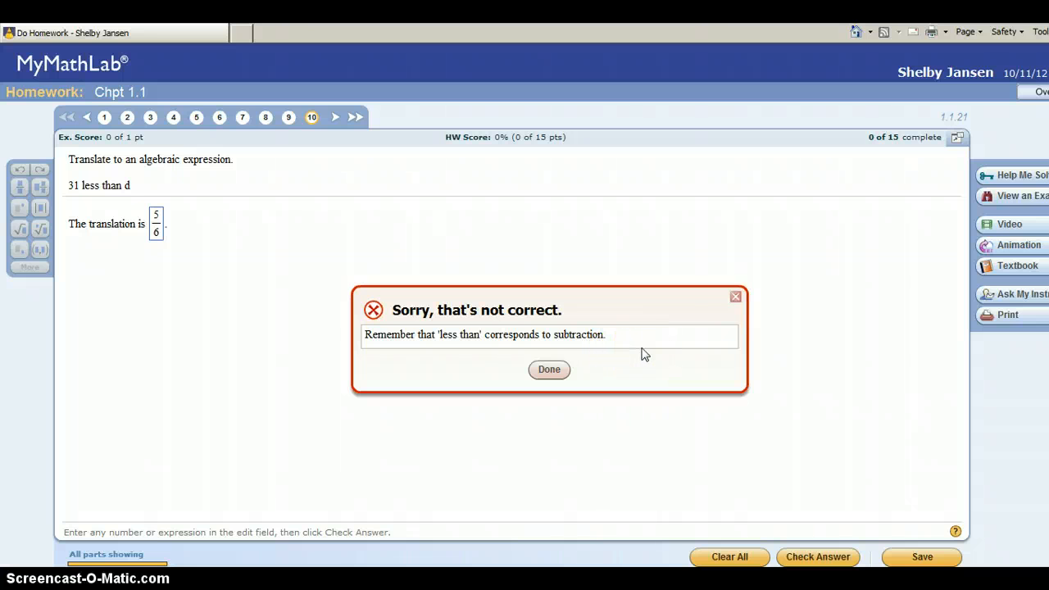
pyautogui.click(549, 370)
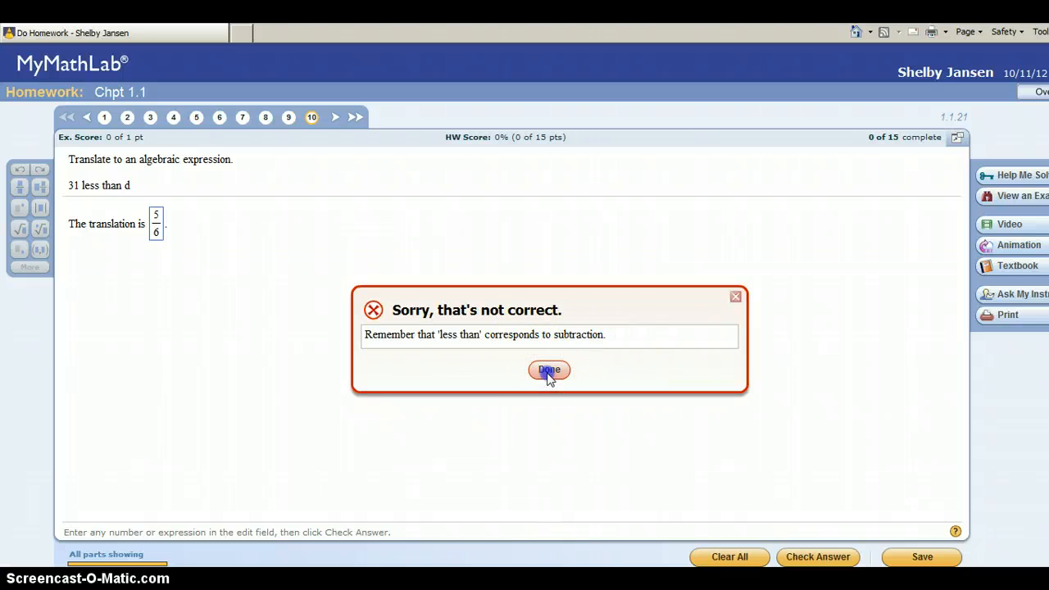
pyautogui.click(548, 370)
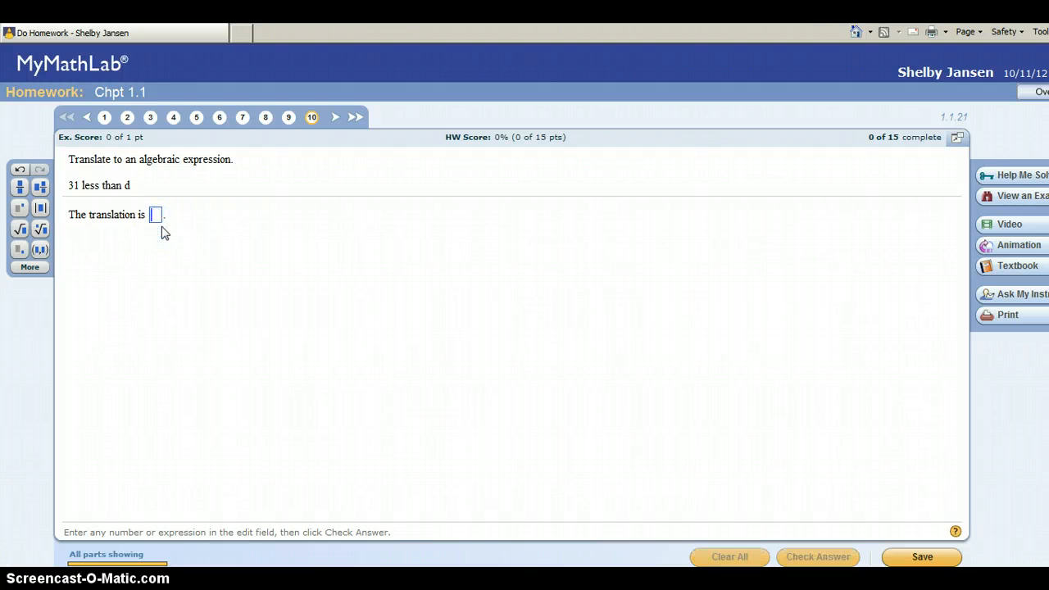
pyautogui.write('31')
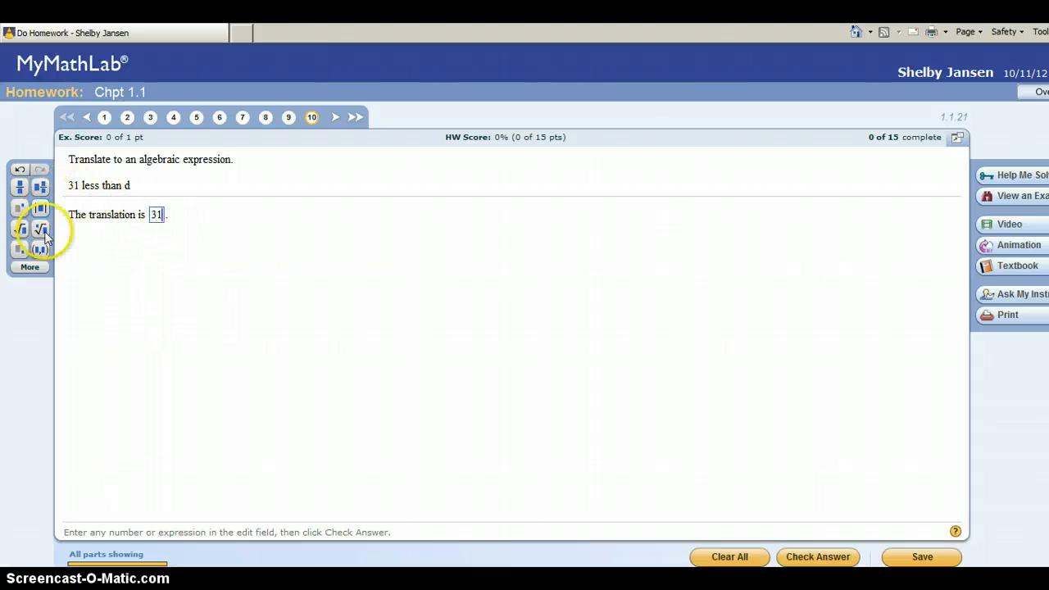
pyautogui.click(29, 267)
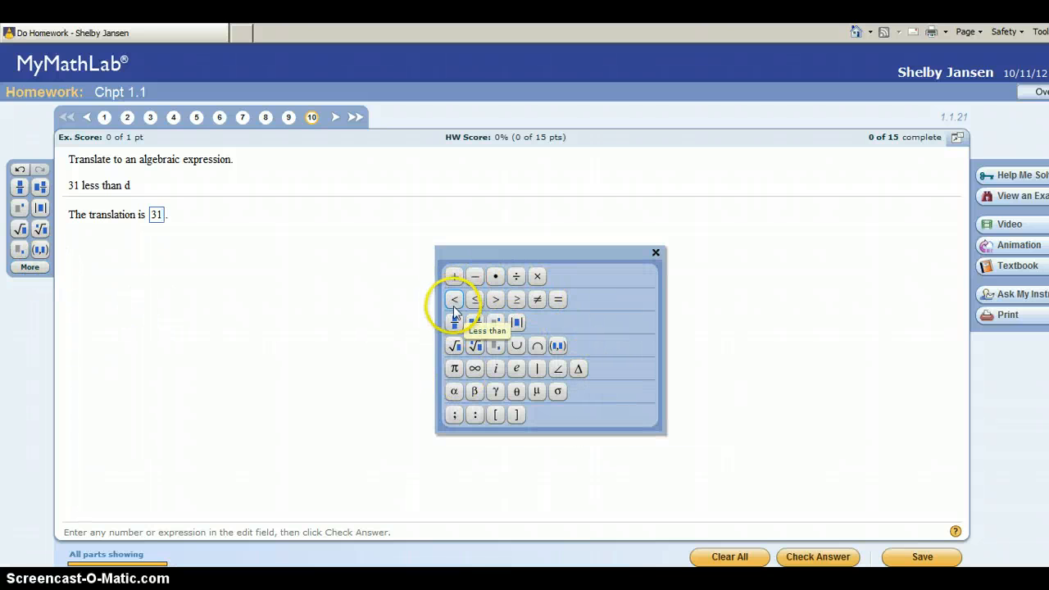
pyautogui.click(453, 299)
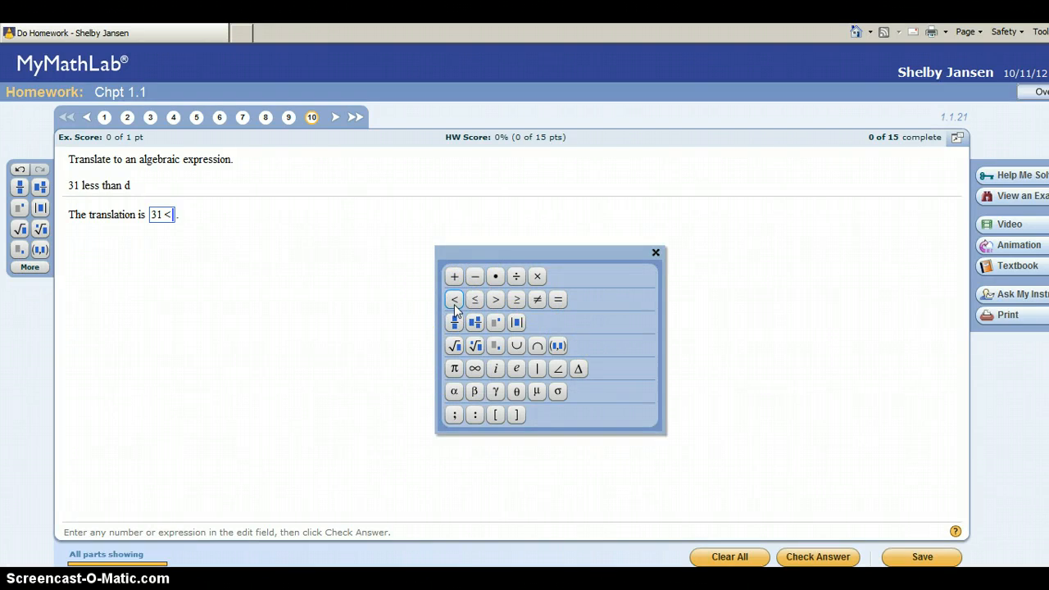
pyautogui.write('d')
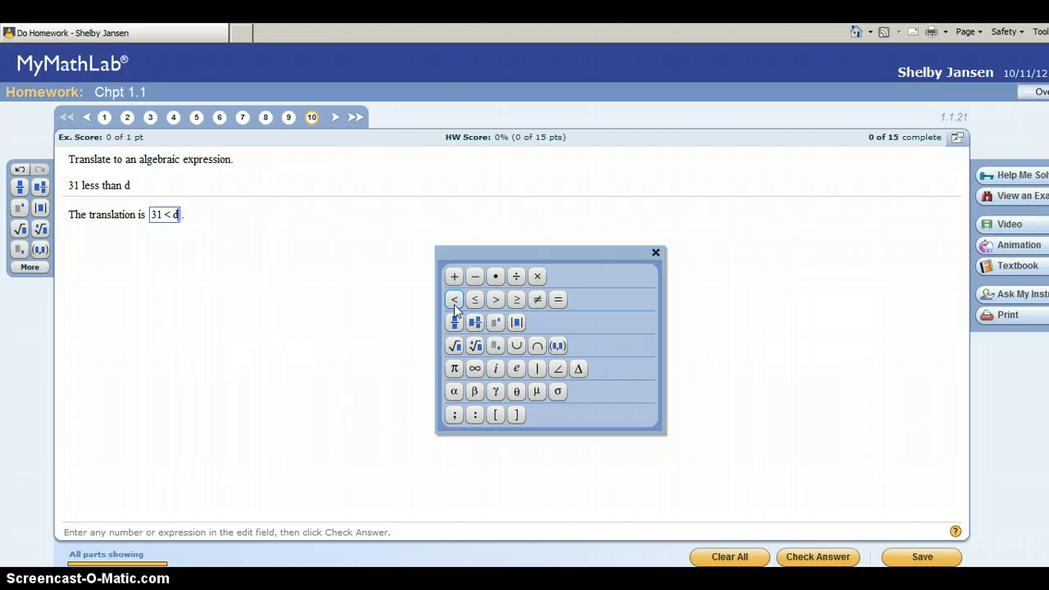
pyautogui.click(655, 252)
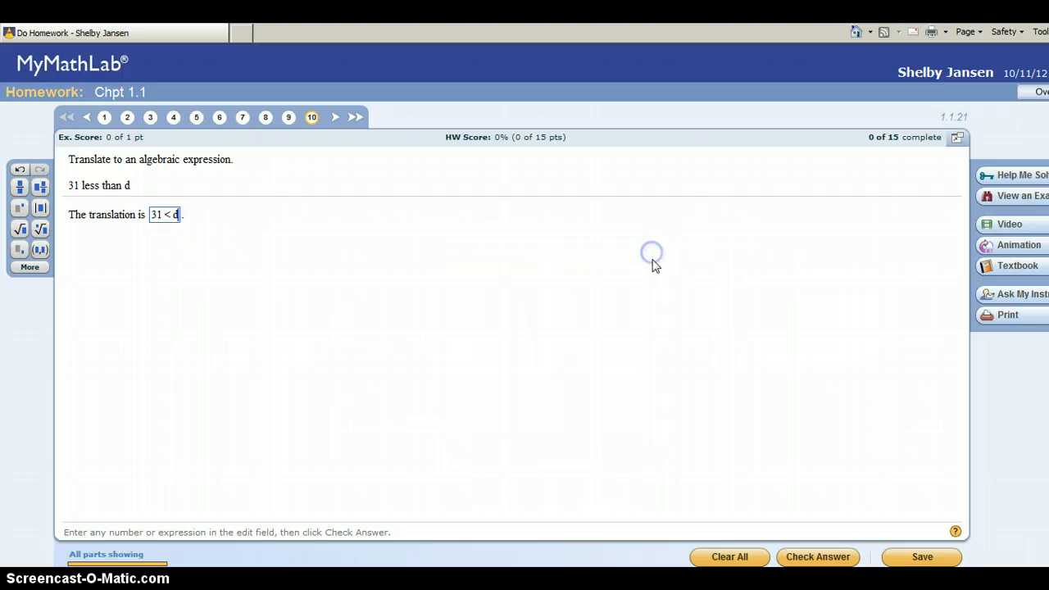
pyautogui.click(816, 557)
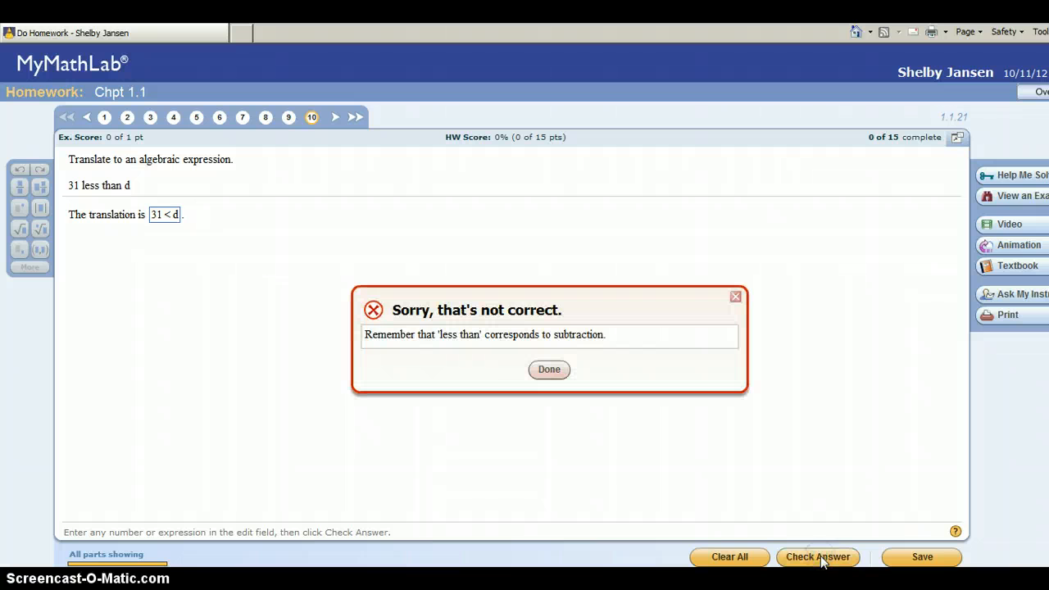
pyautogui.moveTo(414, 344)
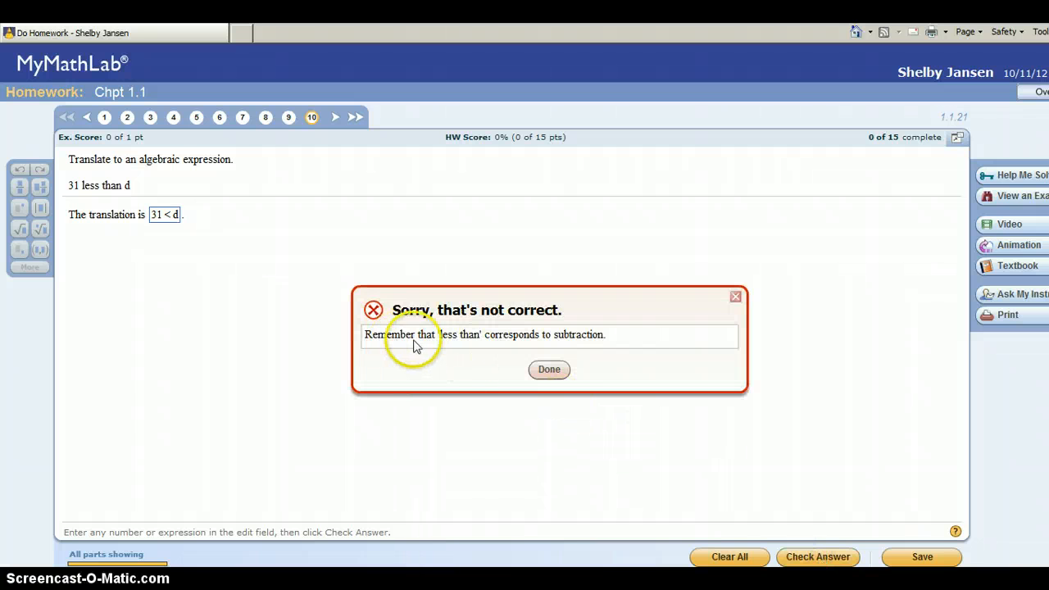
pyautogui.moveTo(635, 348)
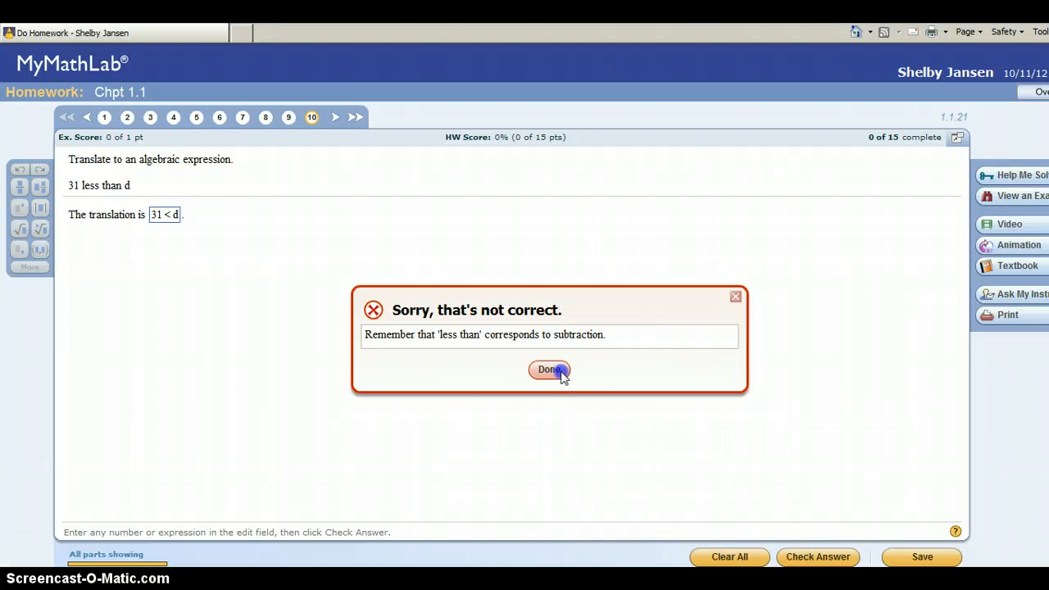
pyautogui.click(549, 370)
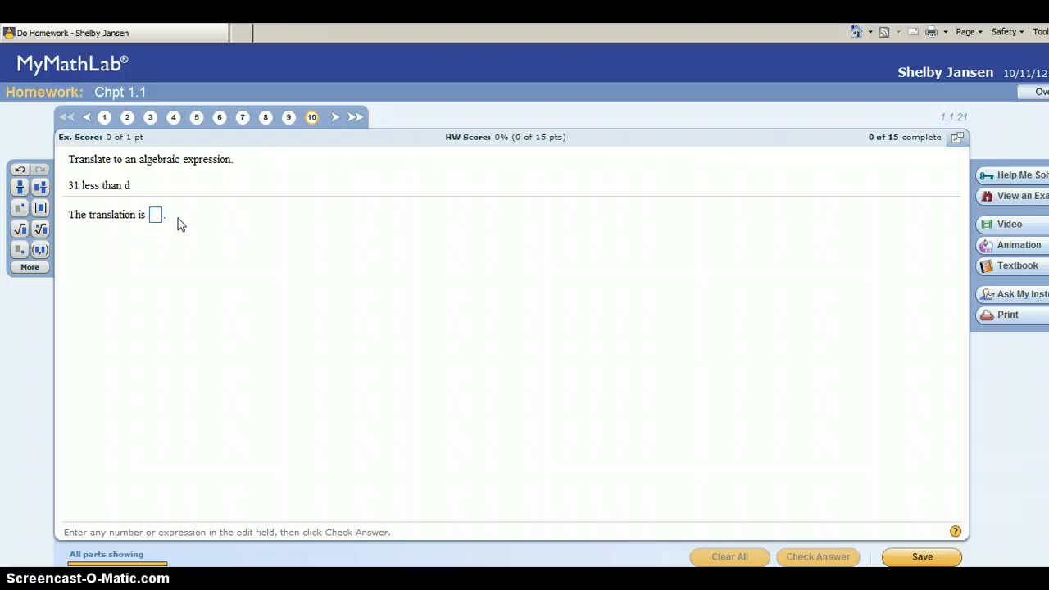
# Submit 31 − d for '31 less than d', then dismiss the feedback revealing d − 31.
pyautogui.write('31 -')
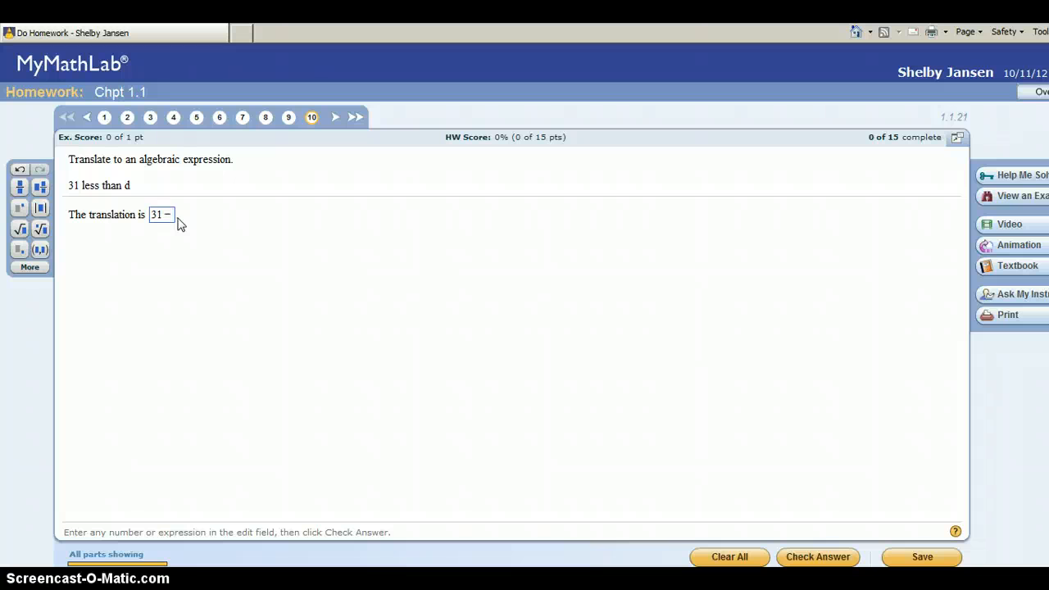
pyautogui.write('d')
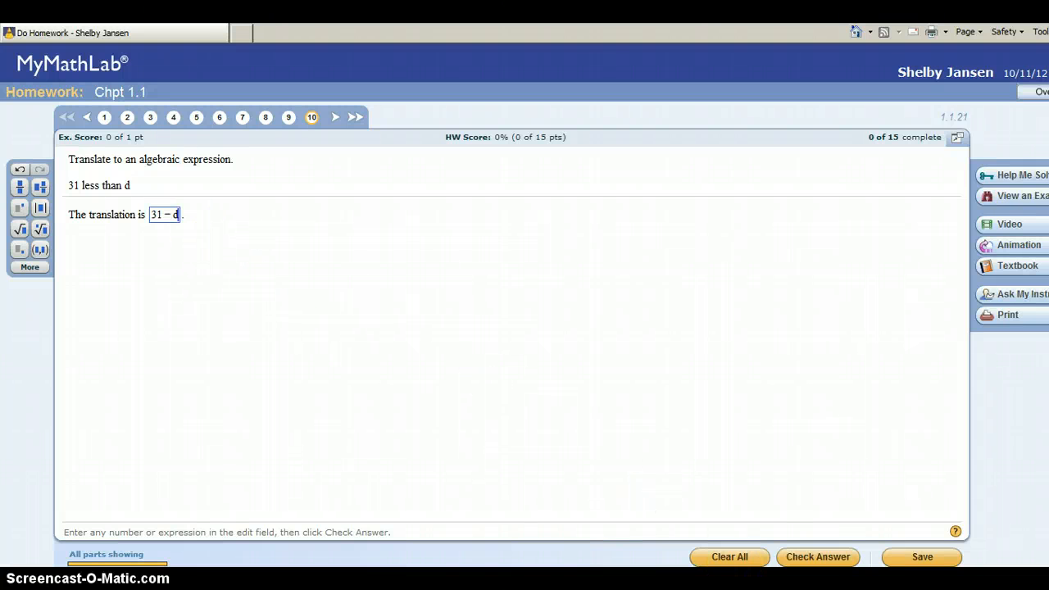
pyautogui.click(818, 557)
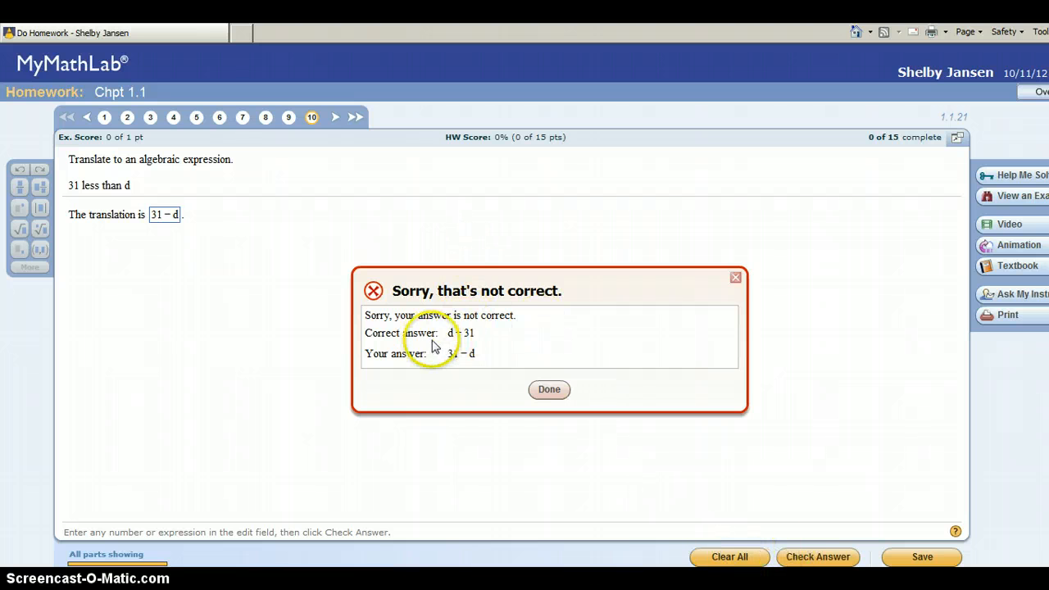
pyautogui.moveTo(481, 342)
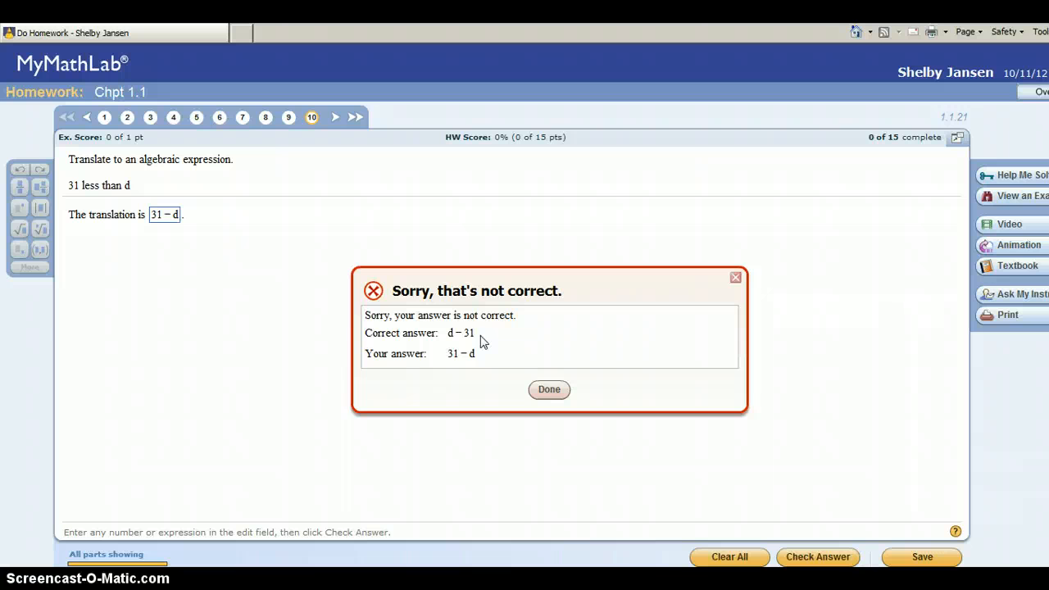
pyautogui.click(548, 389)
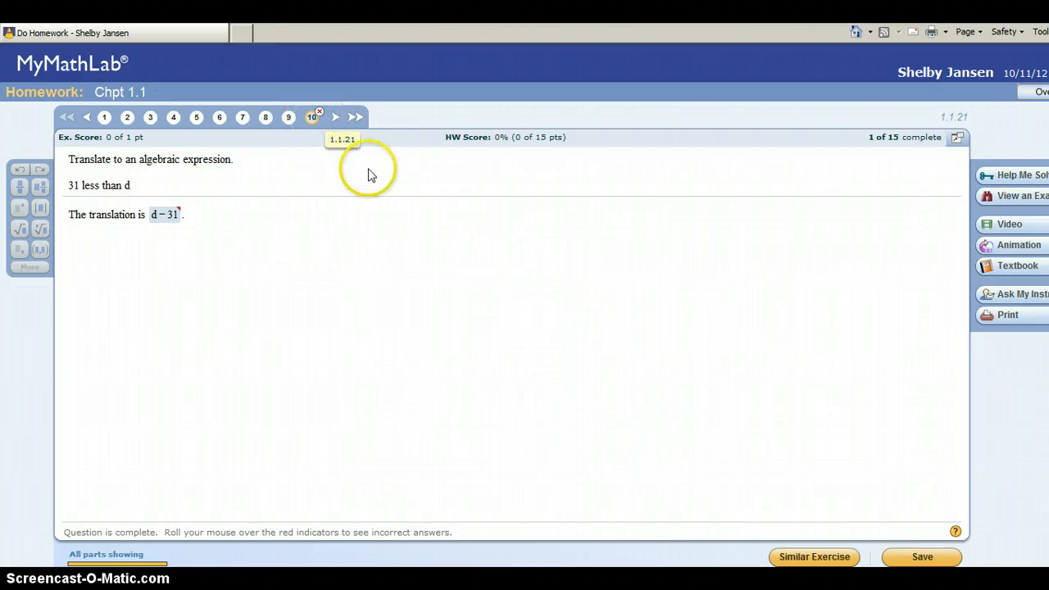
# Load the similar exercise '32 less than b' and answer it correctly with b − 32.
pyautogui.click(813, 556)
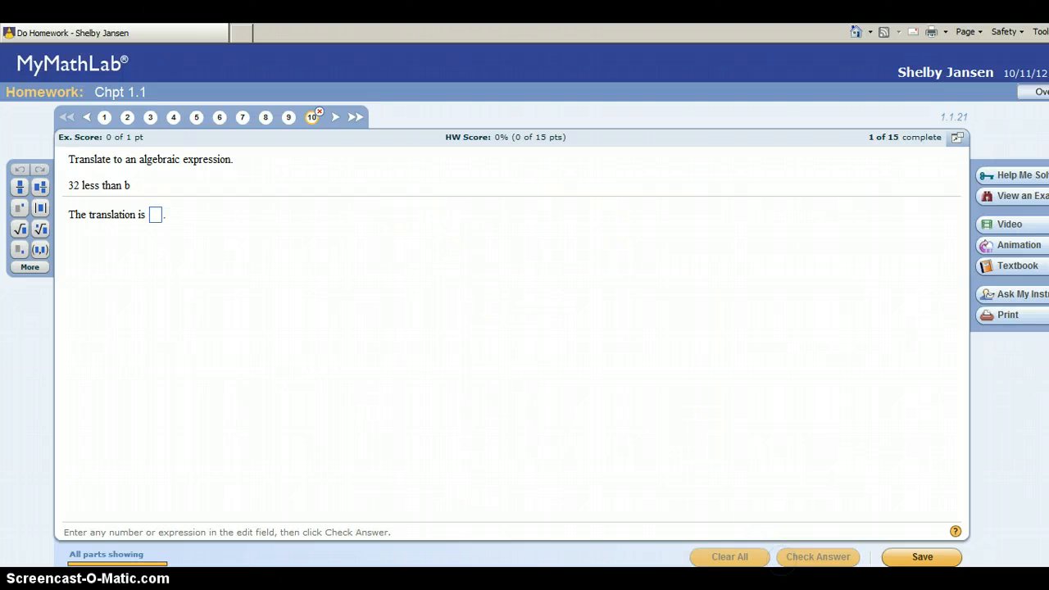
pyautogui.moveTo(205, 283)
pyautogui.write('b − 32')
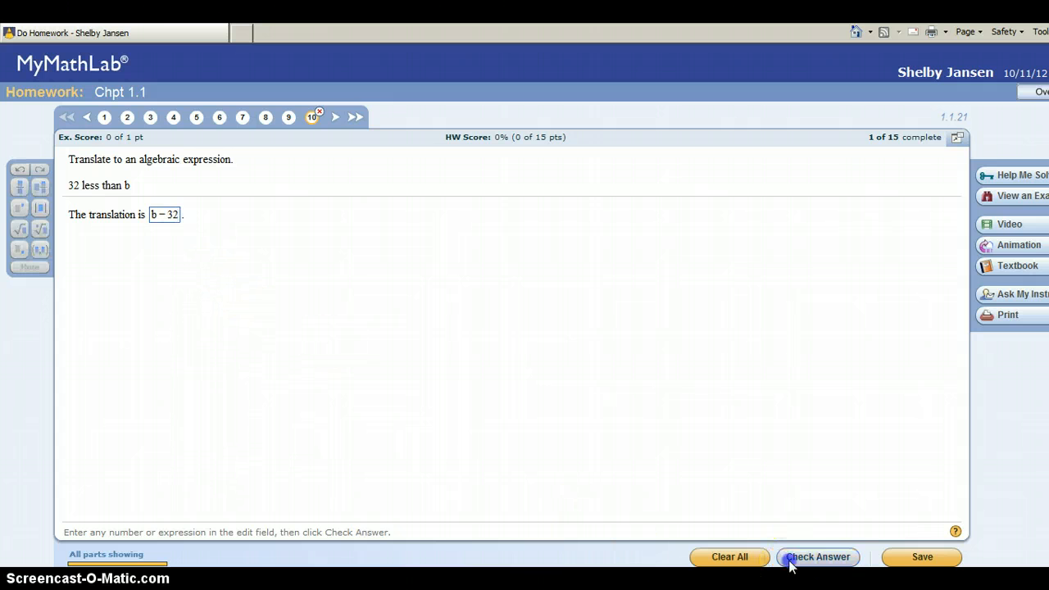
pyautogui.click(815, 557)
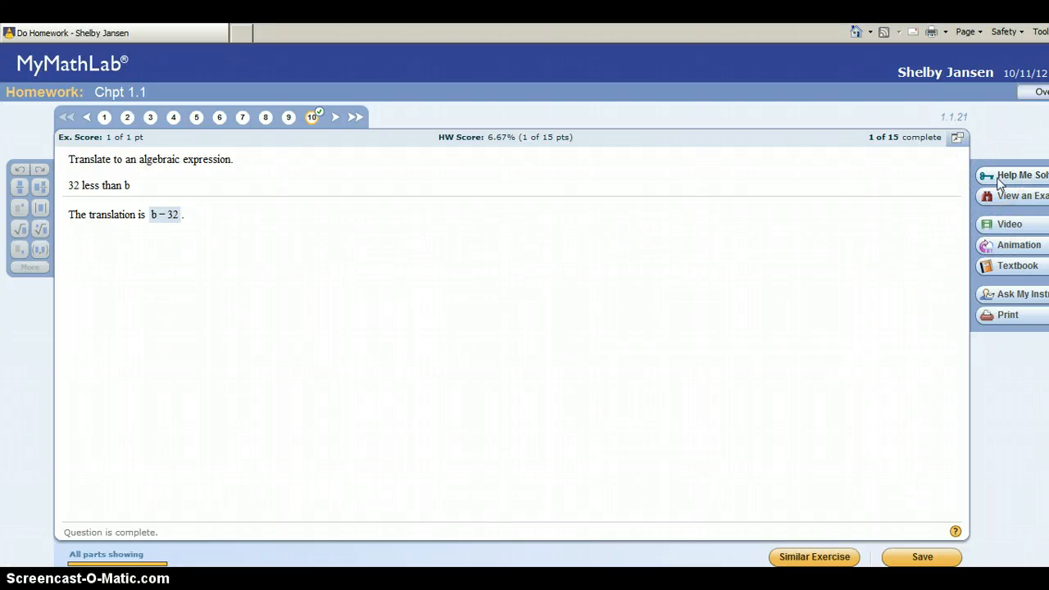
pyautogui.moveTo(1000, 201)
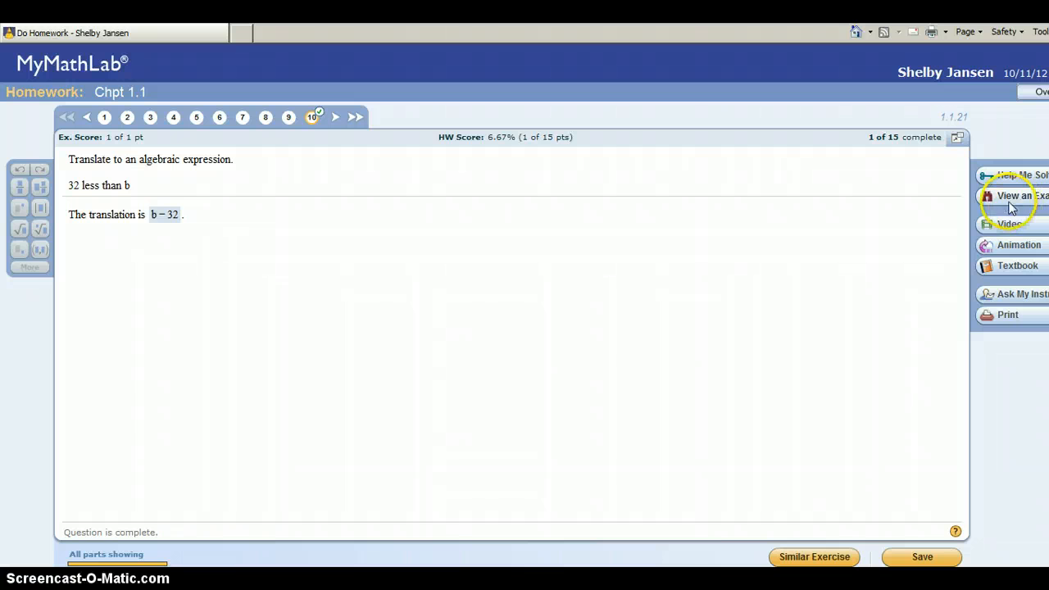
# View the '16 − p' worked example with all its steps, then close it.
pyautogui.click(1013, 195)
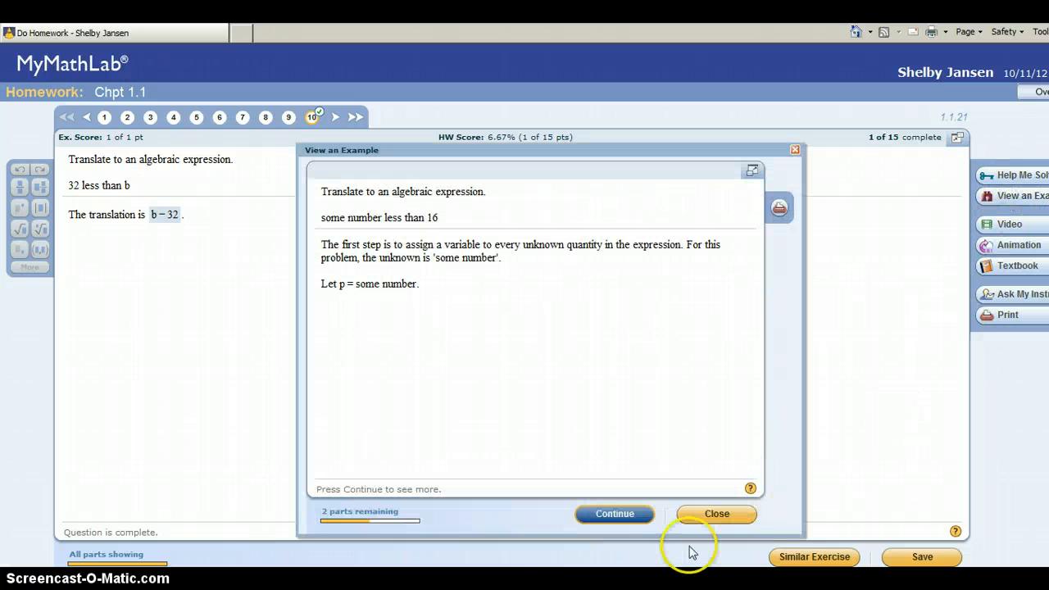
pyautogui.click(614, 514)
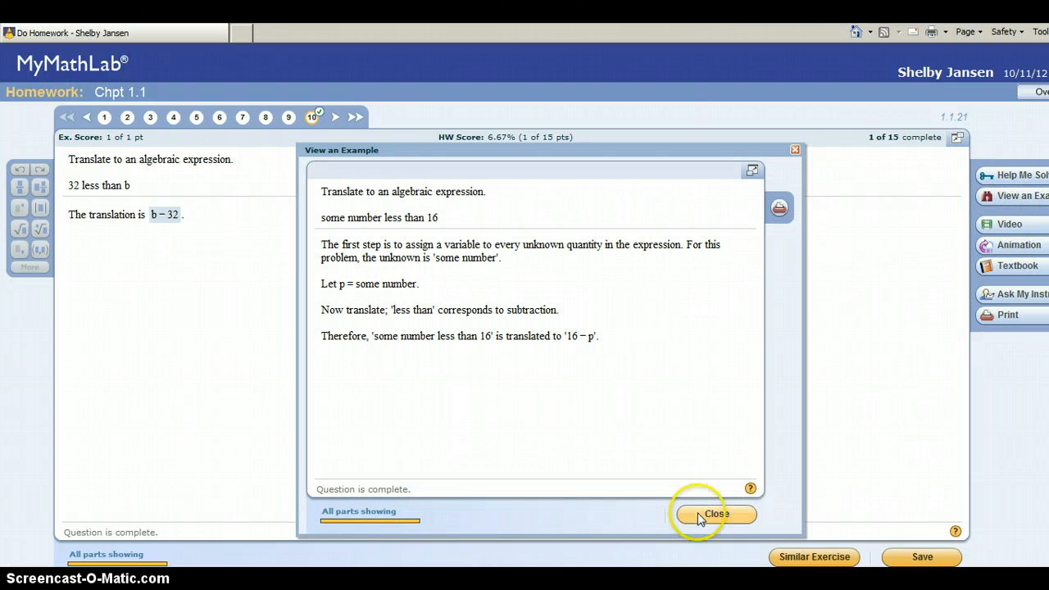
pyautogui.click(714, 513)
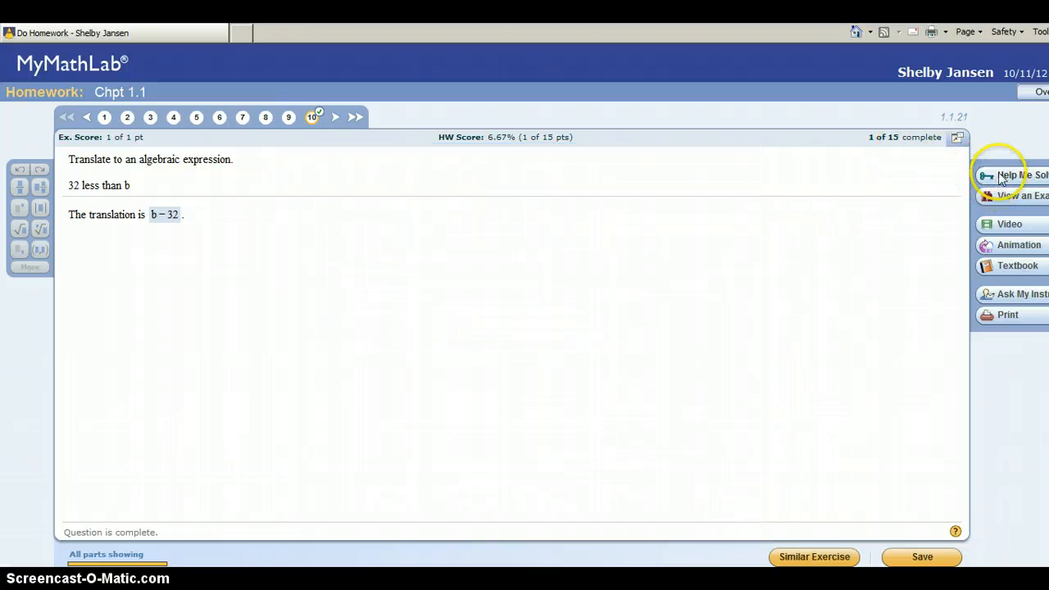
# Open the step-by-step 'less than' help for this question, then close it.
pyautogui.click(1020, 174)
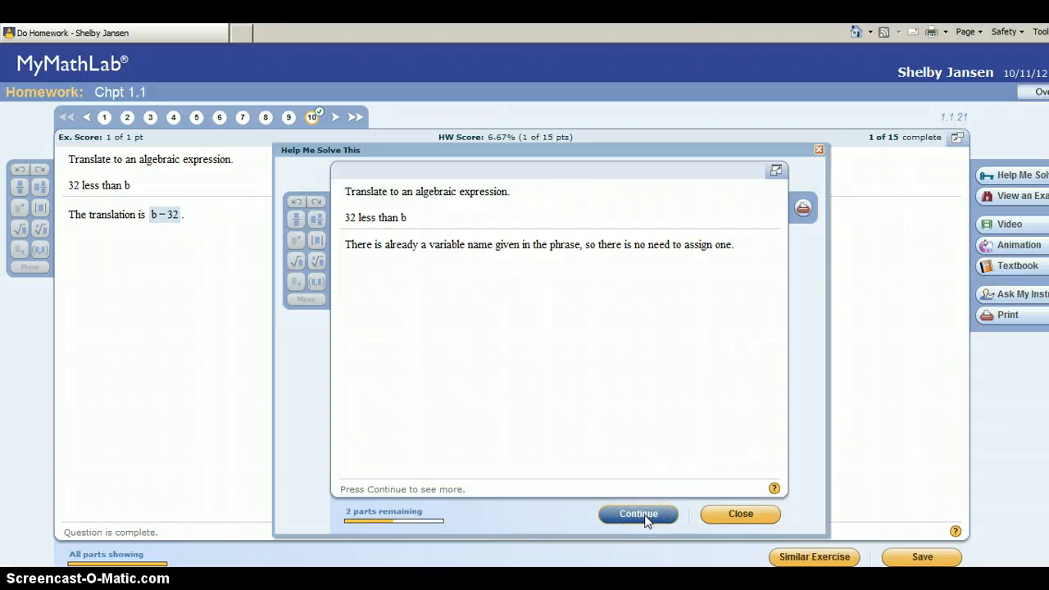
pyautogui.click(638, 514)
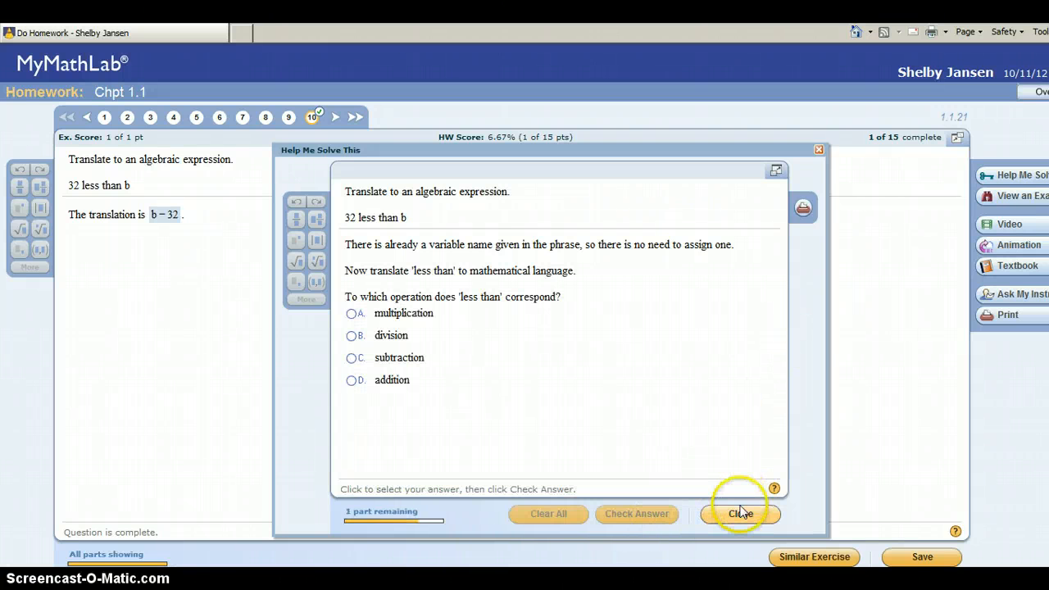
pyautogui.click(740, 514)
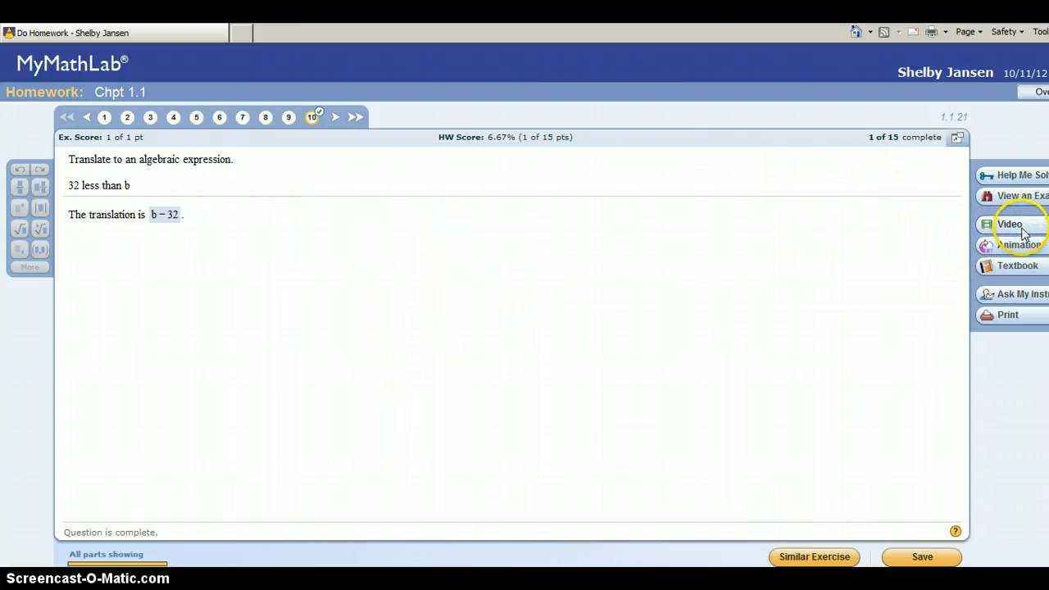
pyautogui.moveTo(1020, 272)
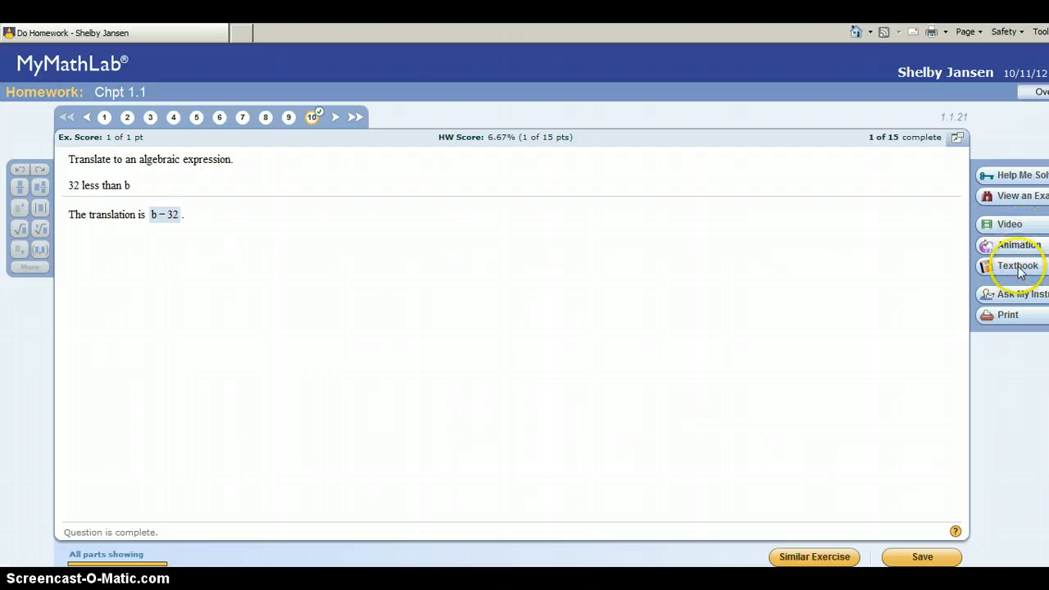
pyautogui.moveTo(1018, 275)
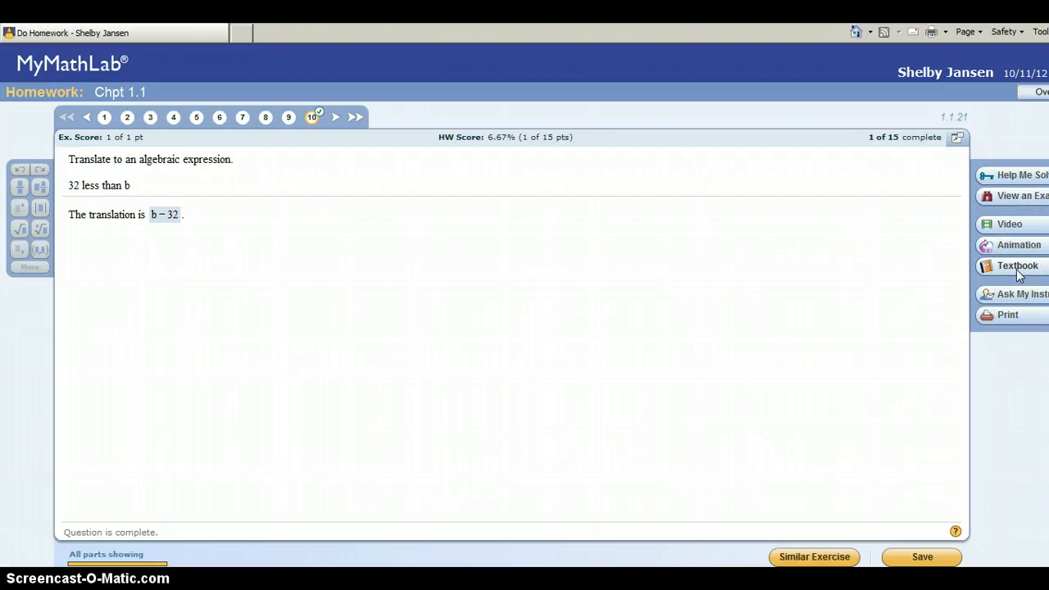
pyautogui.moveTo(1022, 310)
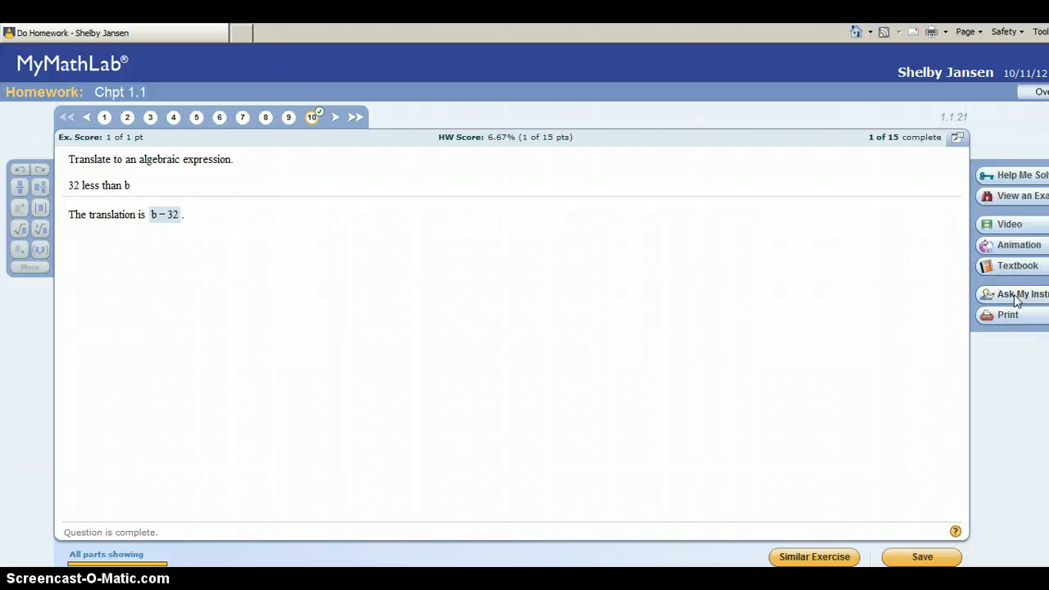
pyautogui.moveTo(1016, 196)
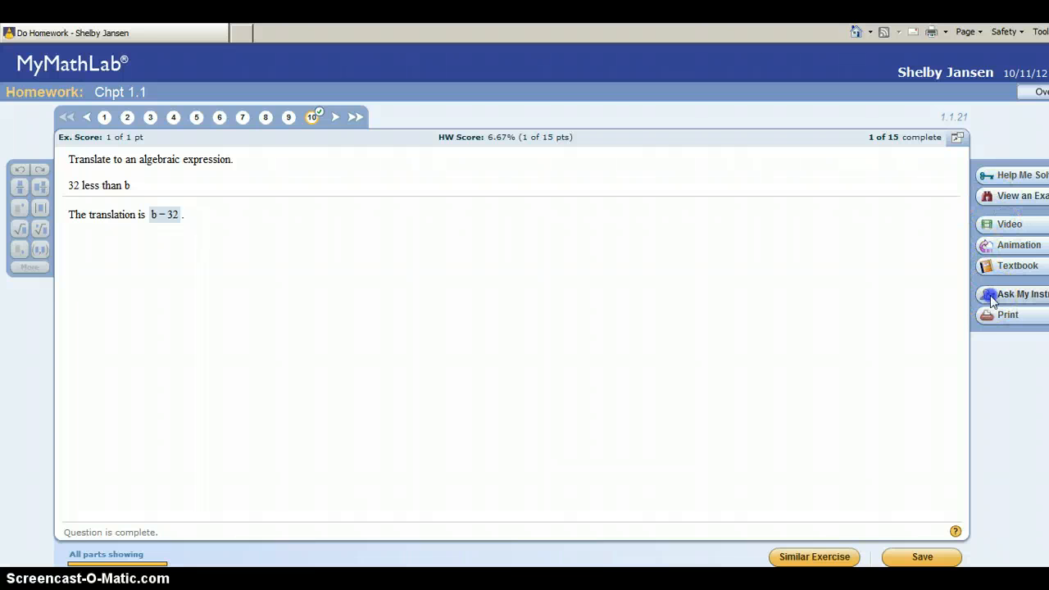
pyautogui.click(1016, 293)
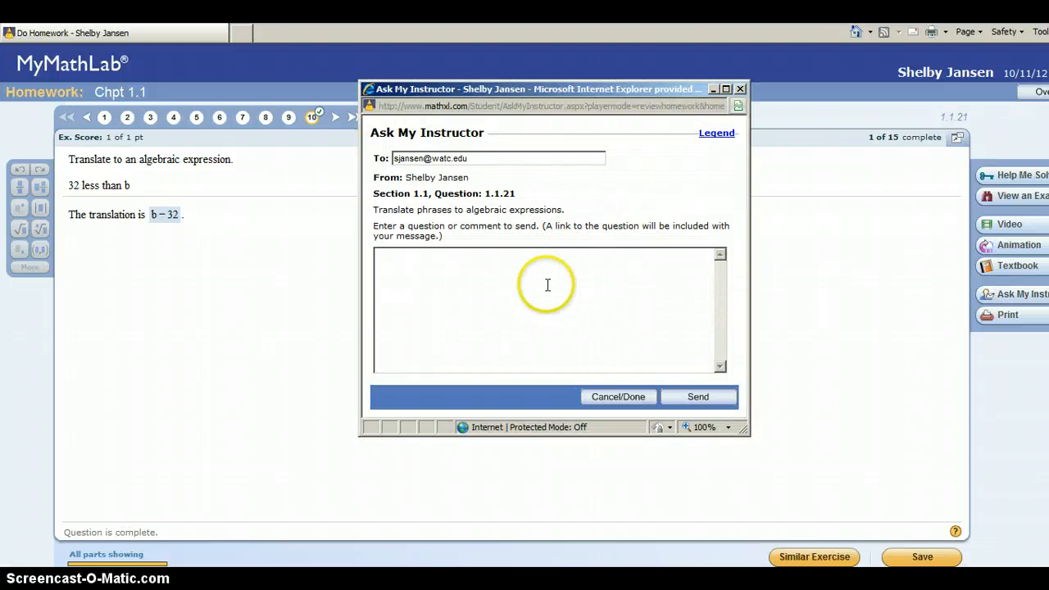
pyautogui.moveTo(533, 278)
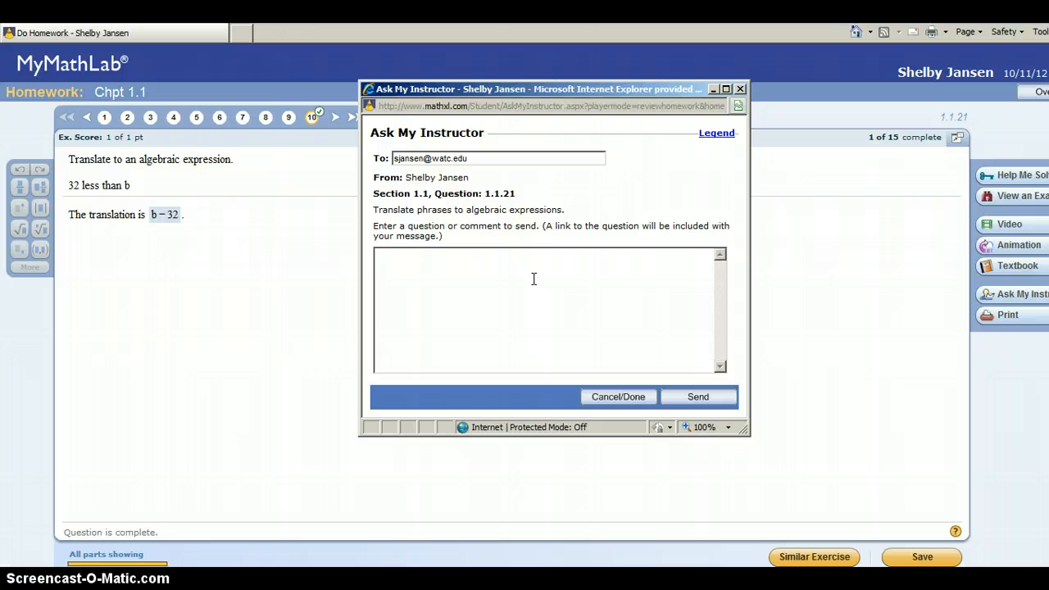
pyautogui.moveTo(526, 225)
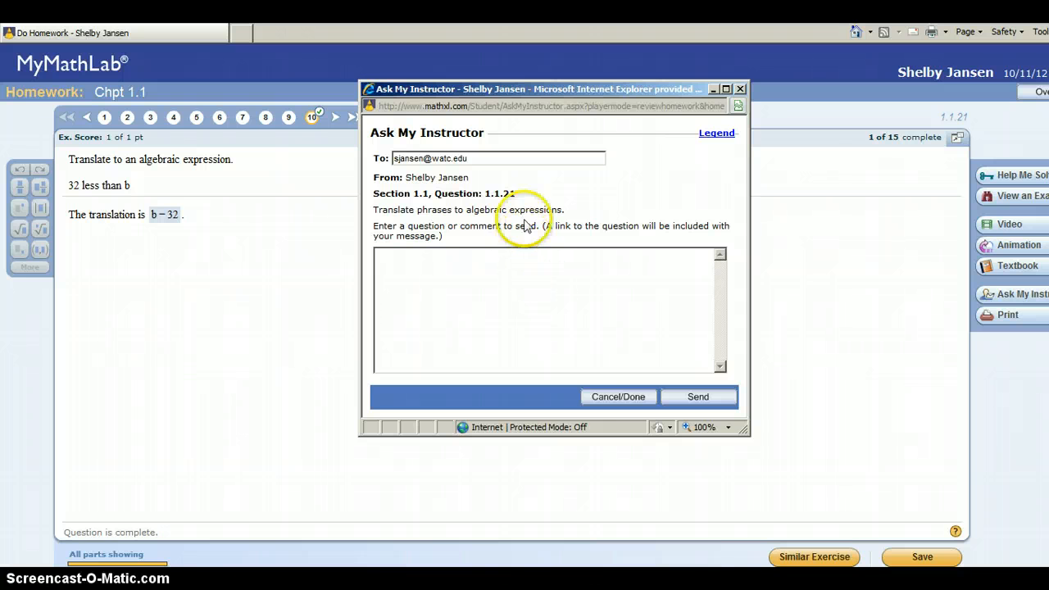
pyautogui.moveTo(607, 320)
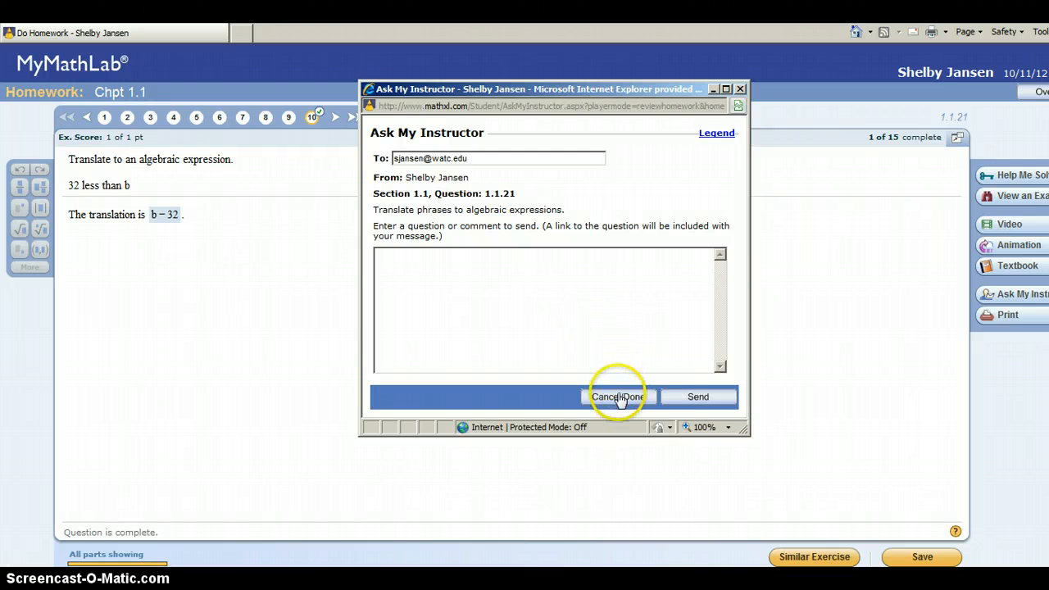
pyautogui.moveTo(618, 396)
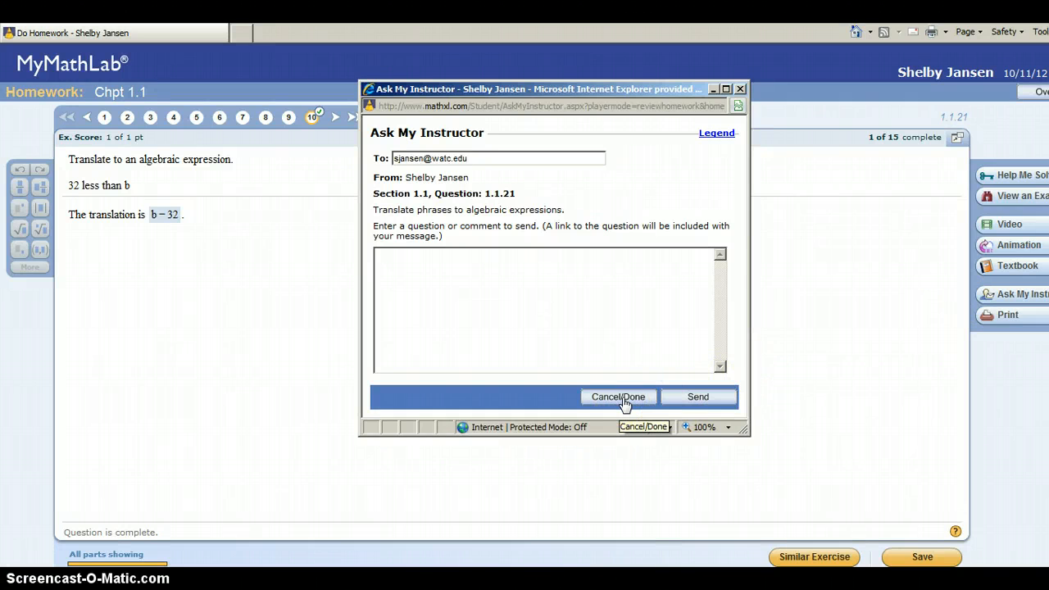
pyautogui.moveTo(741, 90)
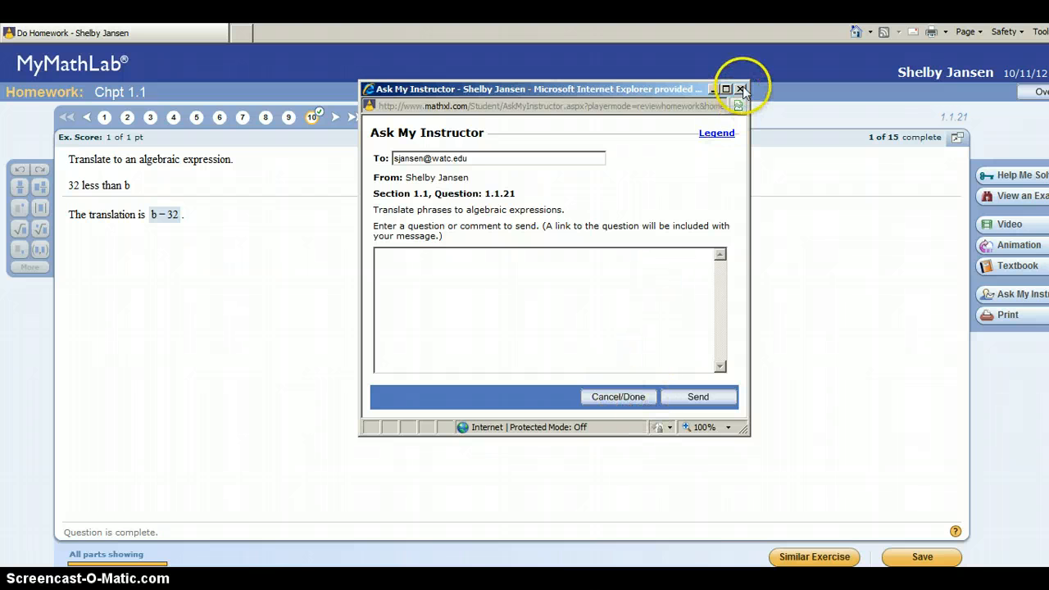
pyautogui.click(739, 88)
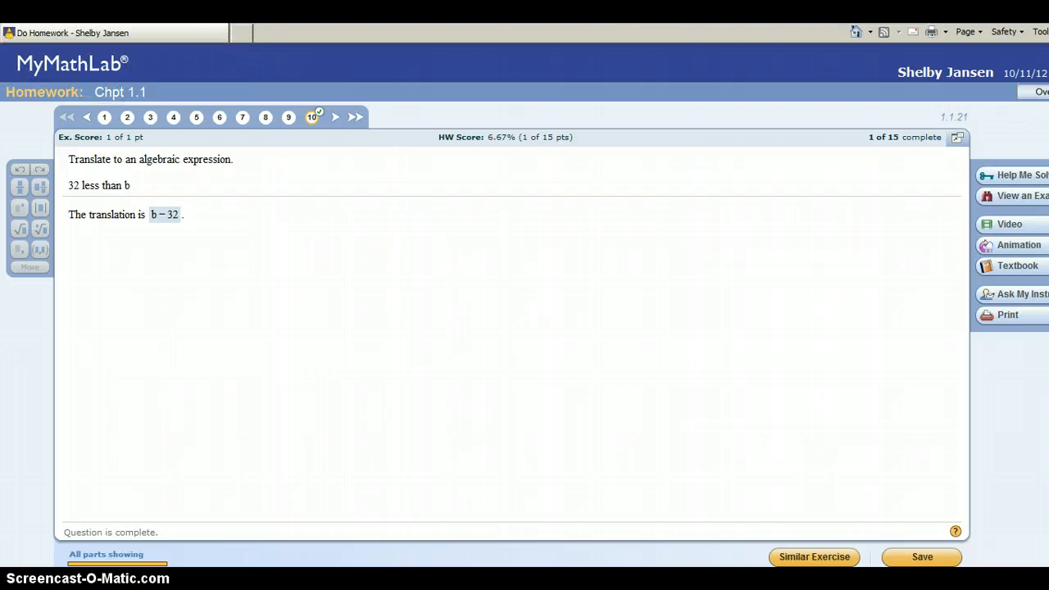
# Exit the homework and browse the Quizzes & Tests assignment list from its first page.
pyautogui.click(236, 32)
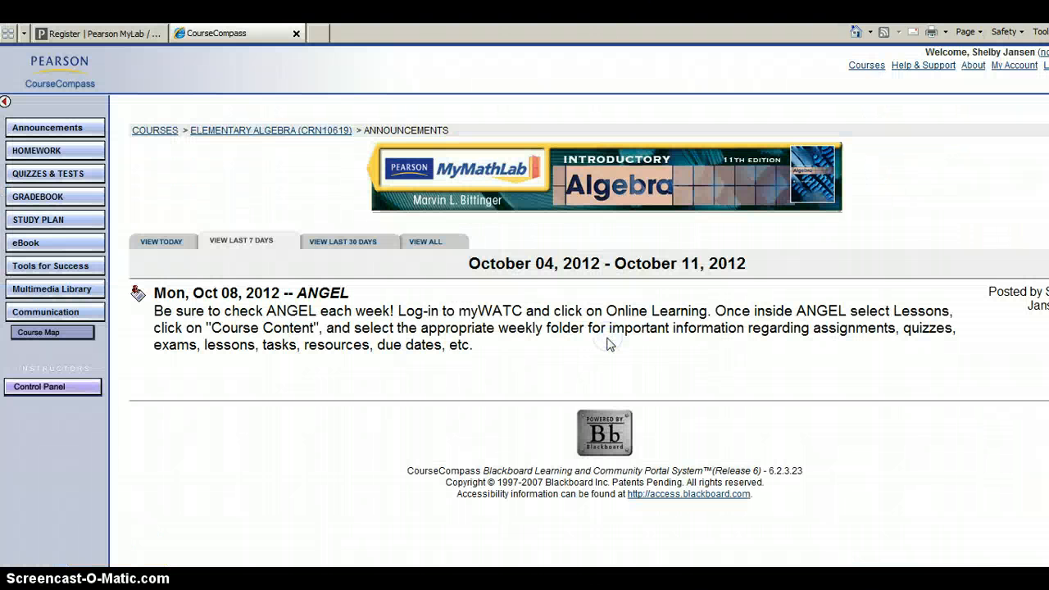
pyautogui.moveTo(48, 177)
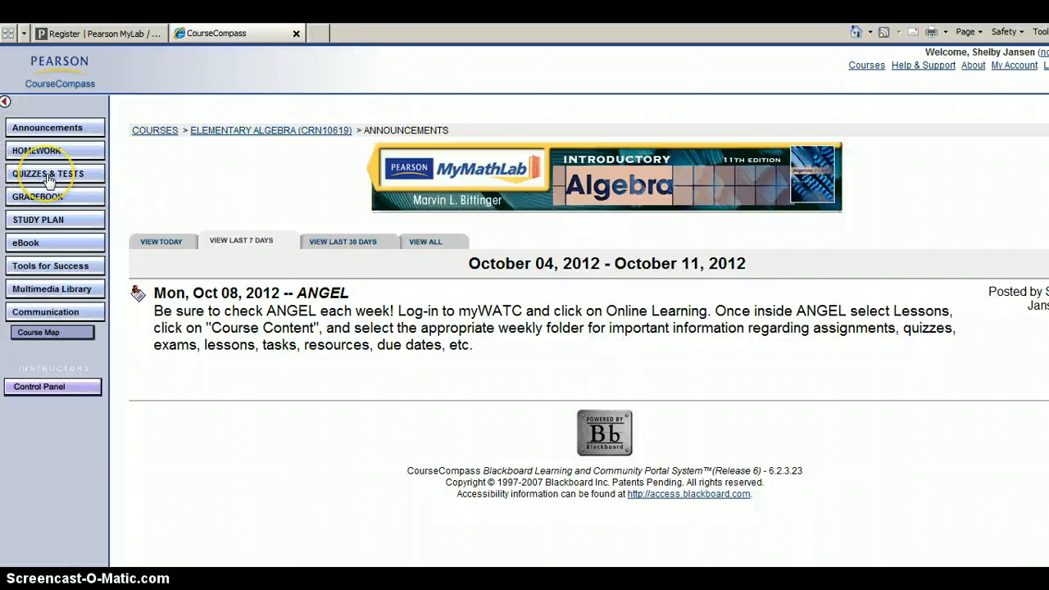
pyautogui.click(37, 150)
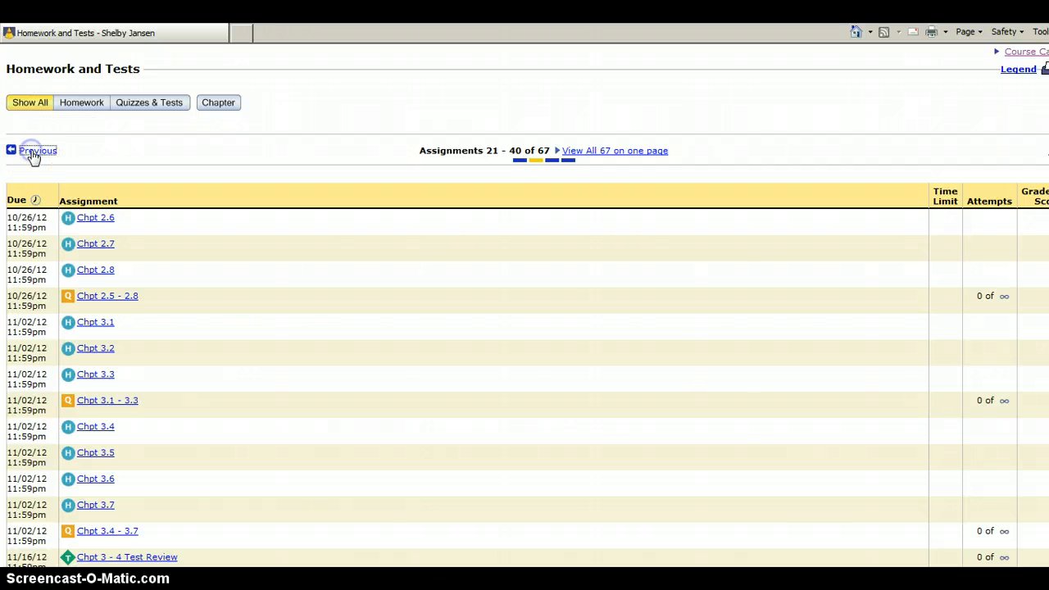
pyautogui.click(38, 151)
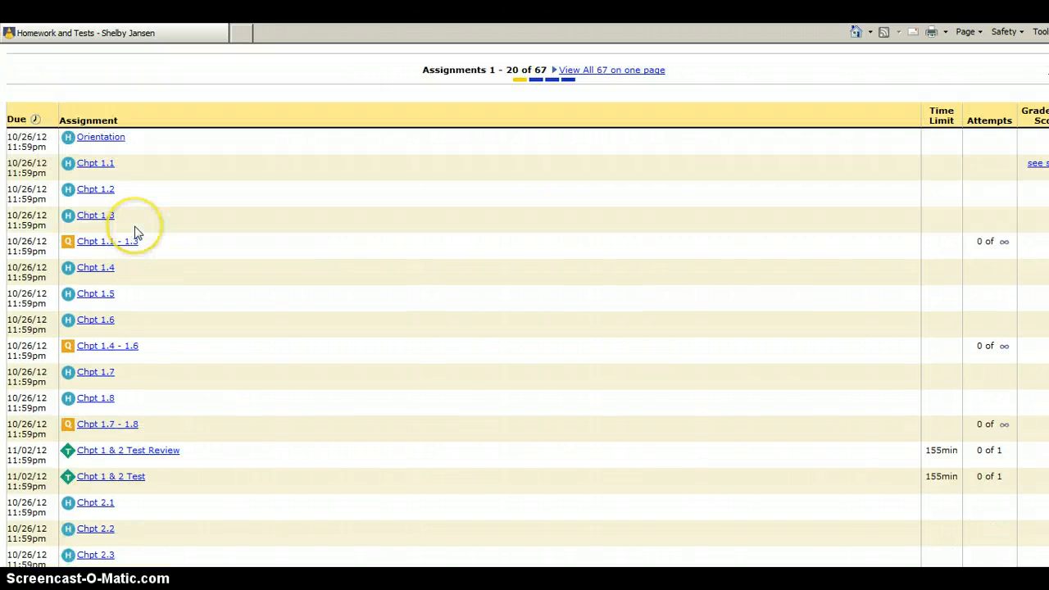
pyautogui.scroll(-3)
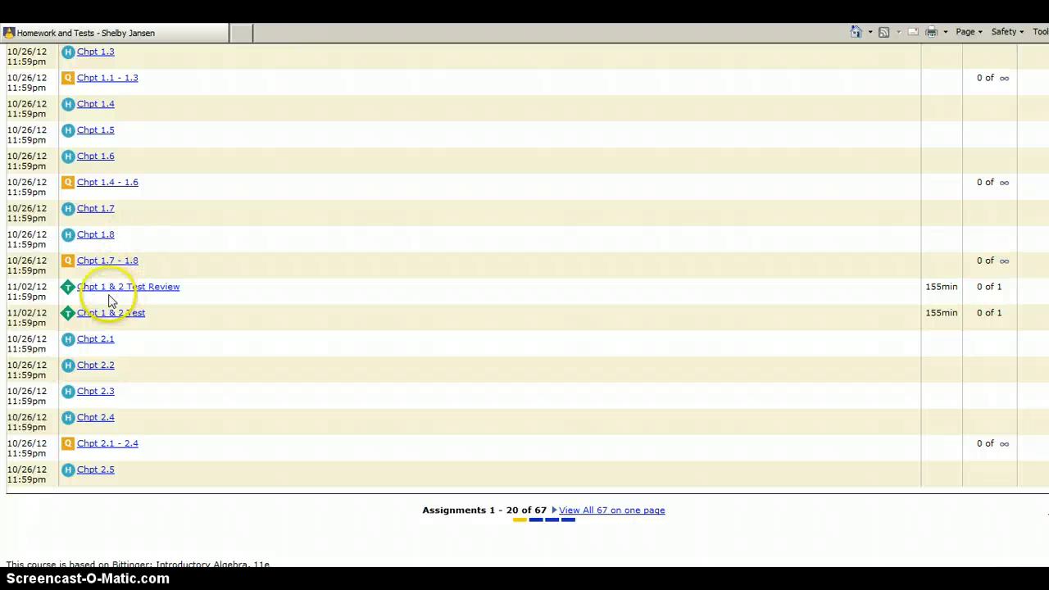
pyautogui.scroll(3)
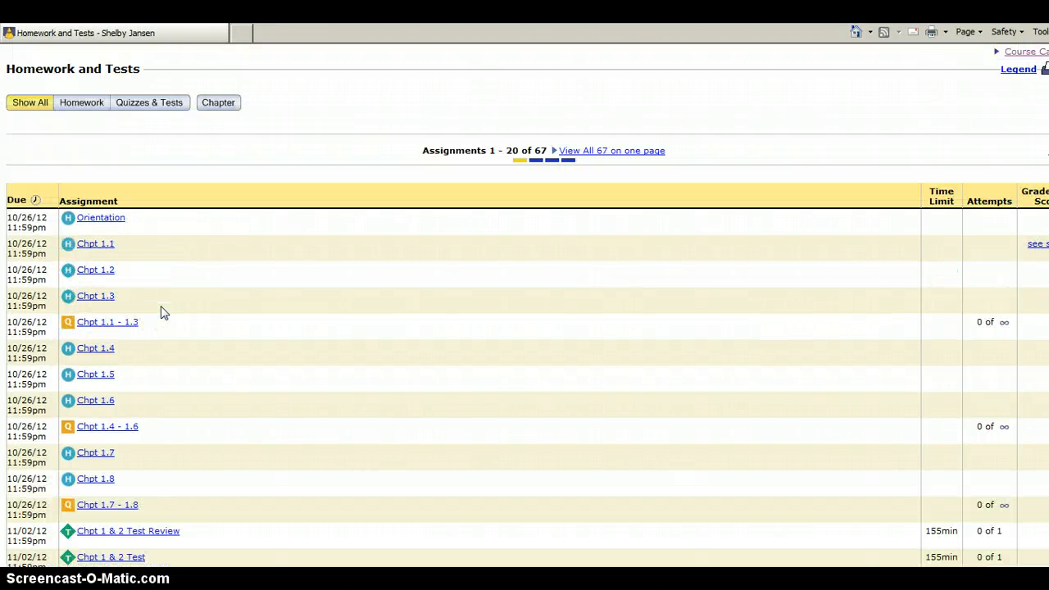
pyautogui.moveTo(144, 337)
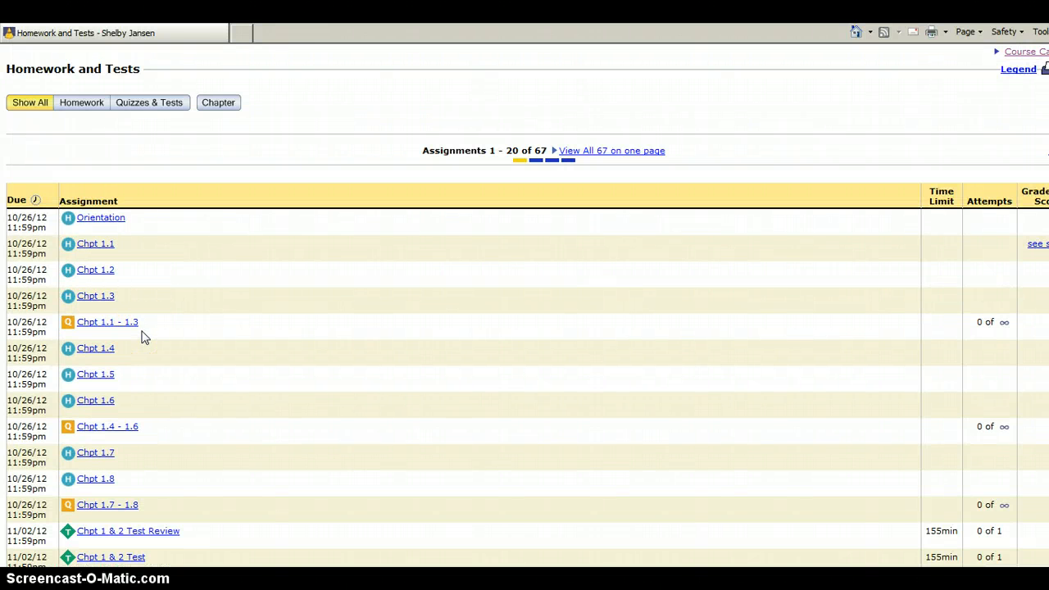
pyautogui.moveTo(24, 368)
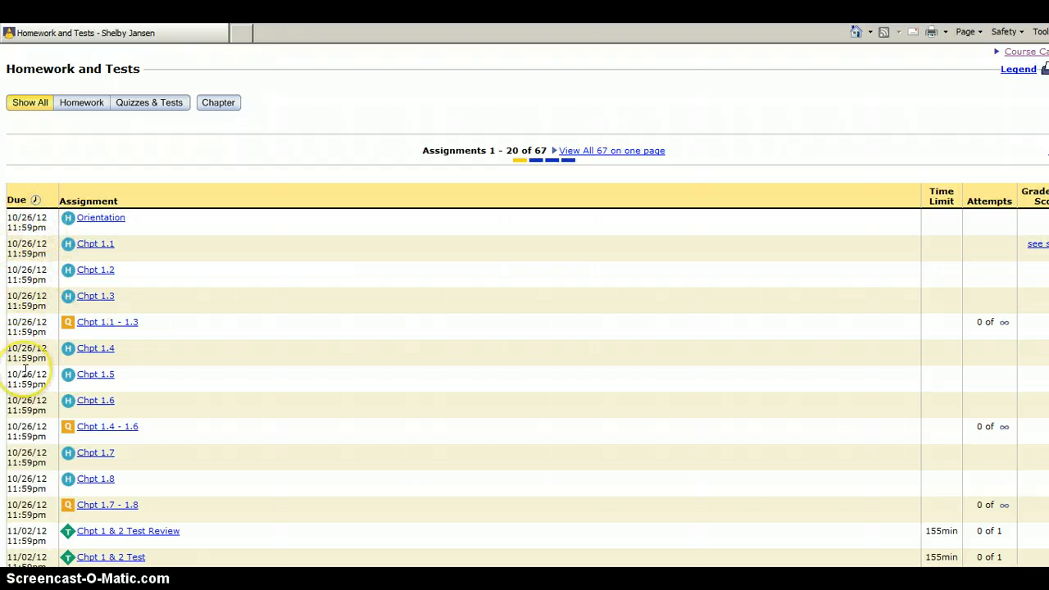
pyautogui.moveTo(143, 98)
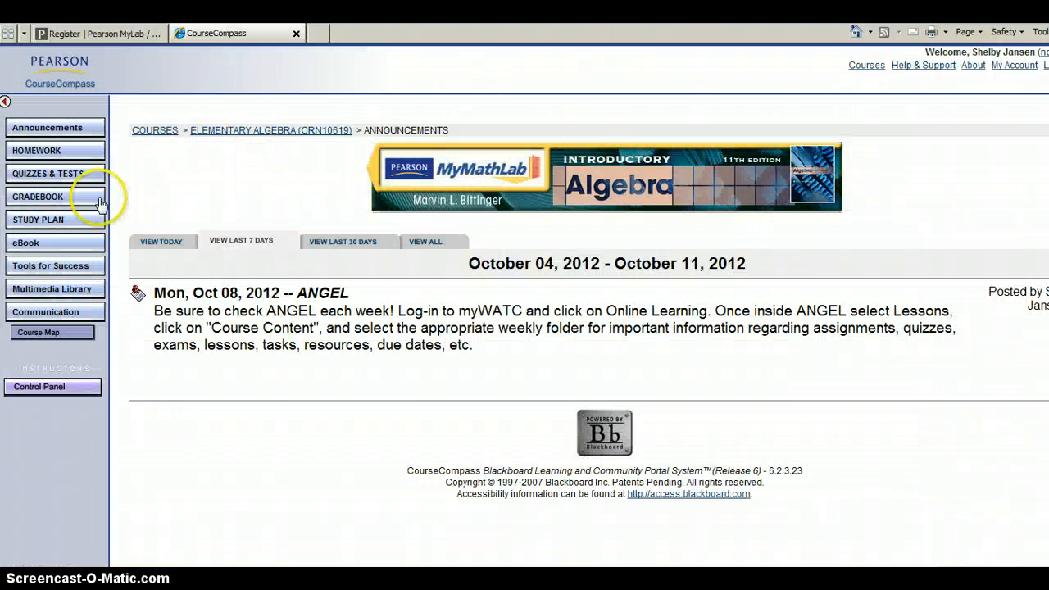
# Review the Chpt 1.1 gradebook results at 6.67%, including answered Question 10, then close them.
pyautogui.click(38, 195)
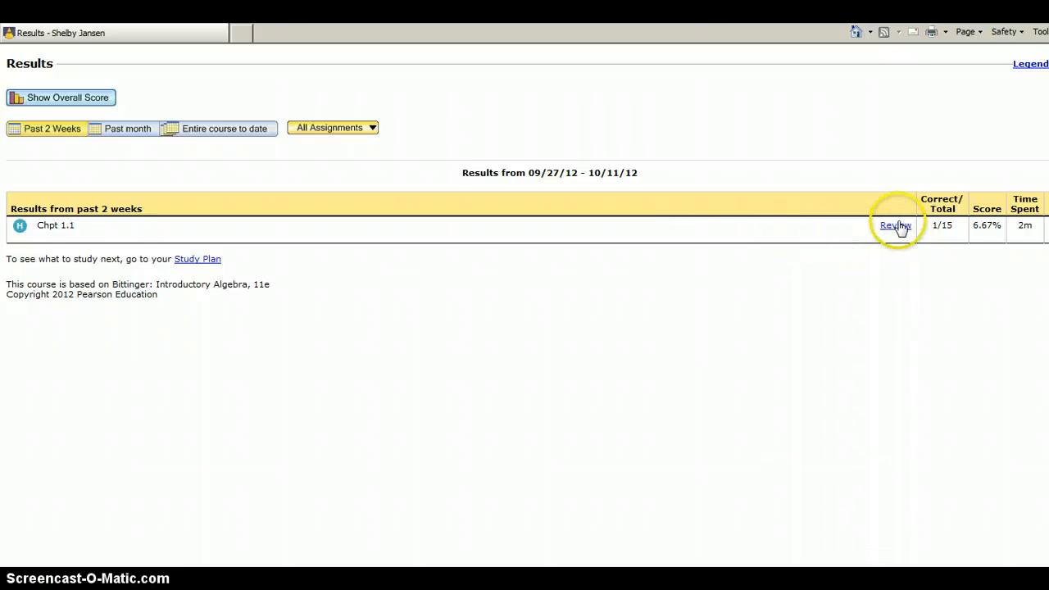
pyautogui.click(895, 225)
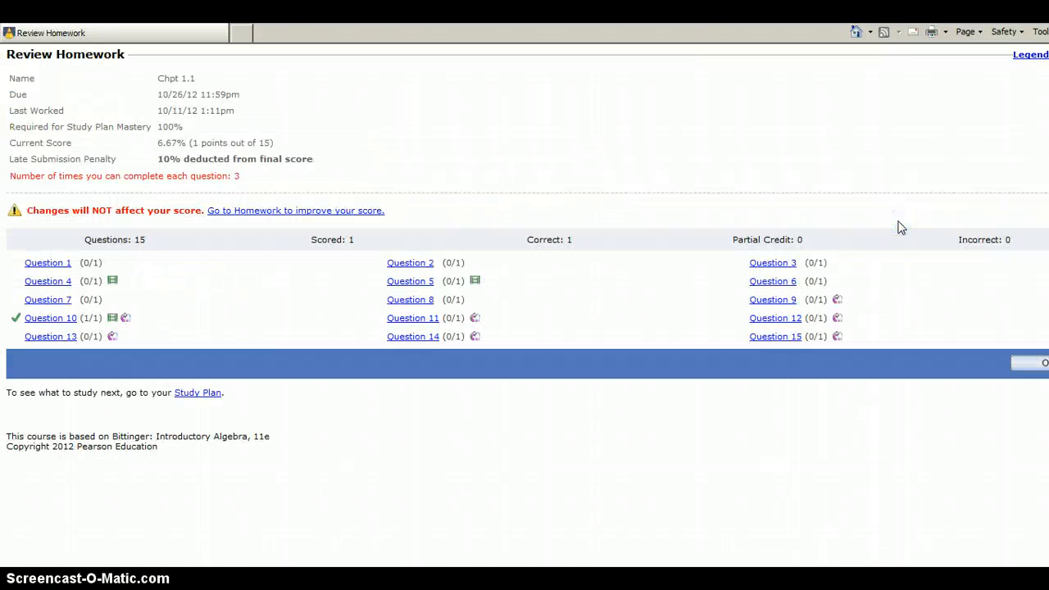
pyautogui.moveTo(728, 272)
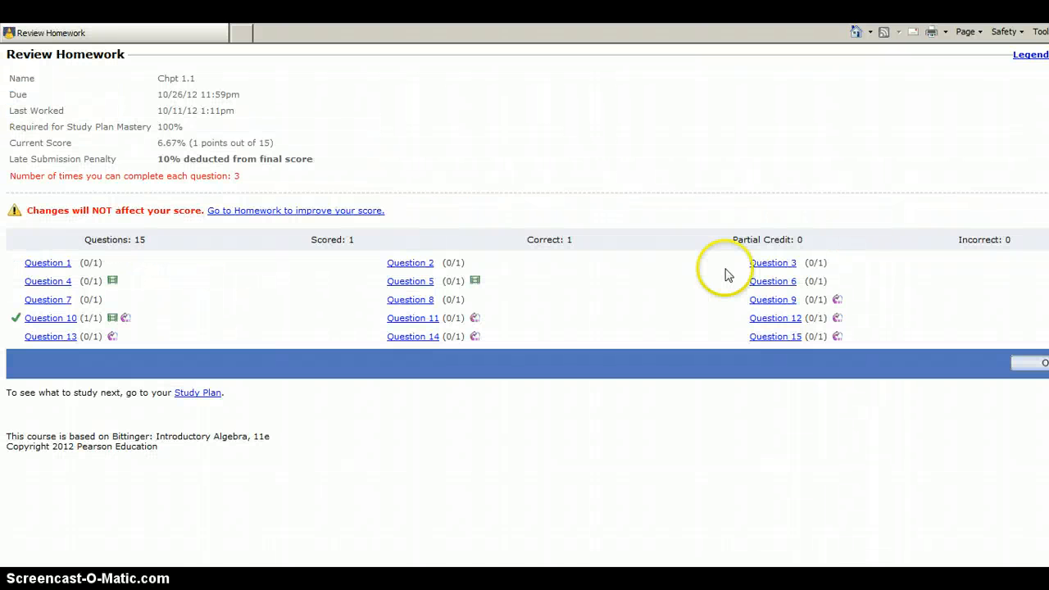
pyautogui.moveTo(295, 336)
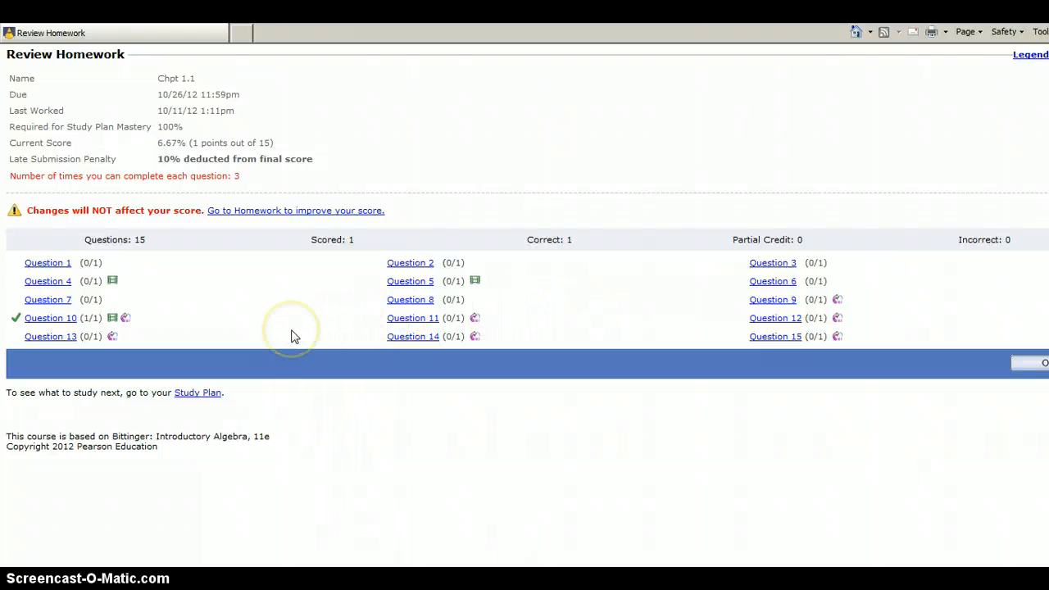
pyautogui.moveTo(922, 148)
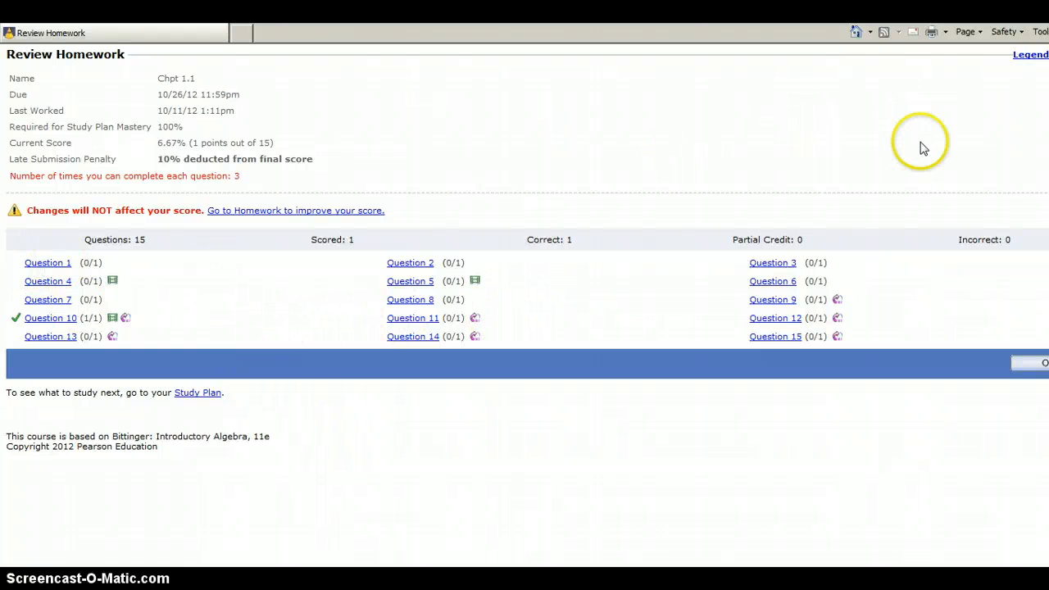
pyautogui.click(50, 317)
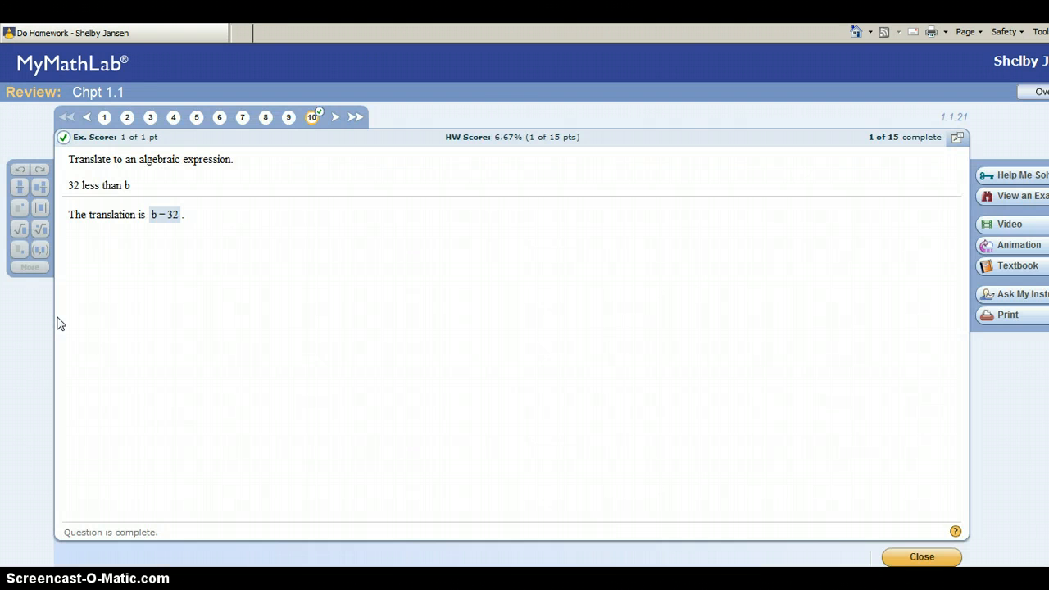
pyautogui.moveTo(602, 182)
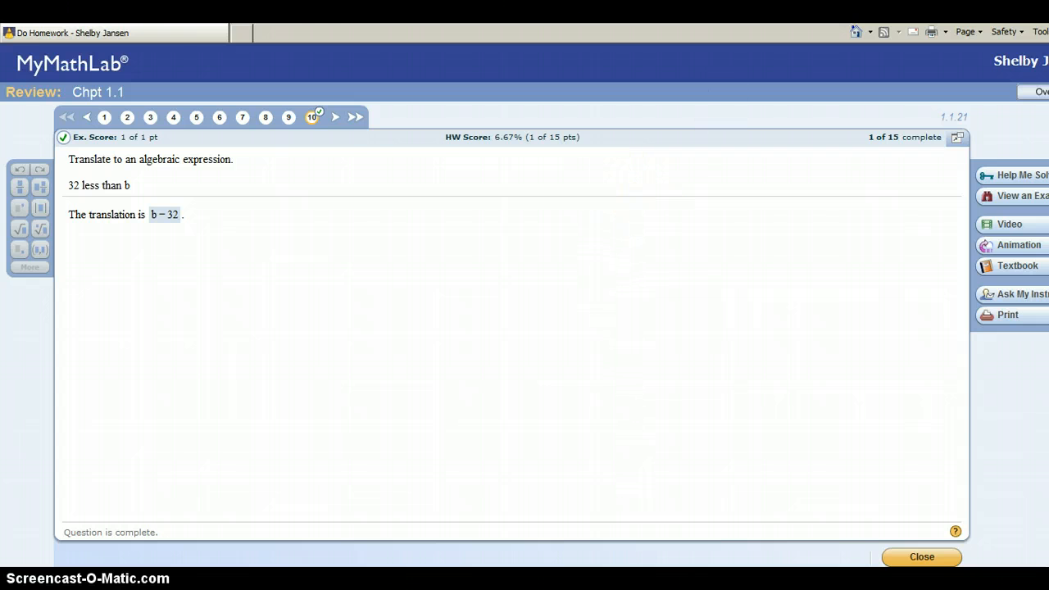
pyautogui.click(921, 556)
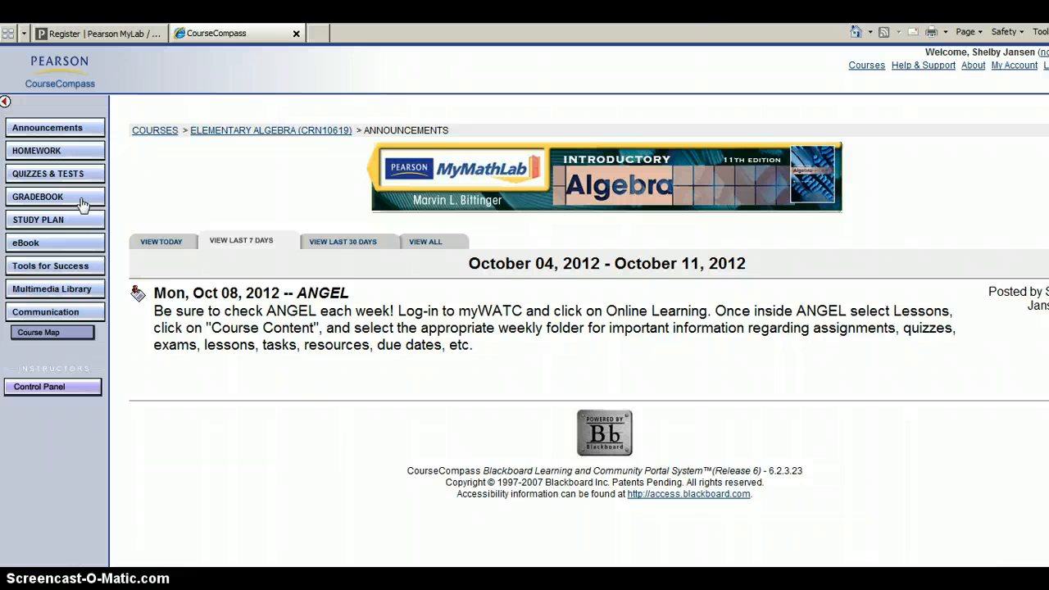
pyautogui.click(37, 196)
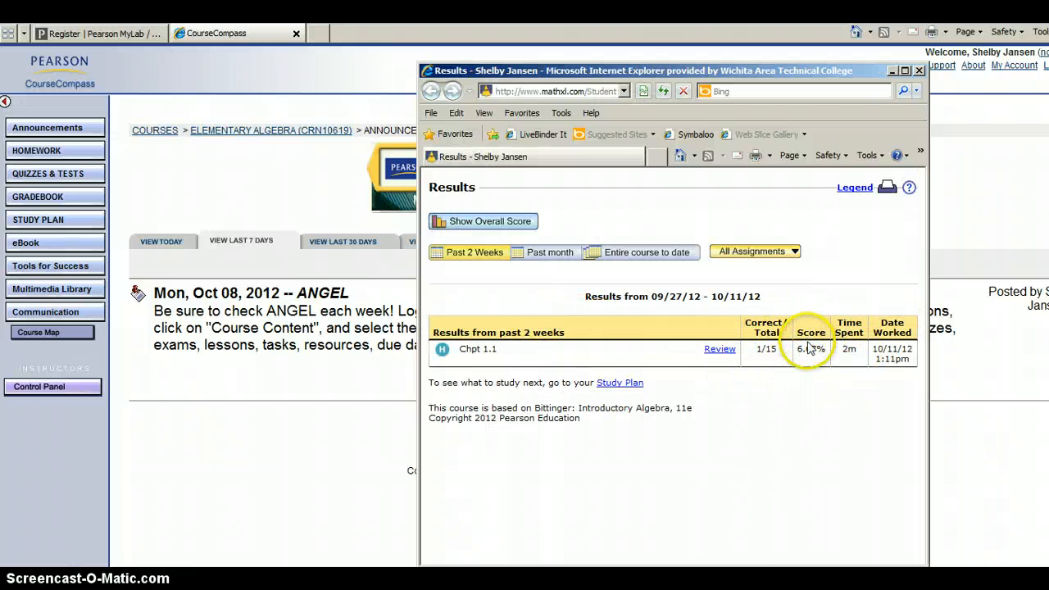
pyautogui.moveTo(921, 74)
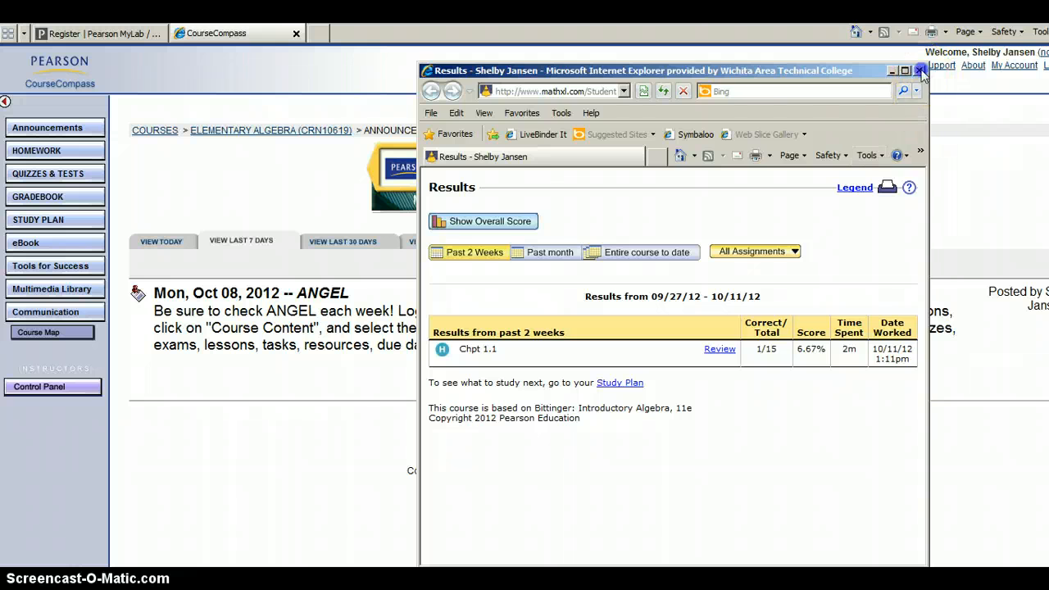
pyautogui.click(920, 70)
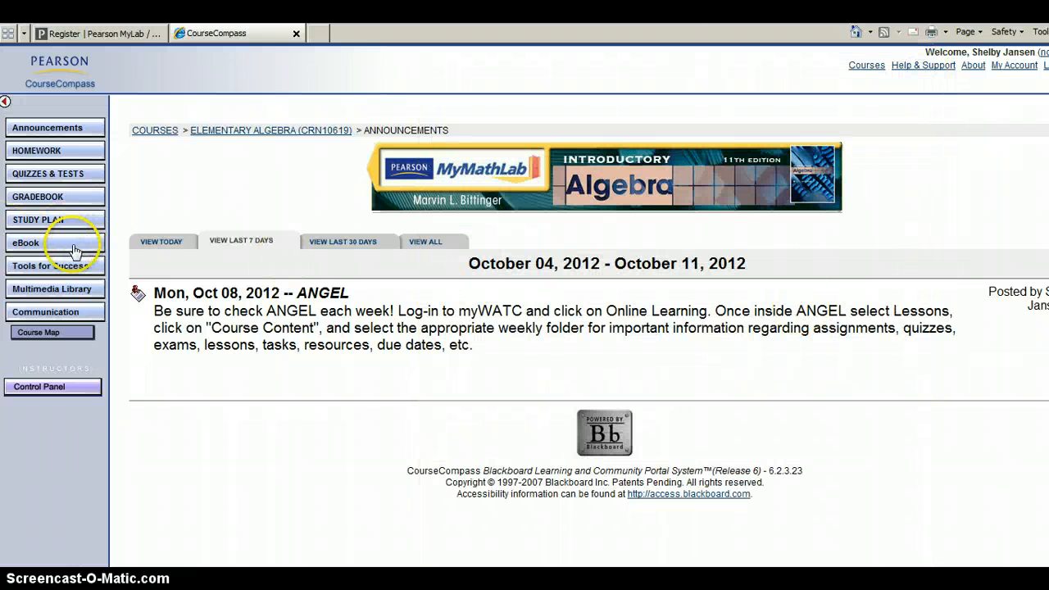
# Open the eBook's Chapter 1, Section 1.4: Subtraction of Real Numbers multimedia textbook.
pyautogui.click(26, 242)
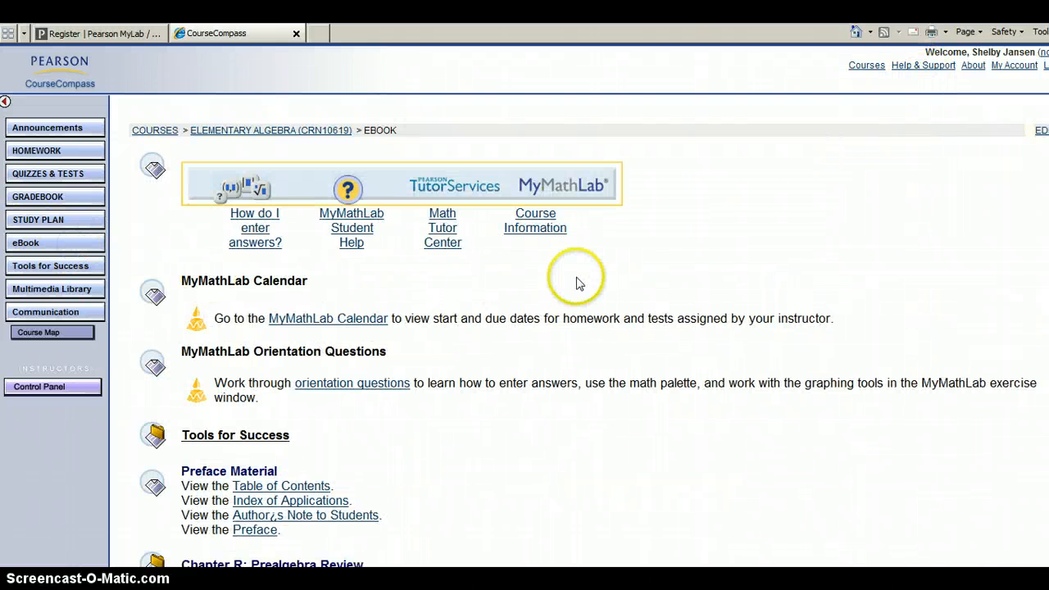
pyautogui.scroll(-3)
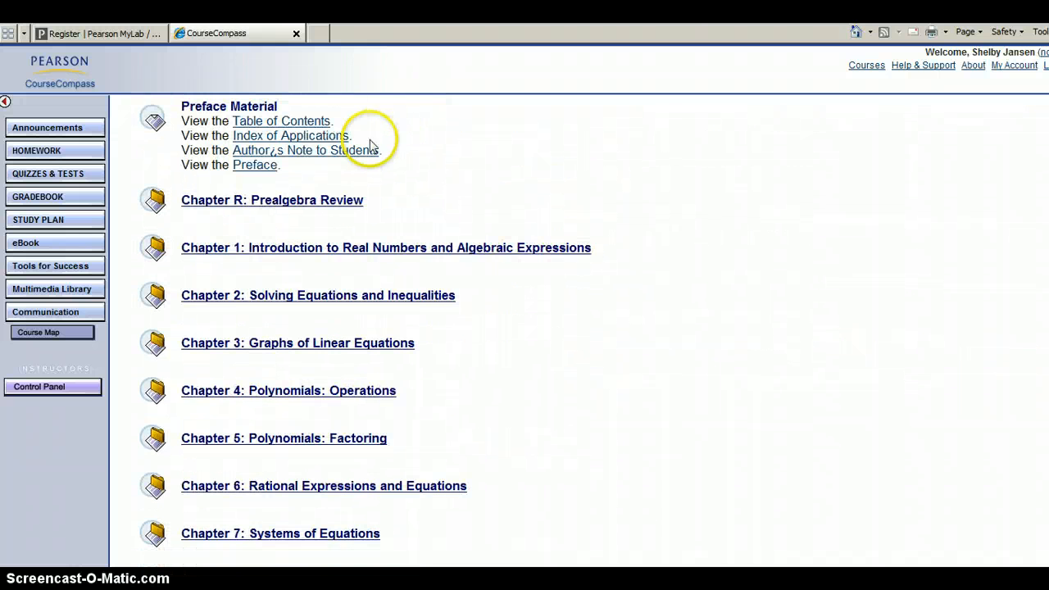
pyautogui.moveTo(260, 178)
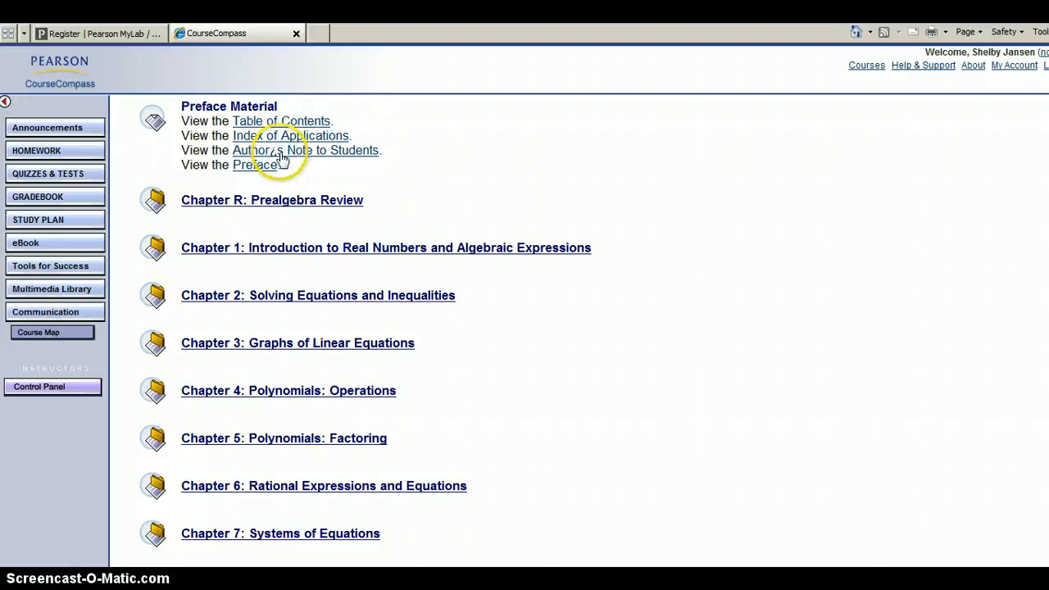
pyautogui.moveTo(259, 172)
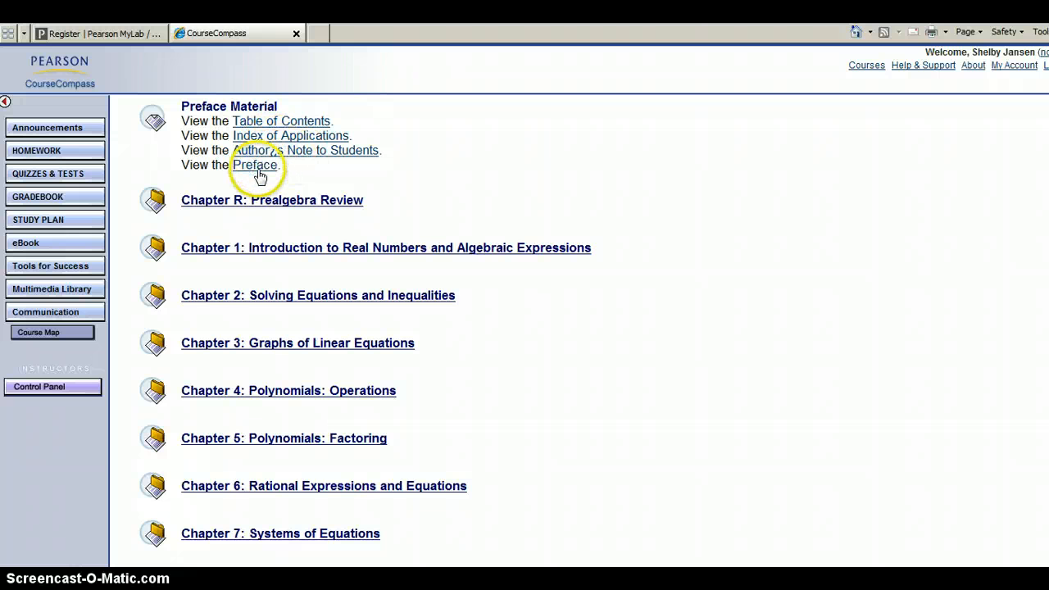
pyautogui.scroll(-3)
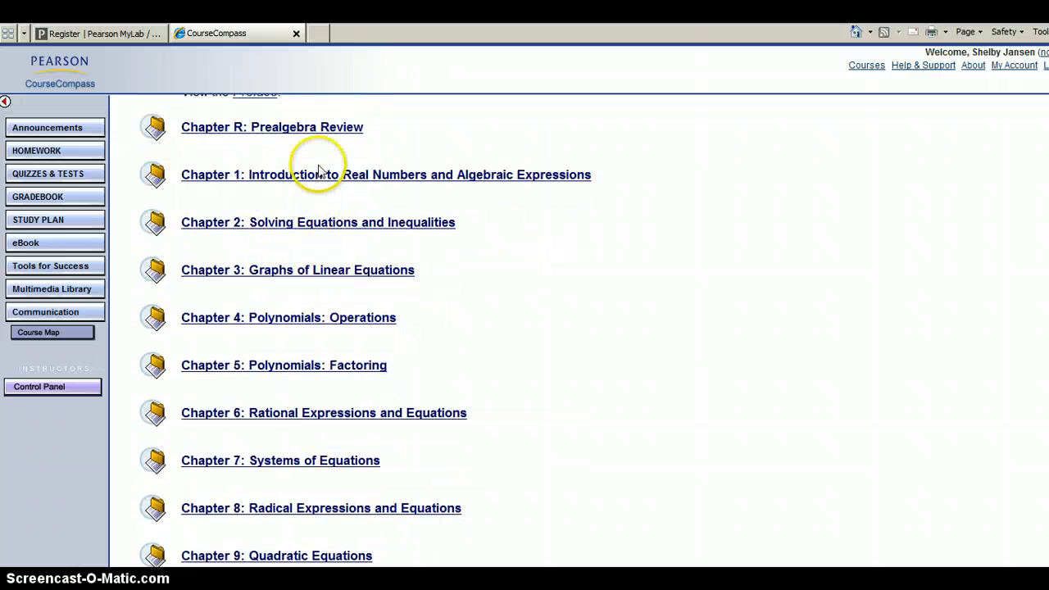
pyautogui.click(386, 175)
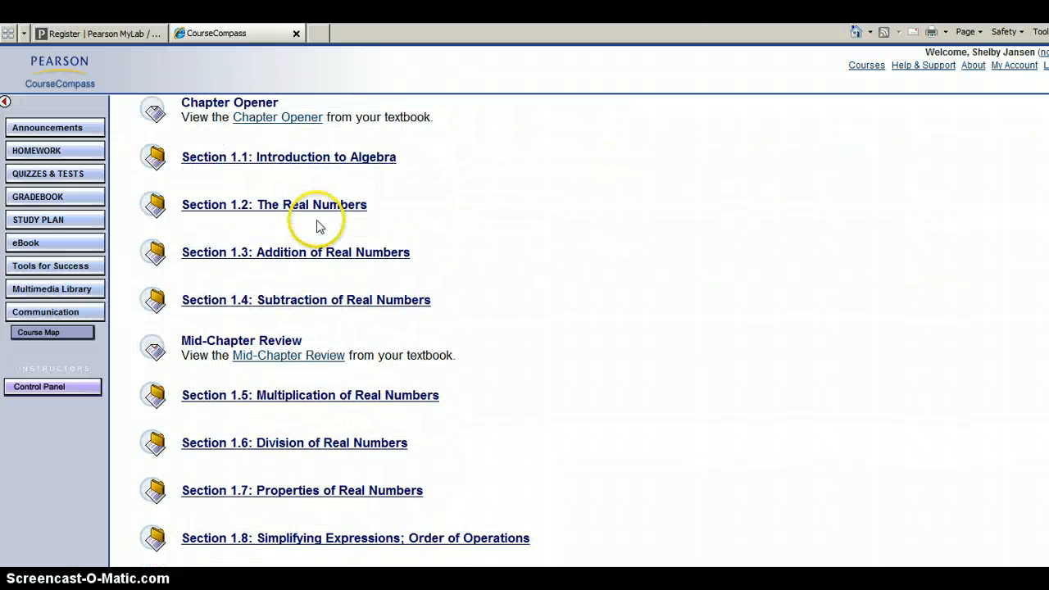
pyautogui.click(306, 299)
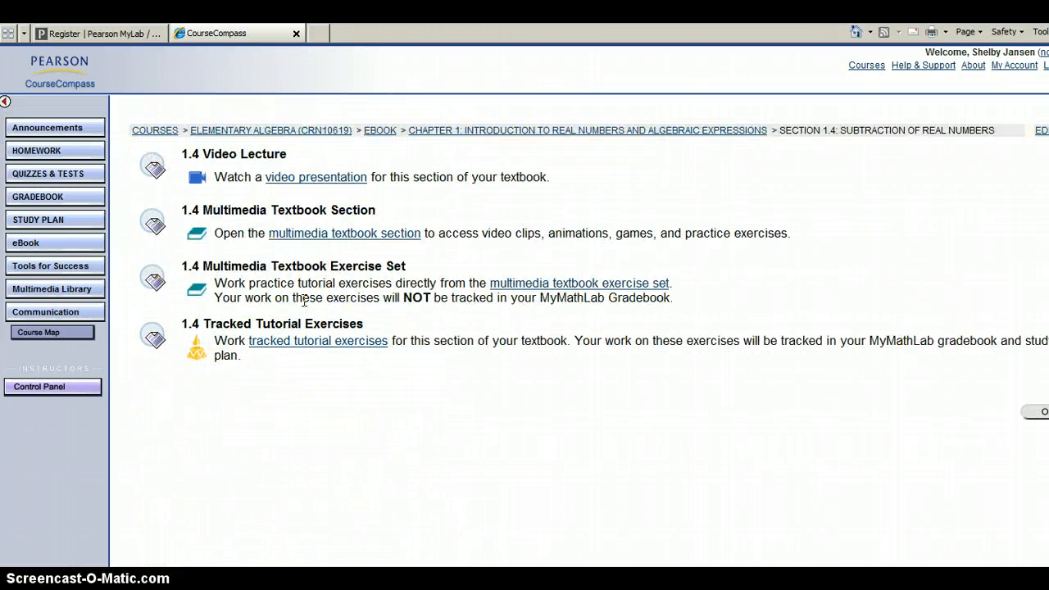
pyautogui.click(345, 233)
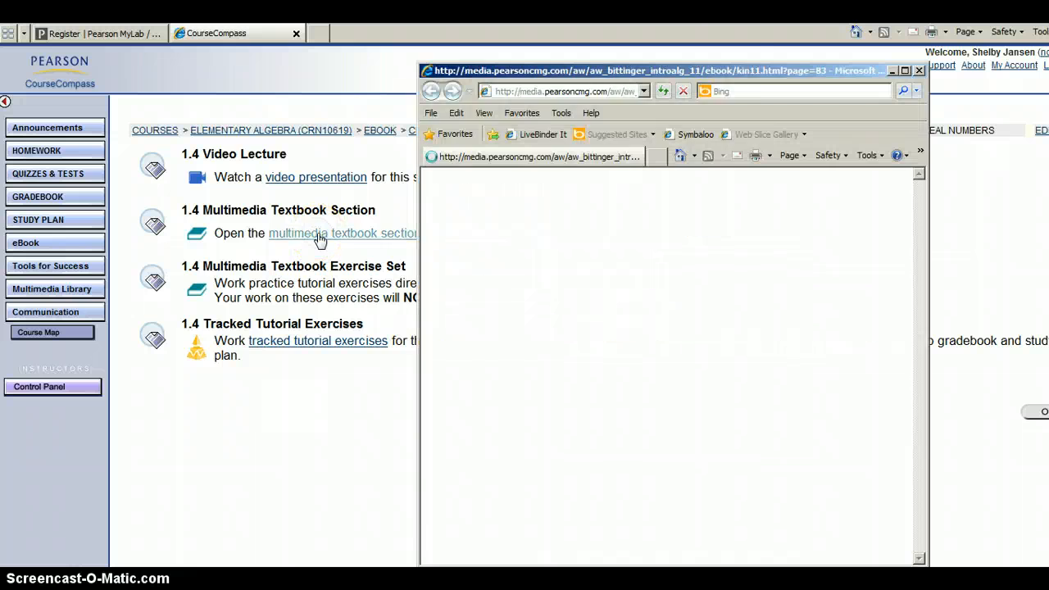
# Maximize the eBook, advance to page 84, and preview Example 2's You Try It exercise.
pyautogui.click(320, 233)
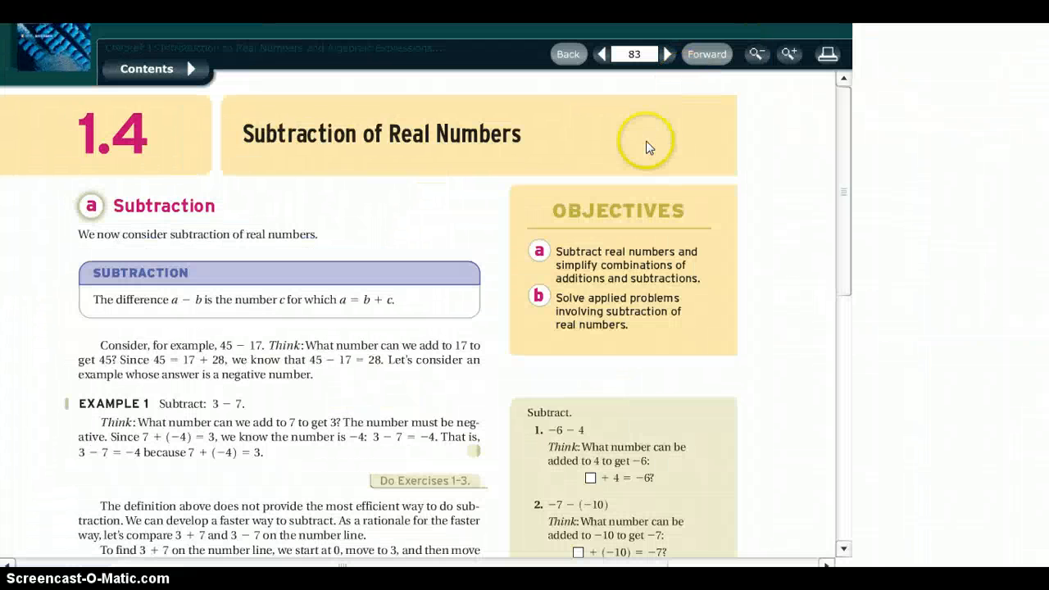
pyautogui.moveTo(844, 176)
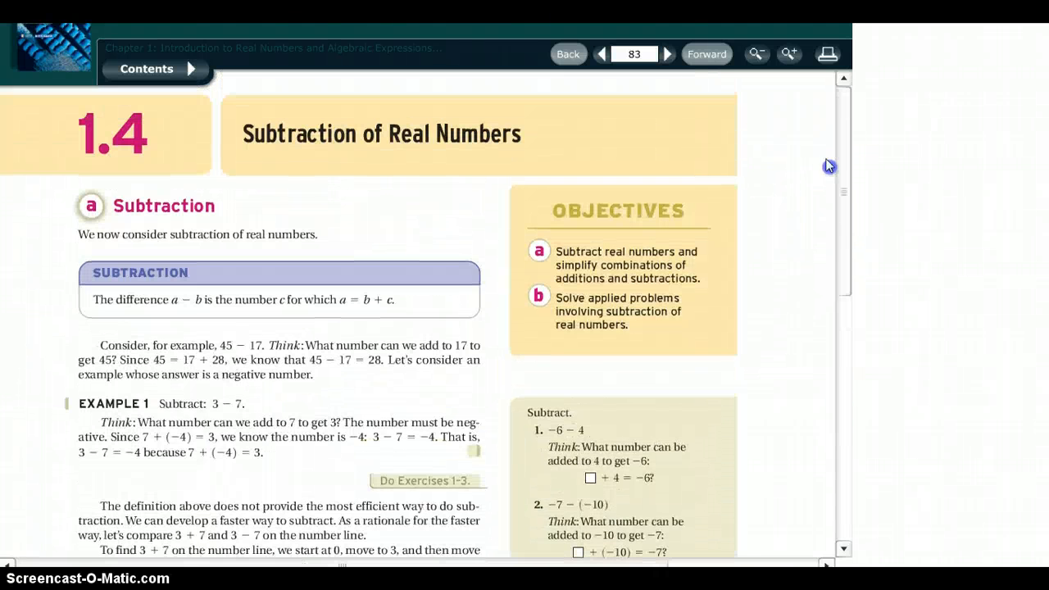
pyautogui.click(667, 54)
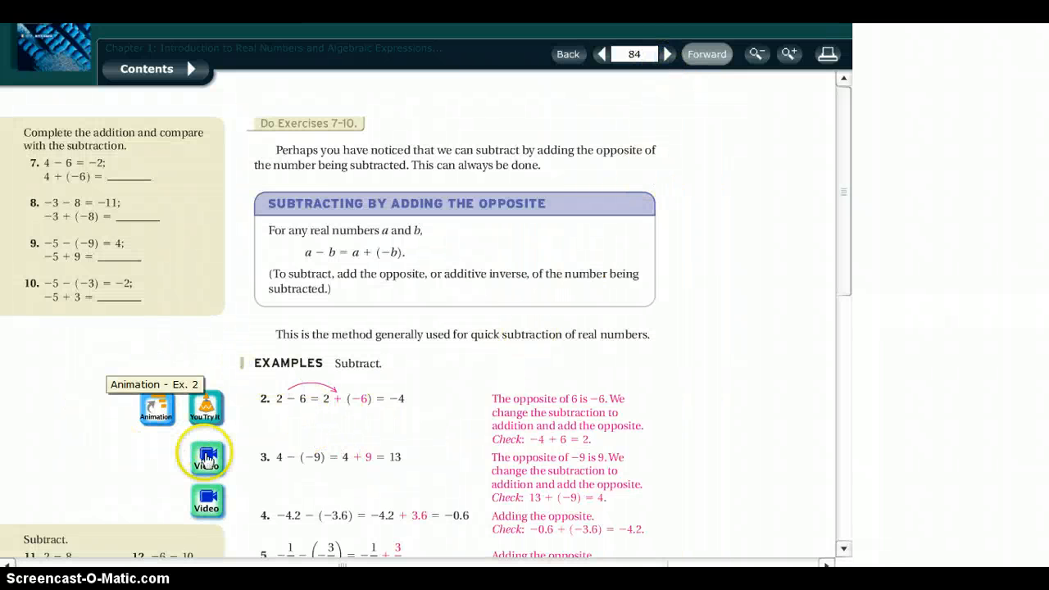
pyautogui.scroll(-3)
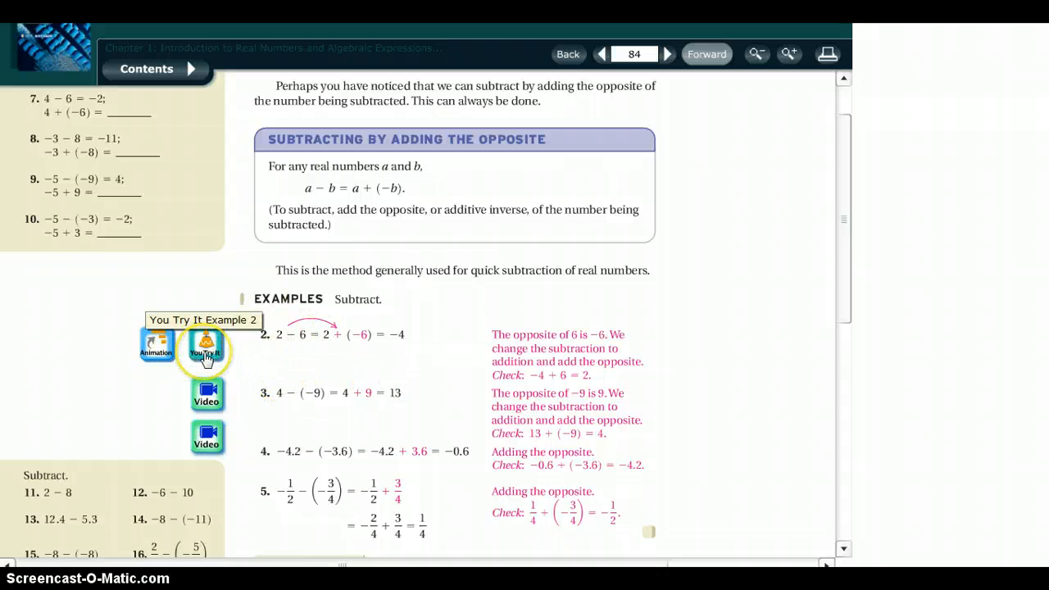
pyautogui.click(206, 344)
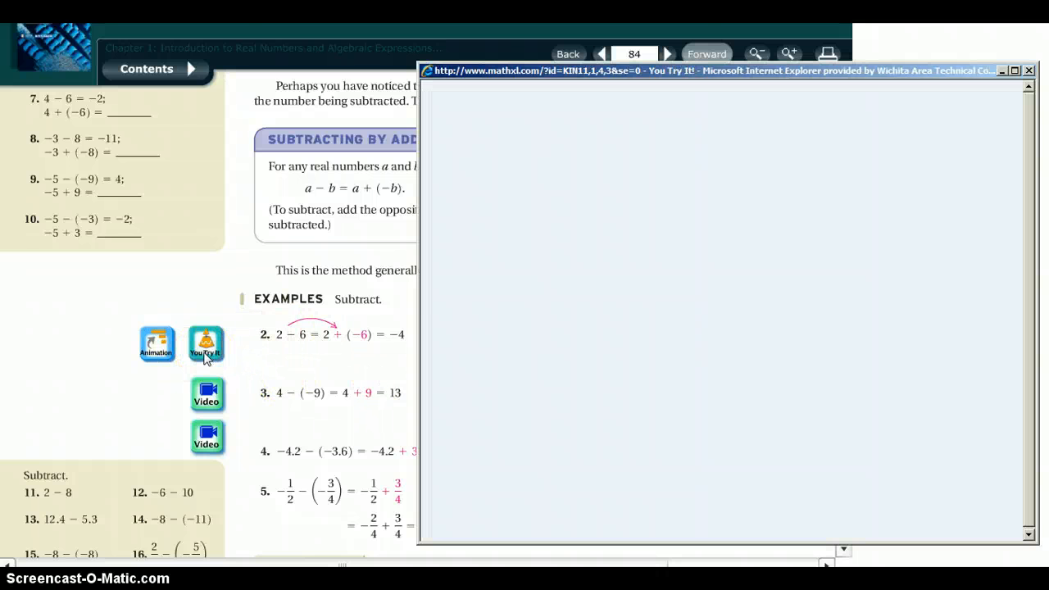
pyautogui.click(205, 344)
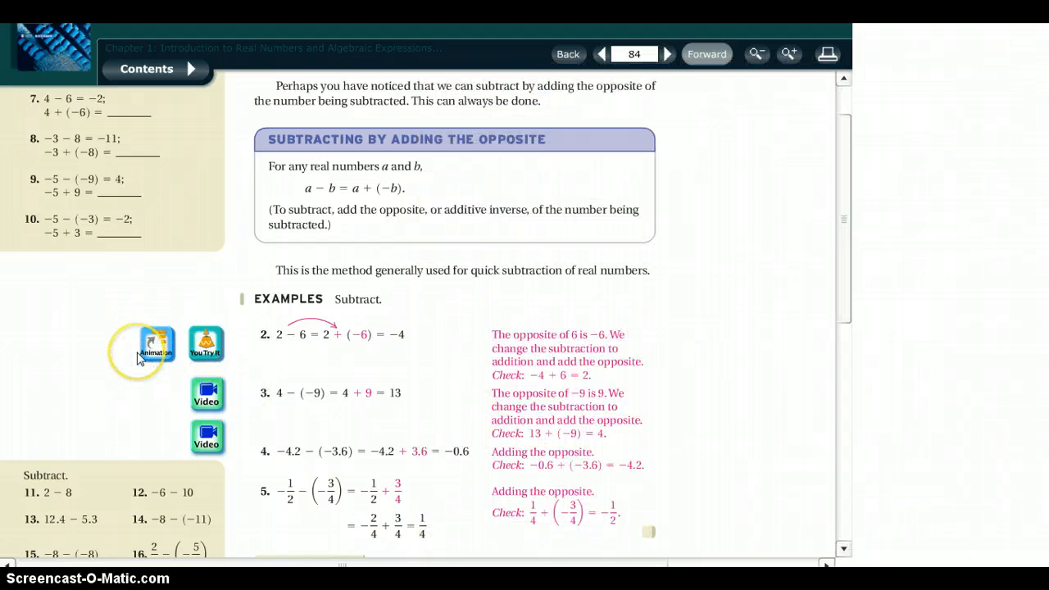
pyautogui.moveTo(555, 92)
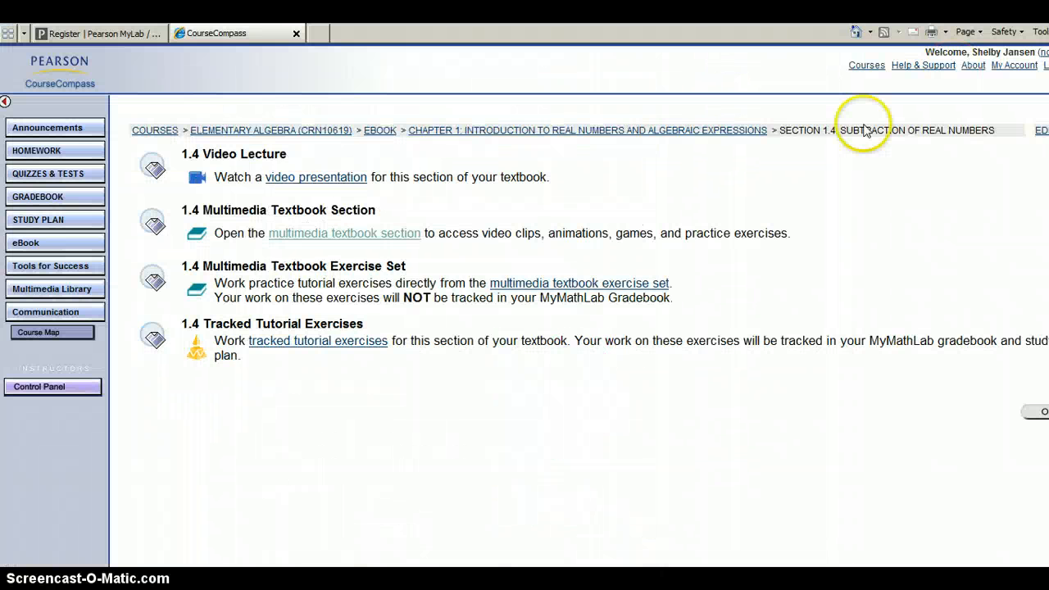
pyautogui.moveTo(36, 332)
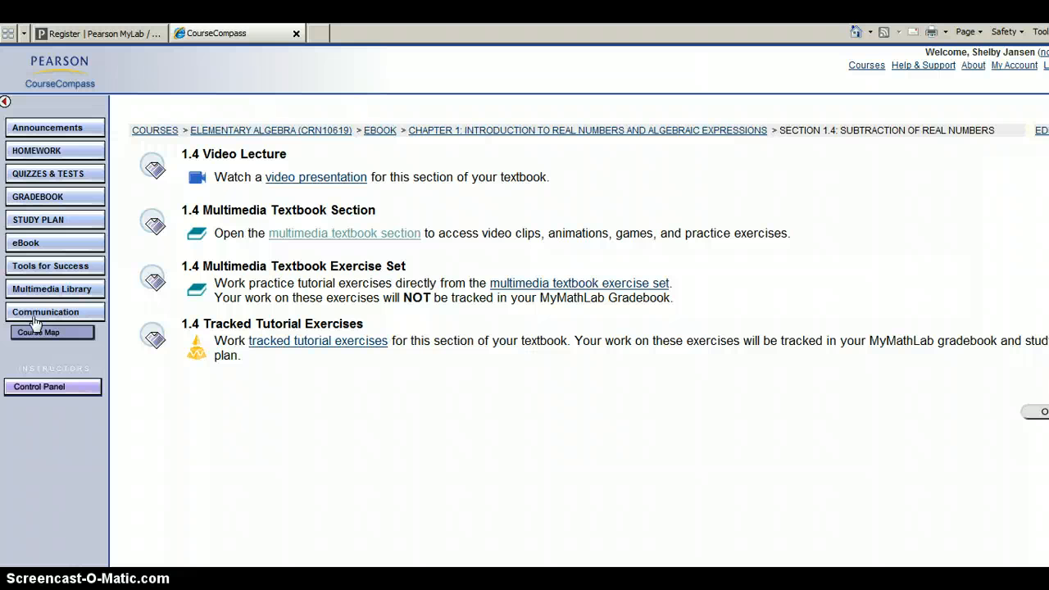
pyautogui.moveTo(154, 223)
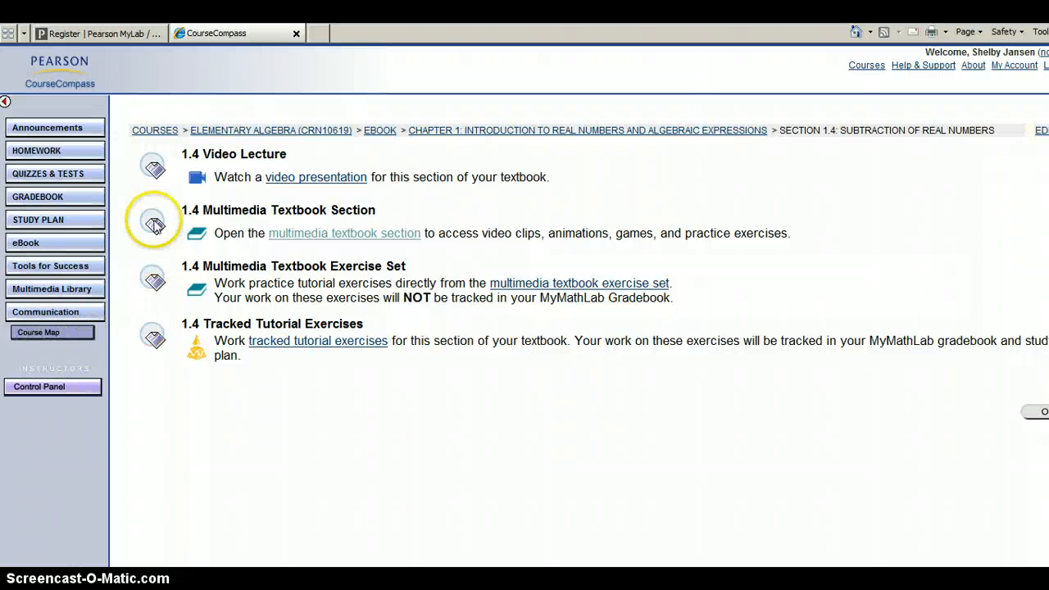
pyautogui.moveTo(719, 204)
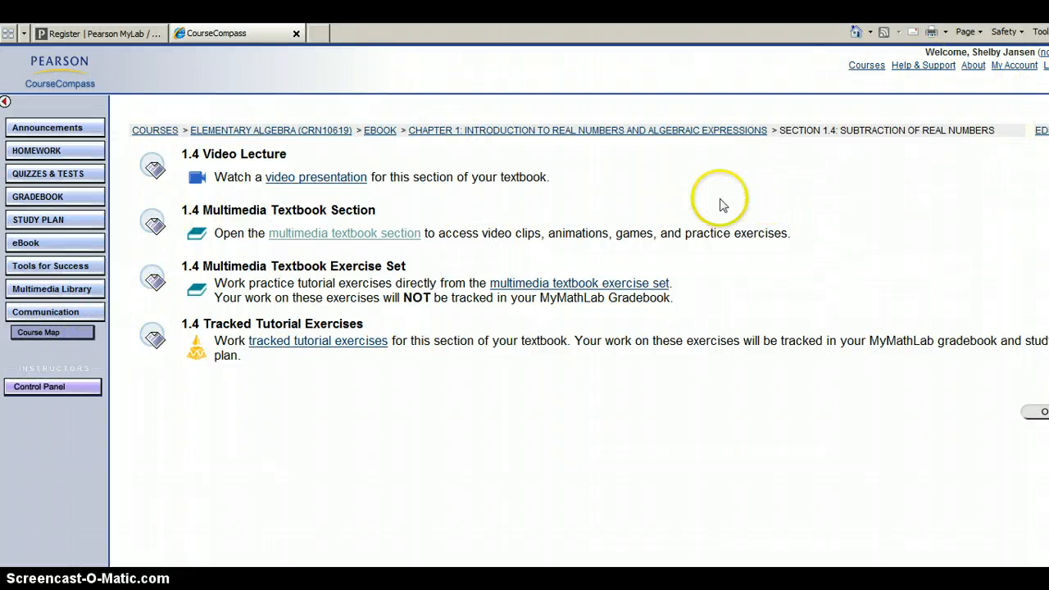
# Close the 'Register | Pearson MyLab' browser tab.
pyautogui.click(94, 34)
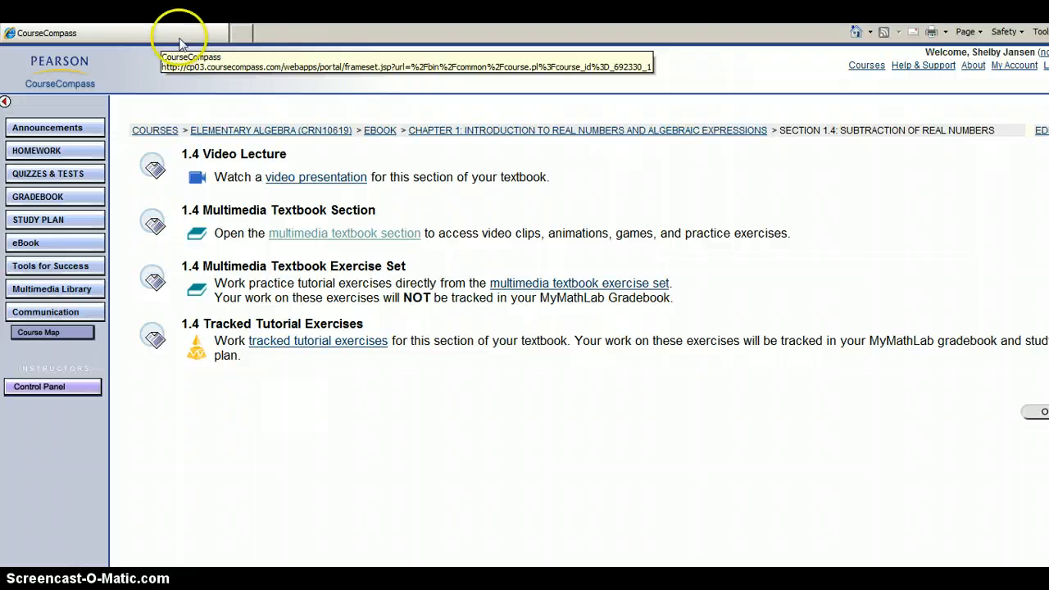
pyautogui.moveTo(905, 115)
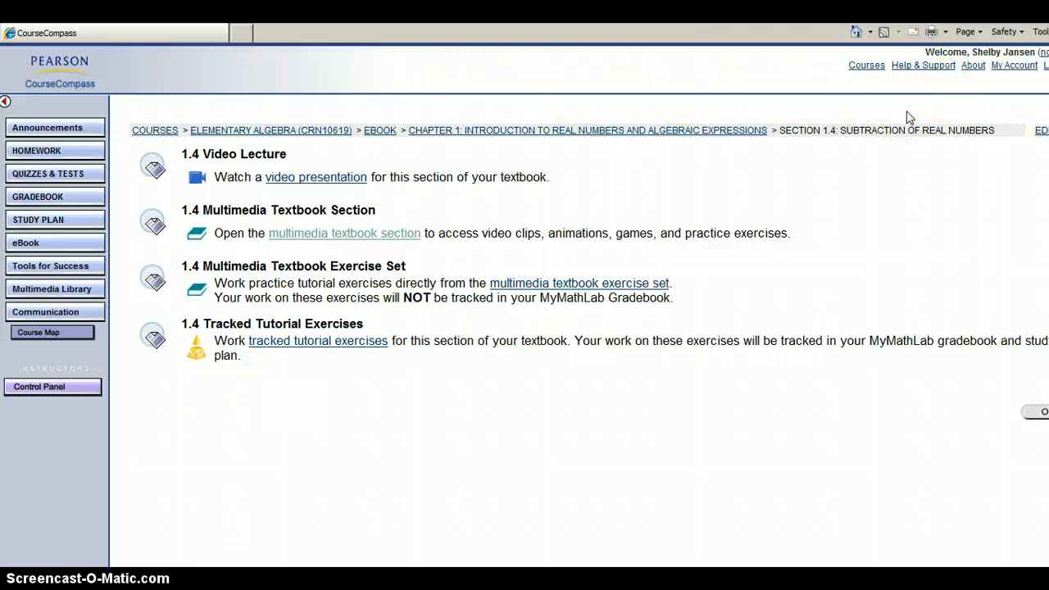
pyautogui.moveTo(1025, 109)
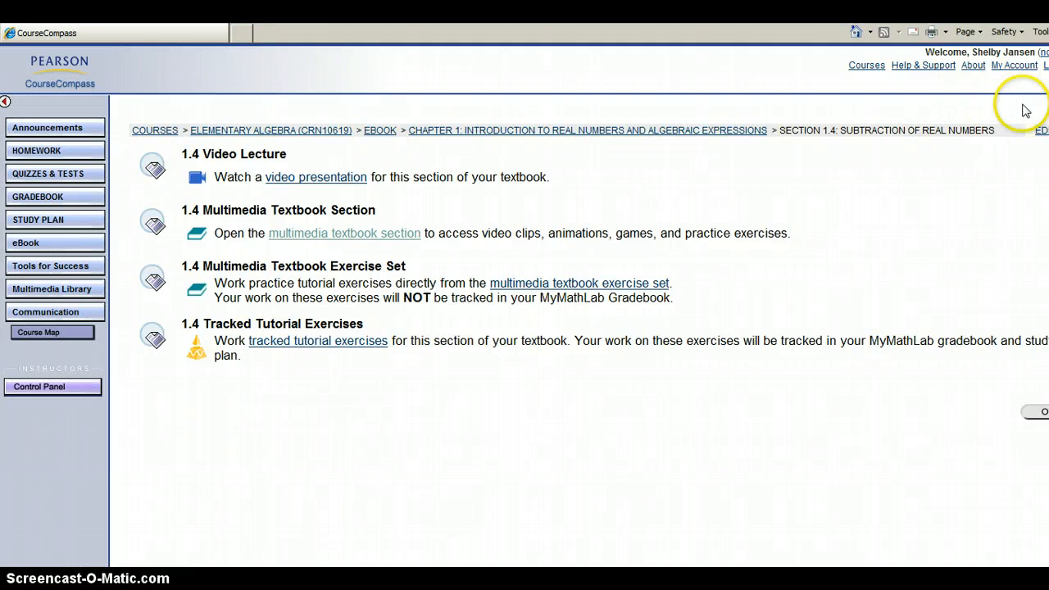
pyautogui.moveTo(1007, 99)
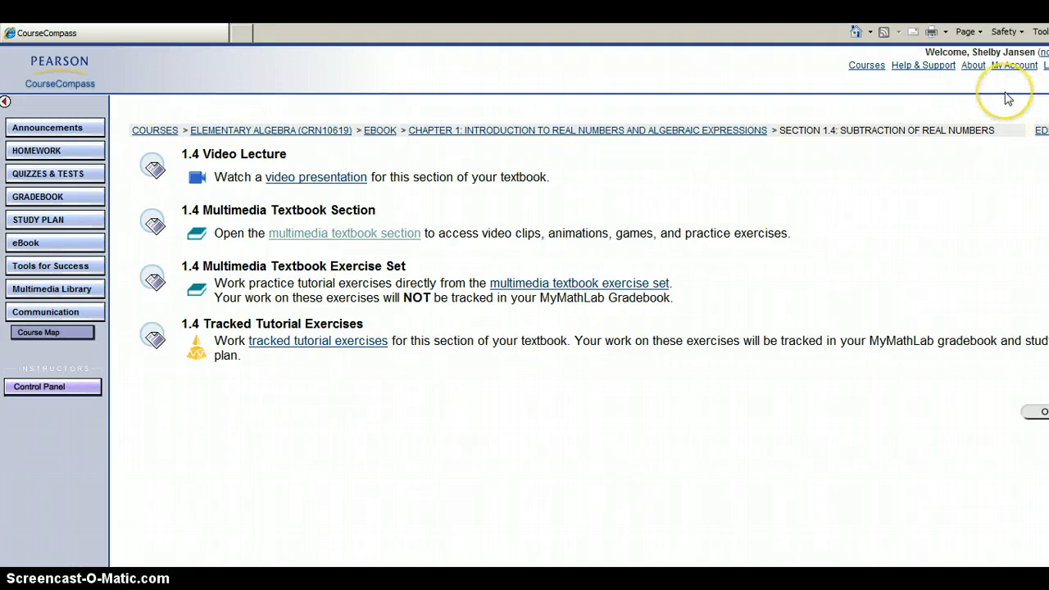